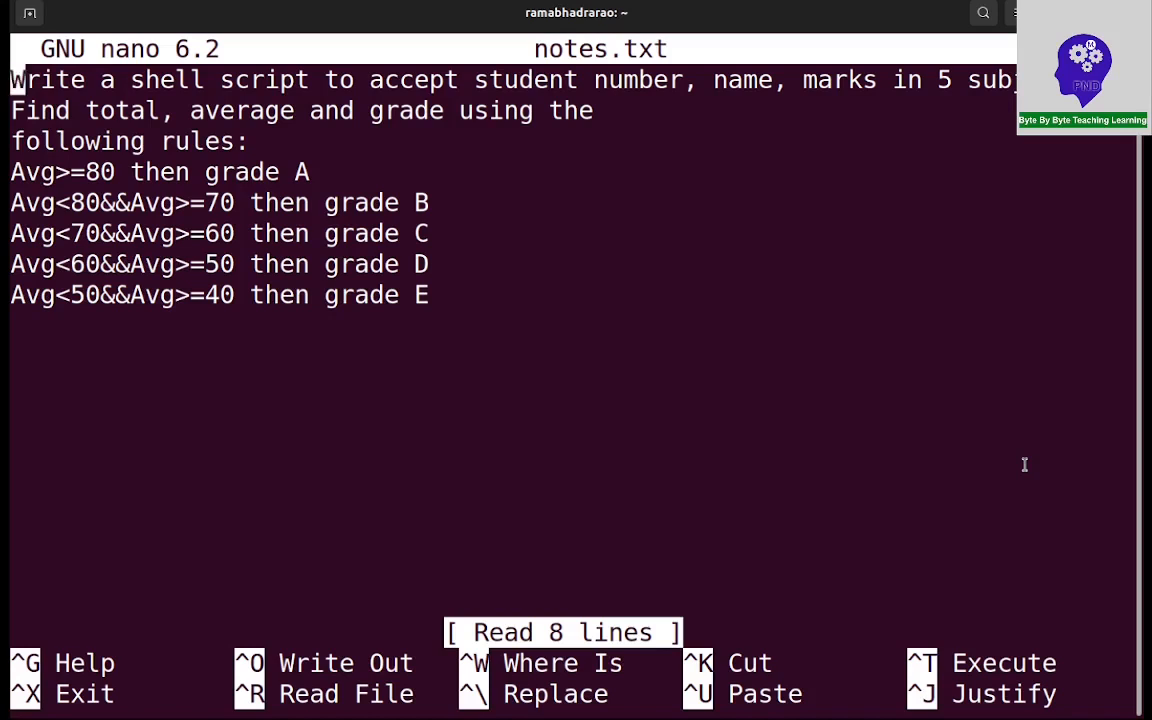
Exit notes.txt and create the new script file studengrade.sh in nano
key(ctrl+x)
text(nano stud)
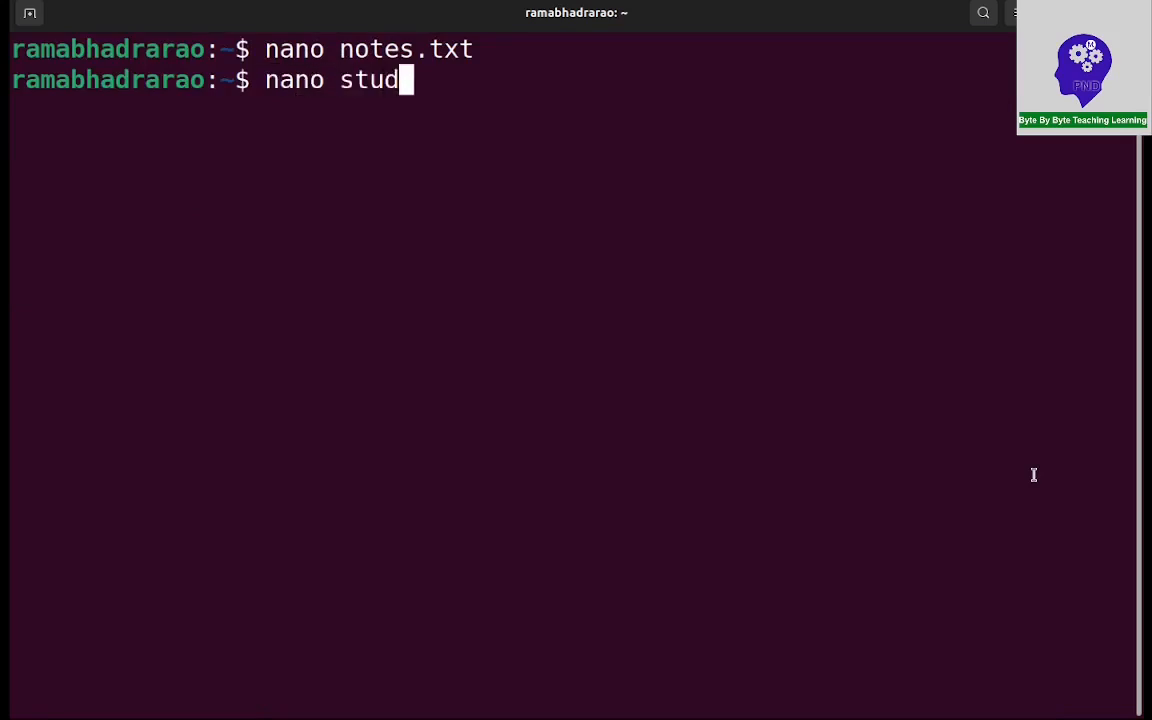
text(ent)
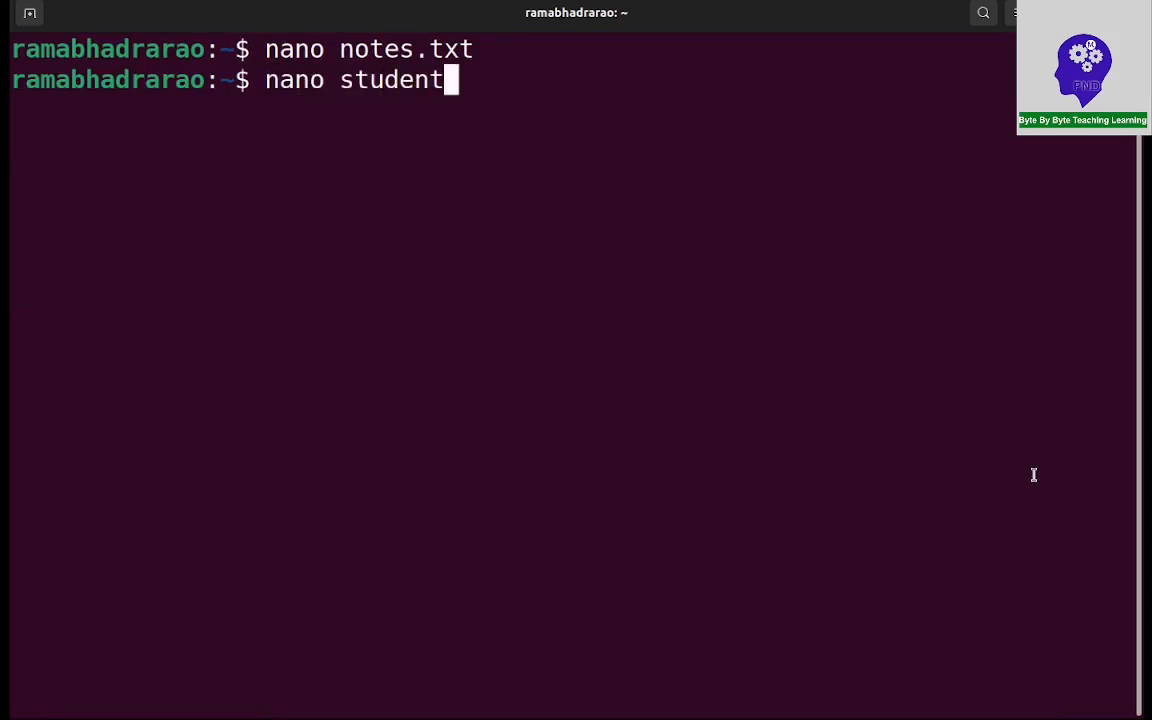
text(sgr)
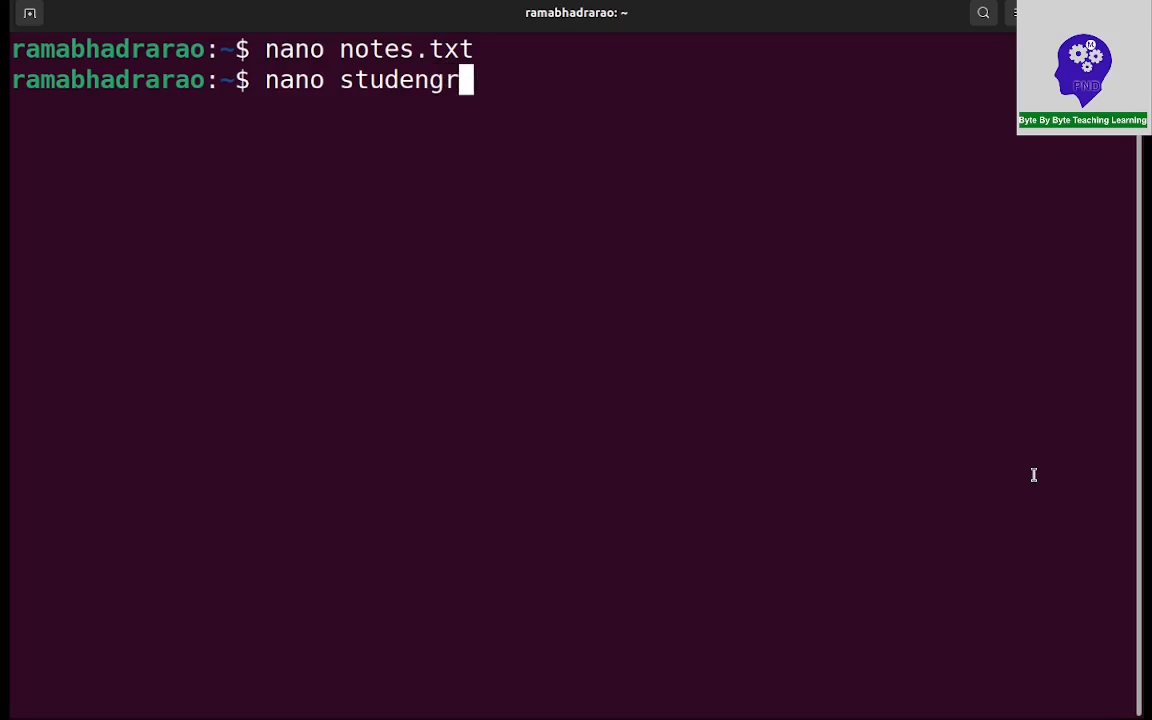
text(ade.)
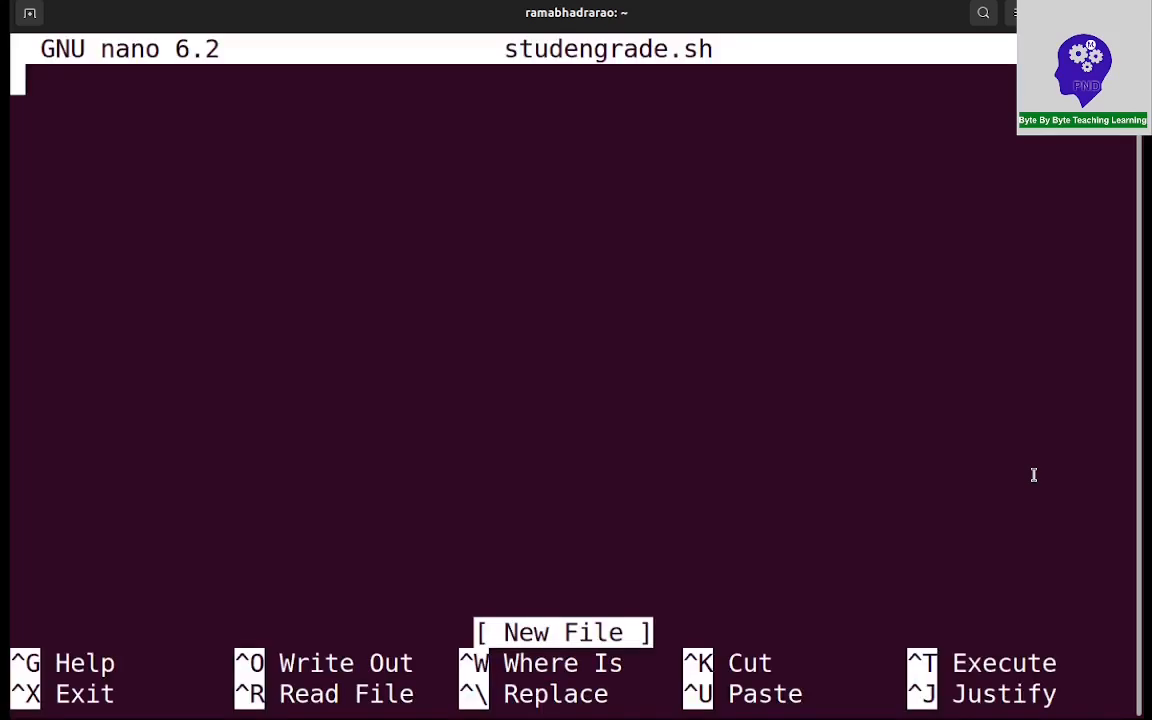
Start the script with the #!/bin/bash shebang line
text(#)
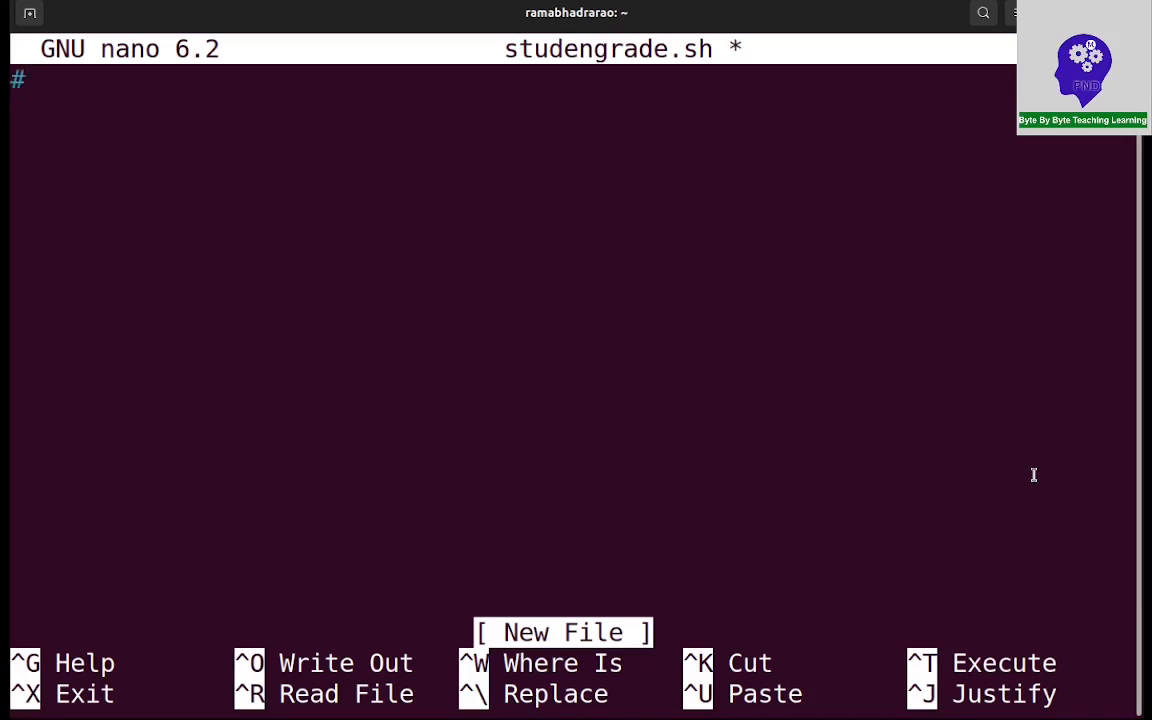
text(!/)
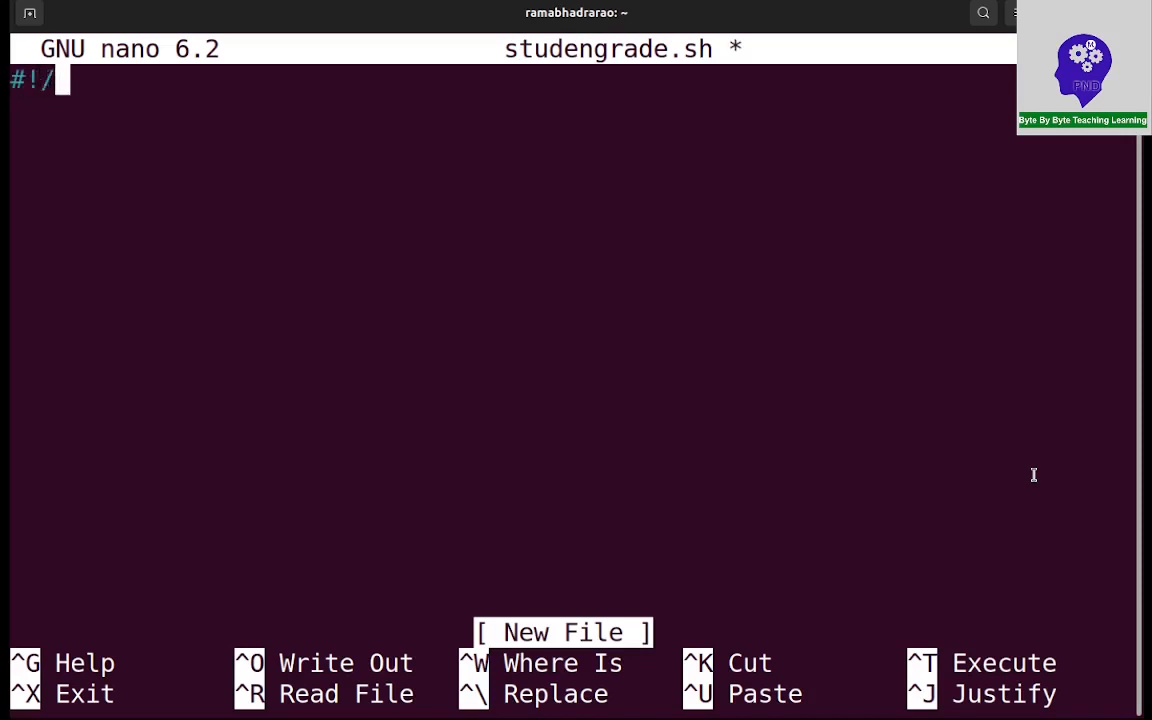
text(bin/bas)
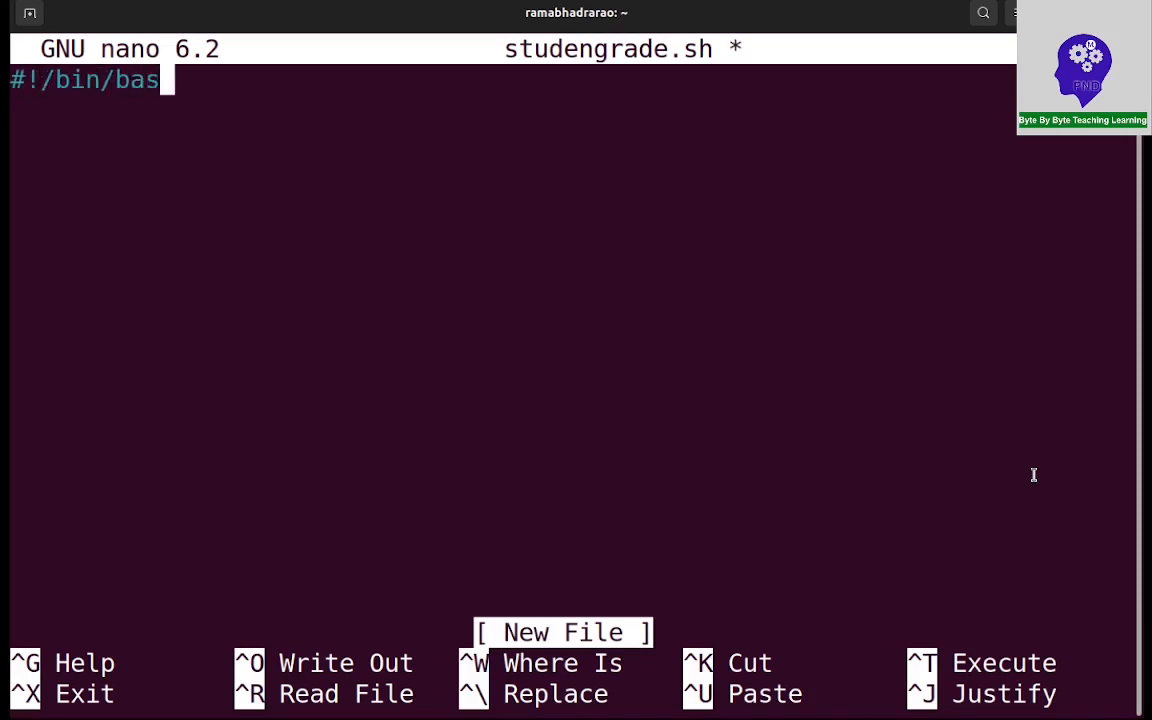
key(Enter)
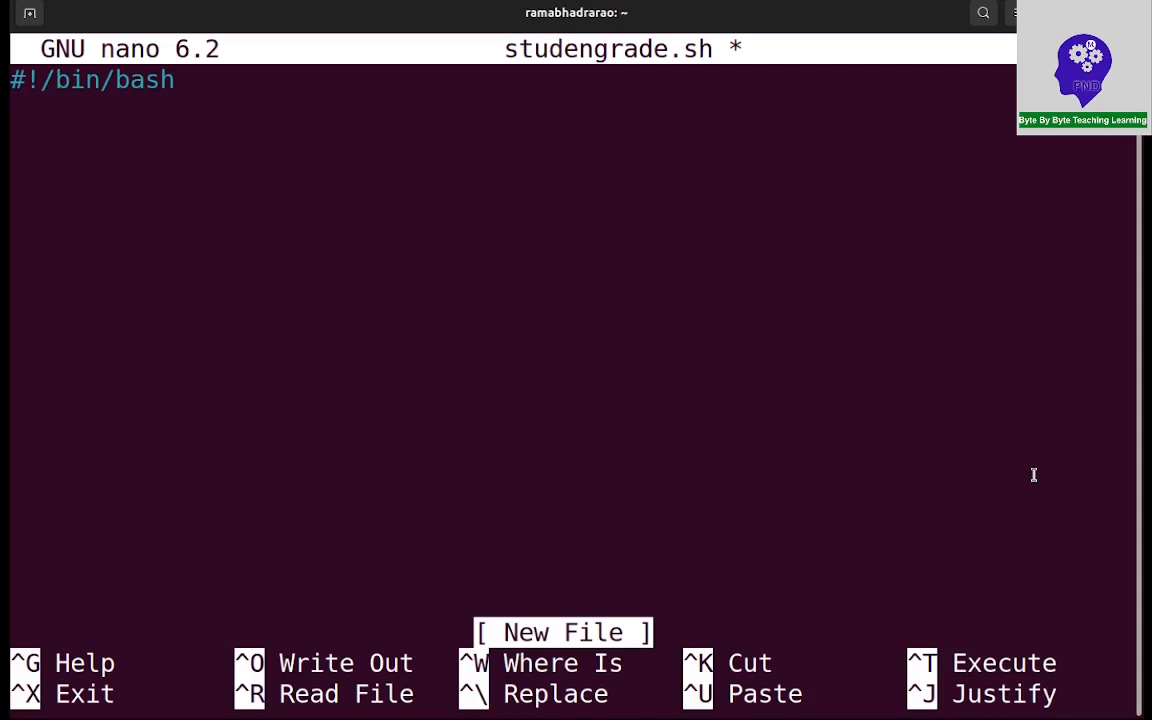
Add an echo -e prompt for the student name and read it into name
text(echo)
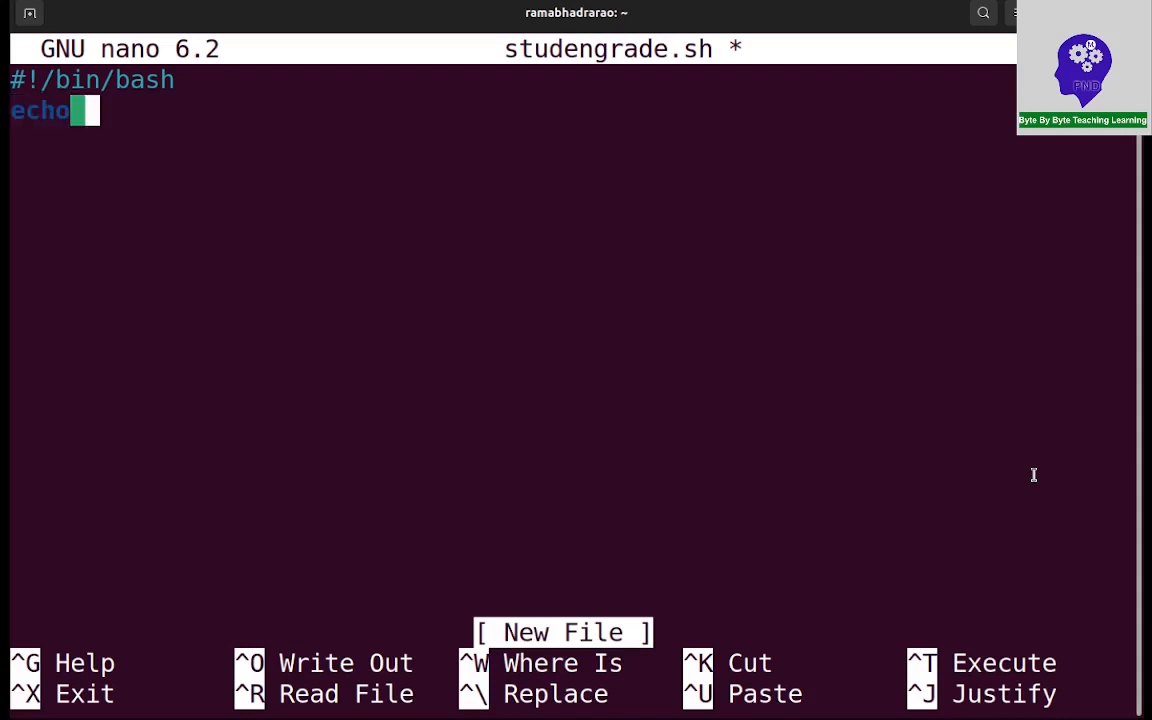
text(-e)
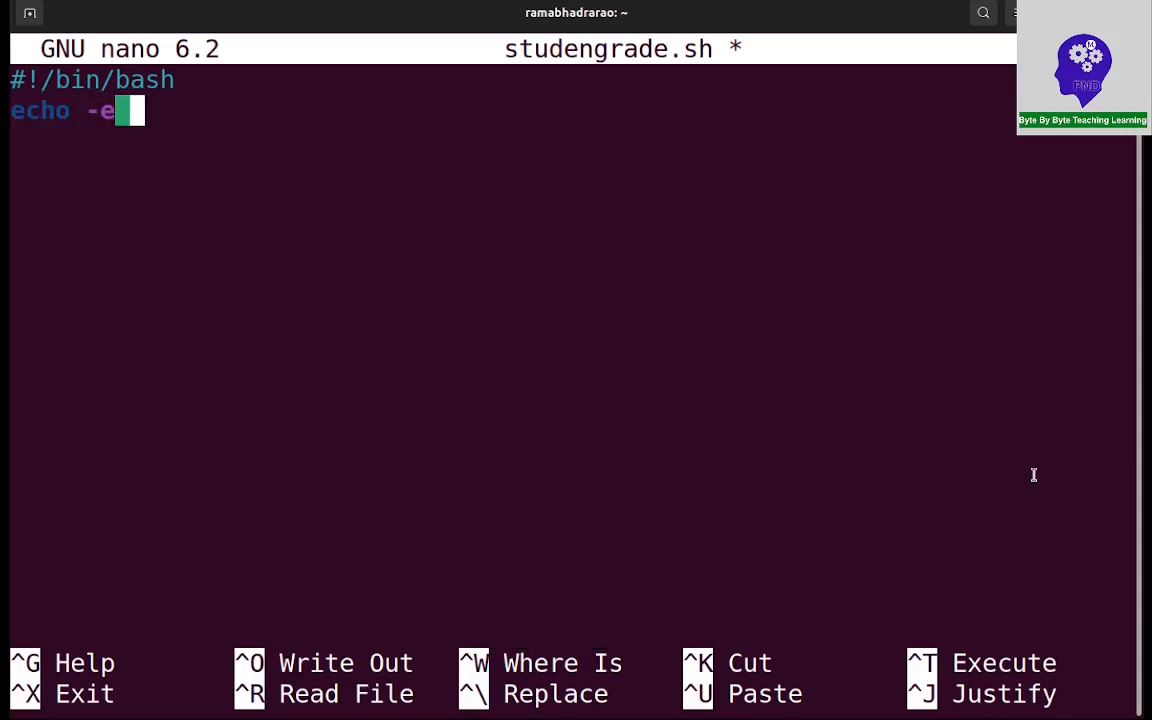
text("\)
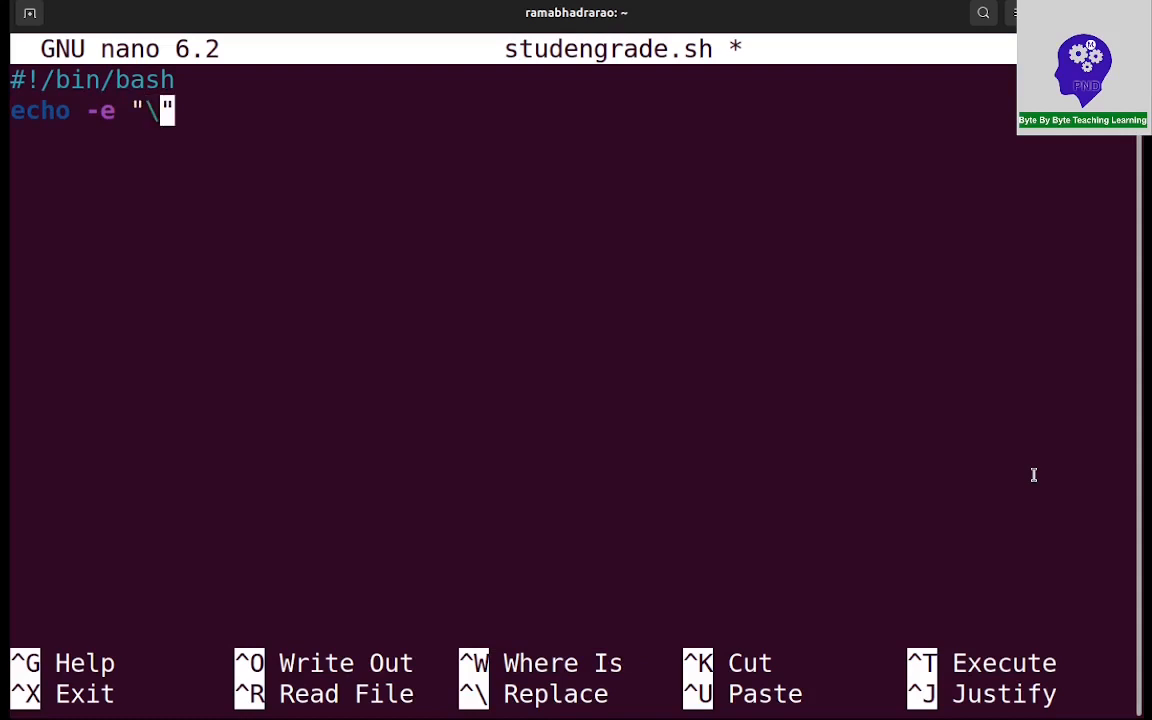
text(n)
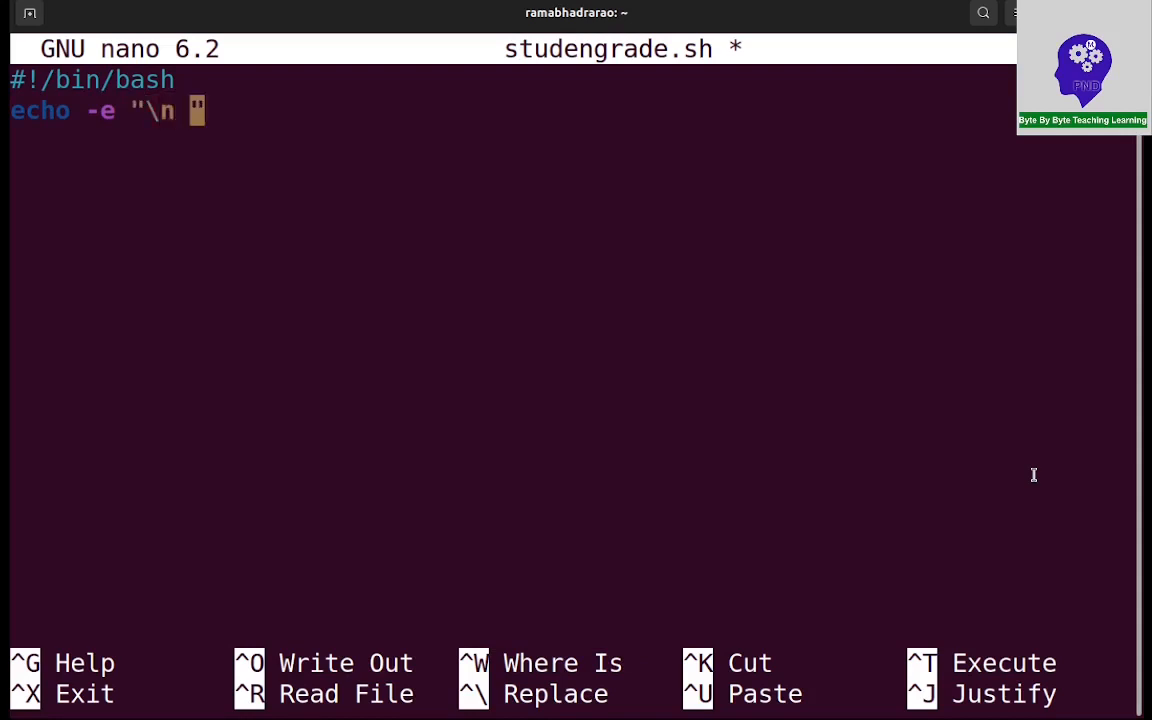
text(Enter the stu)
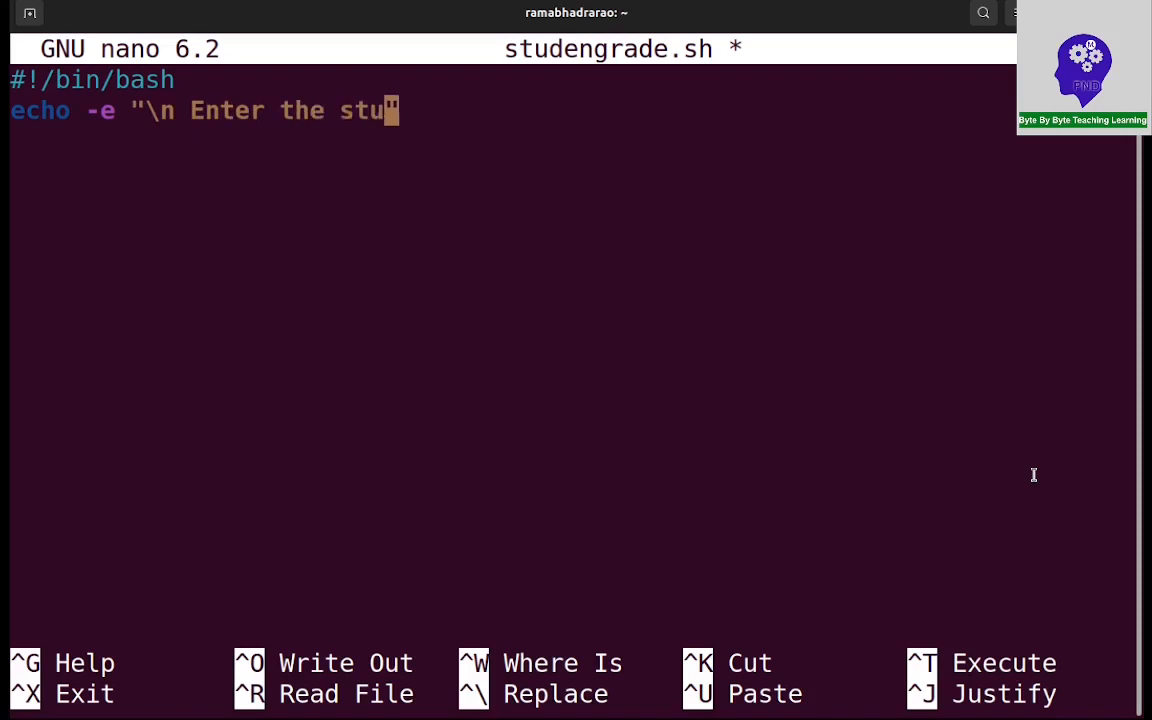
text(dent name:)
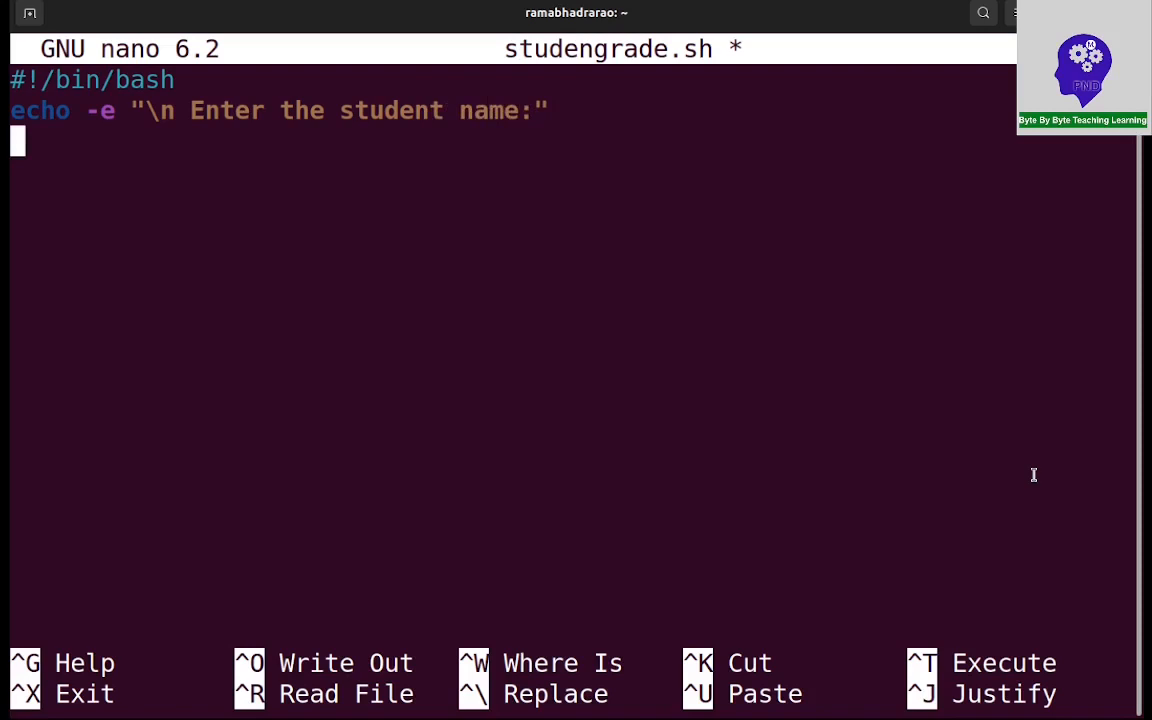
text(read nam)
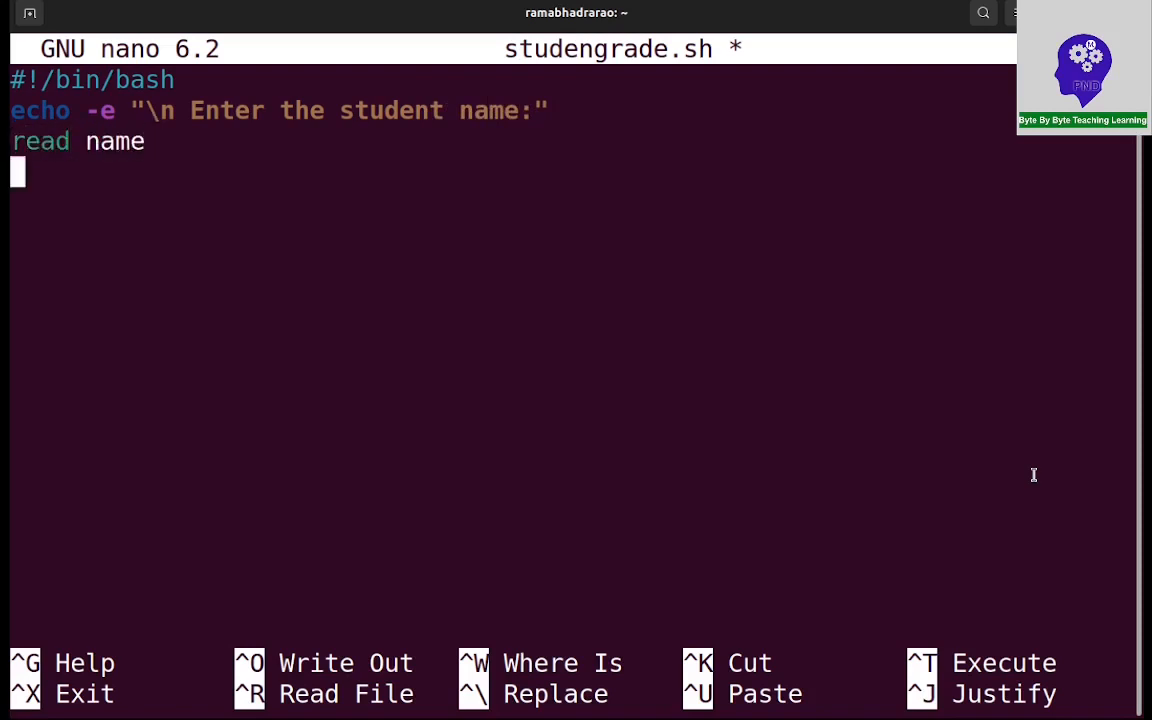
Add an echo -e prompt for the student Number and read it into num
text(echo -e "\)
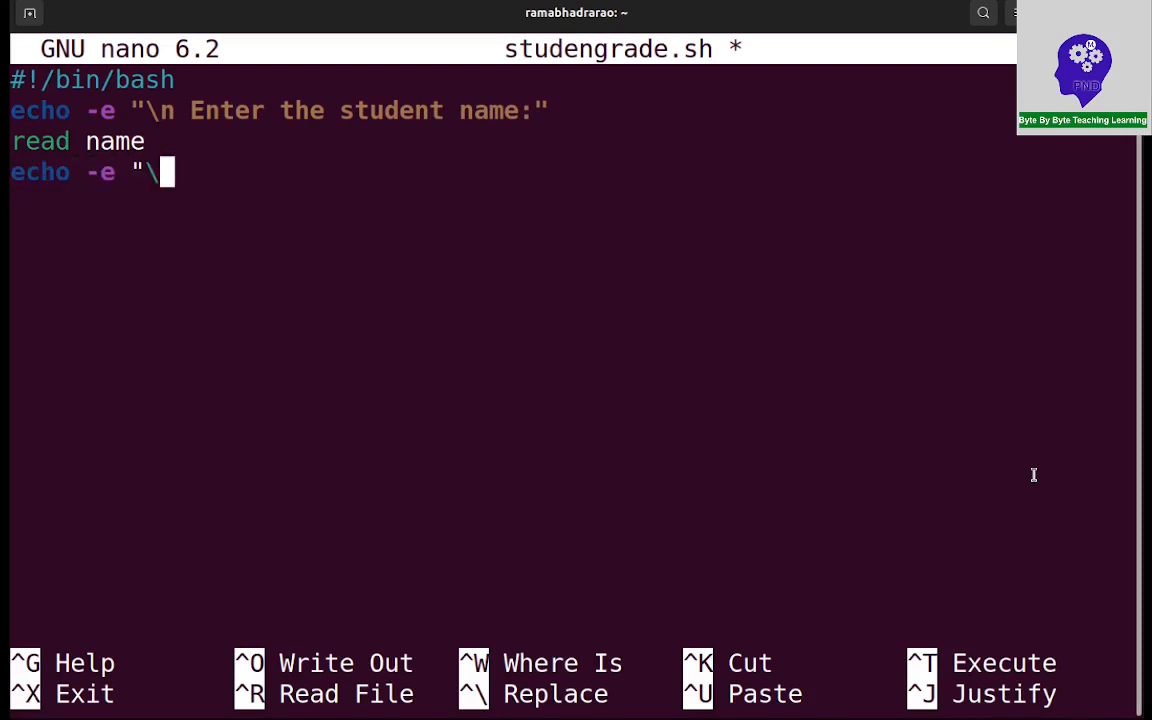
text(n)
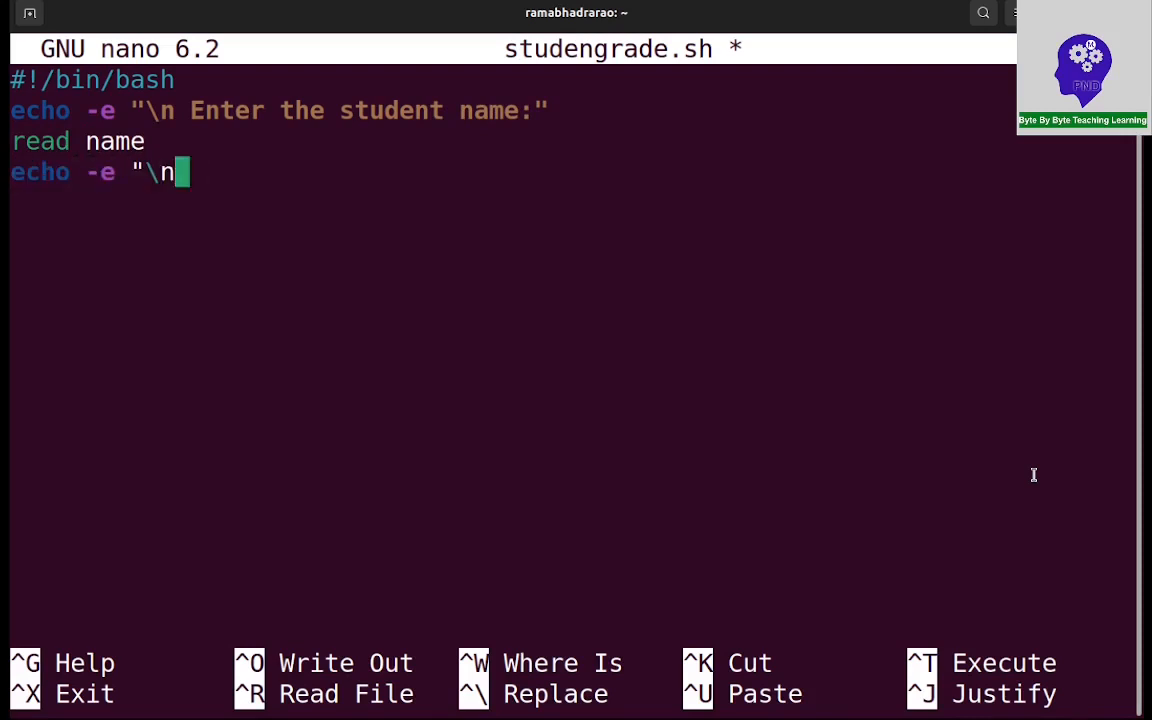
text(Enter)
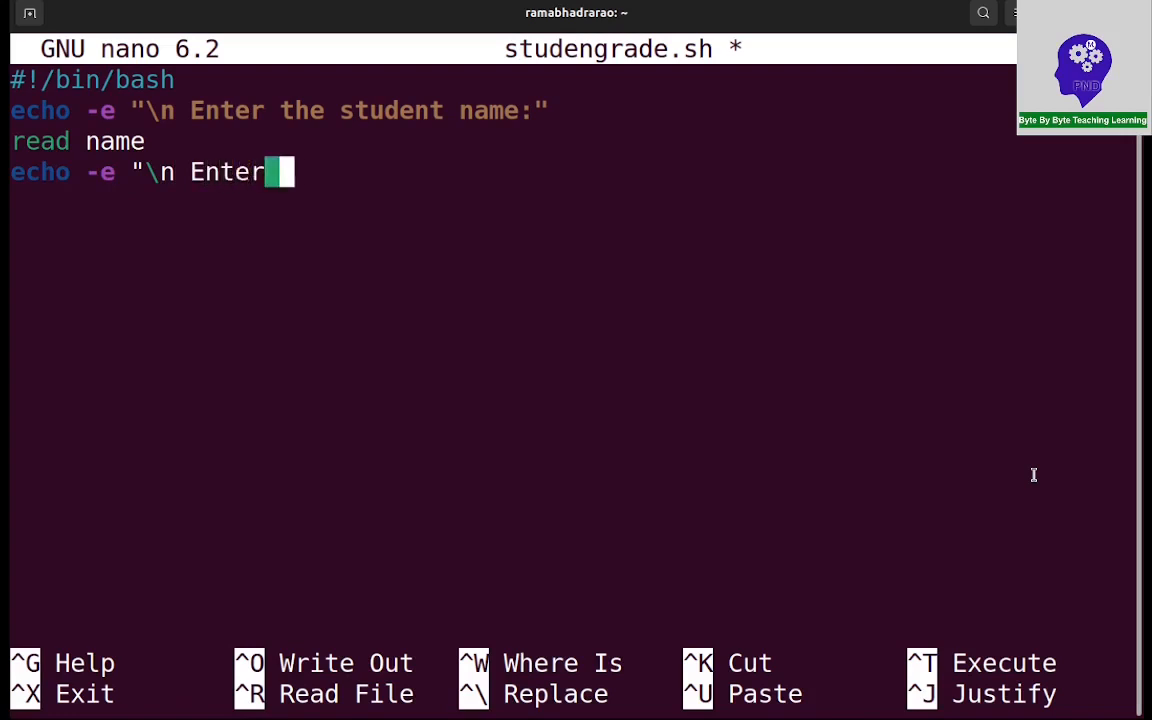
text(the student)
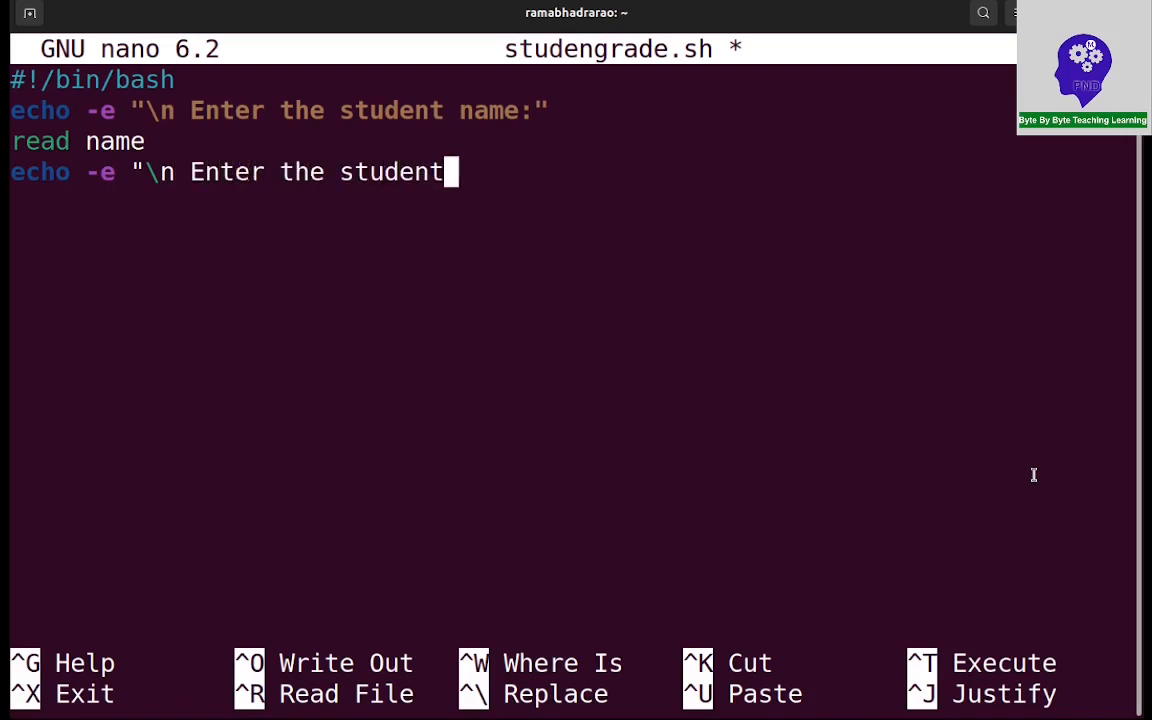
text(Number)
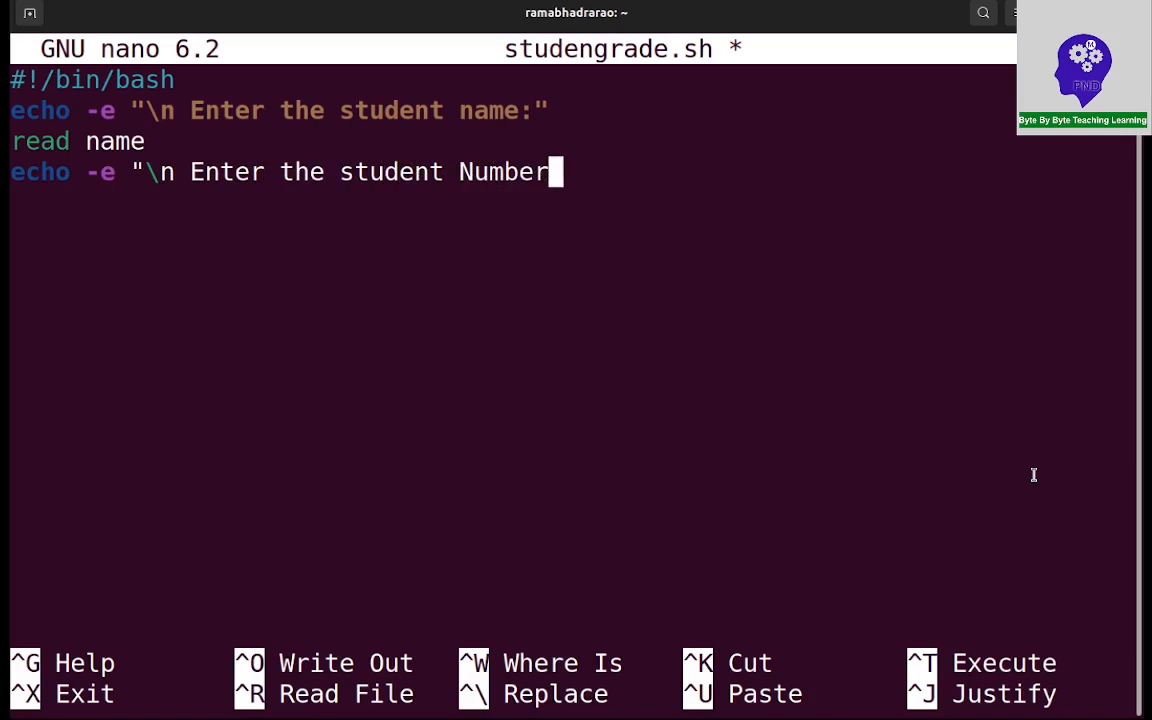
text(:")
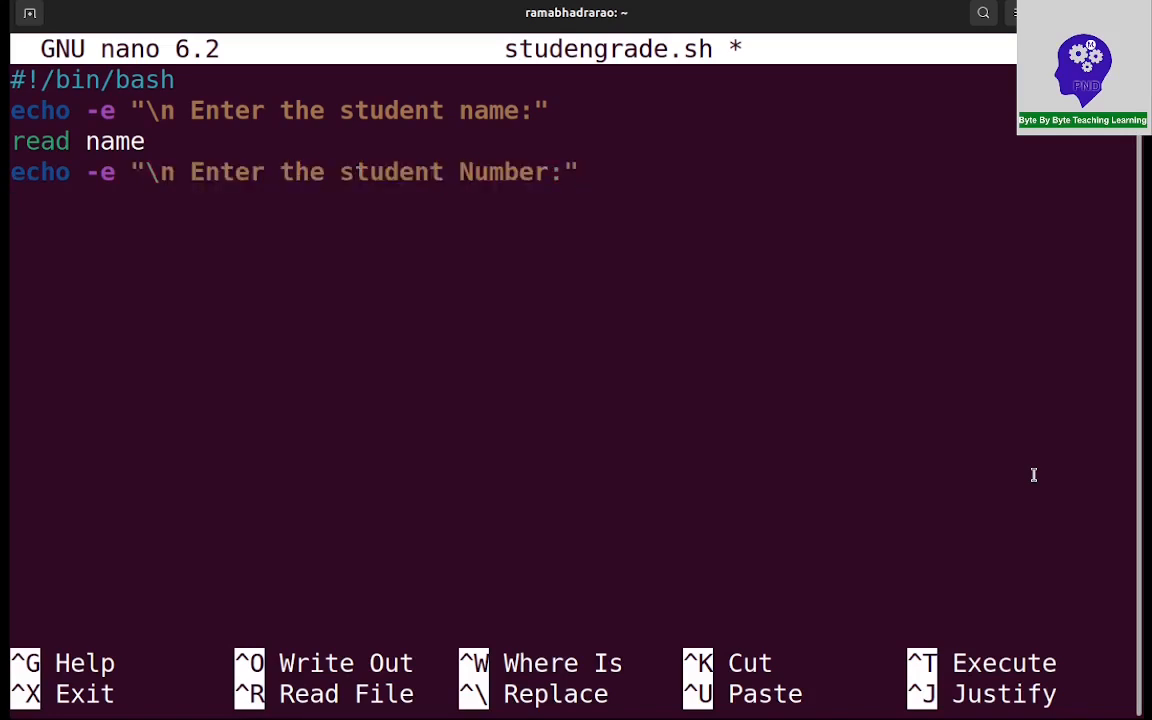
text(rea)
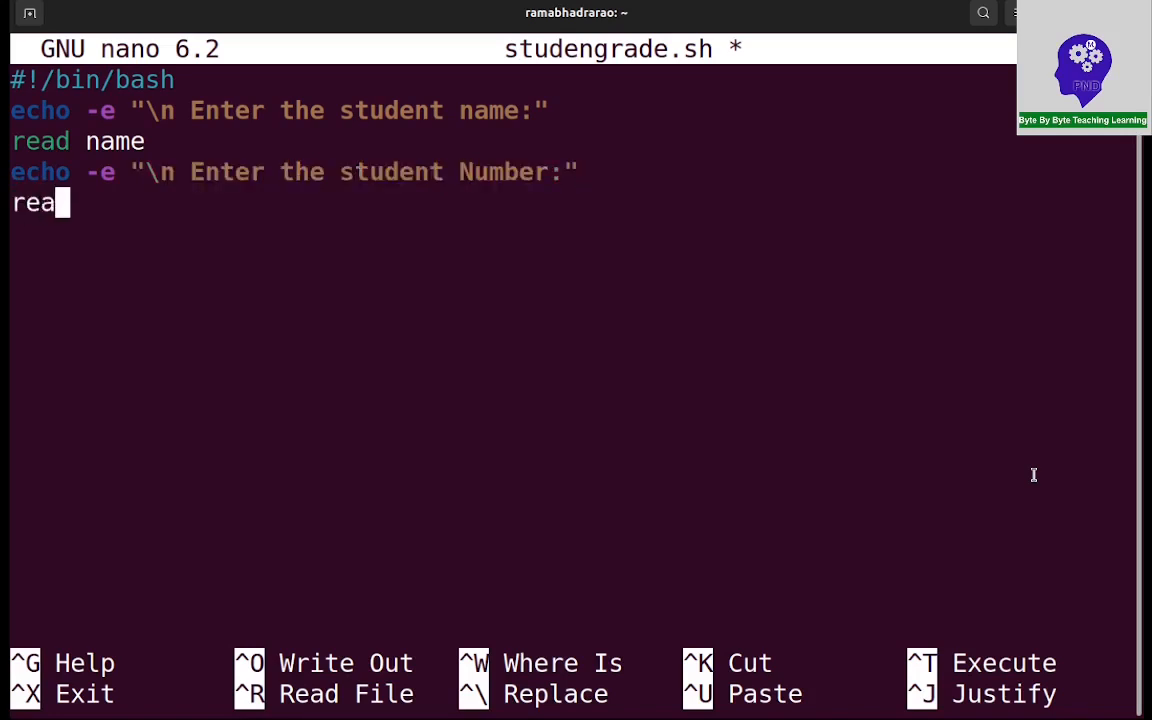
text(d num)
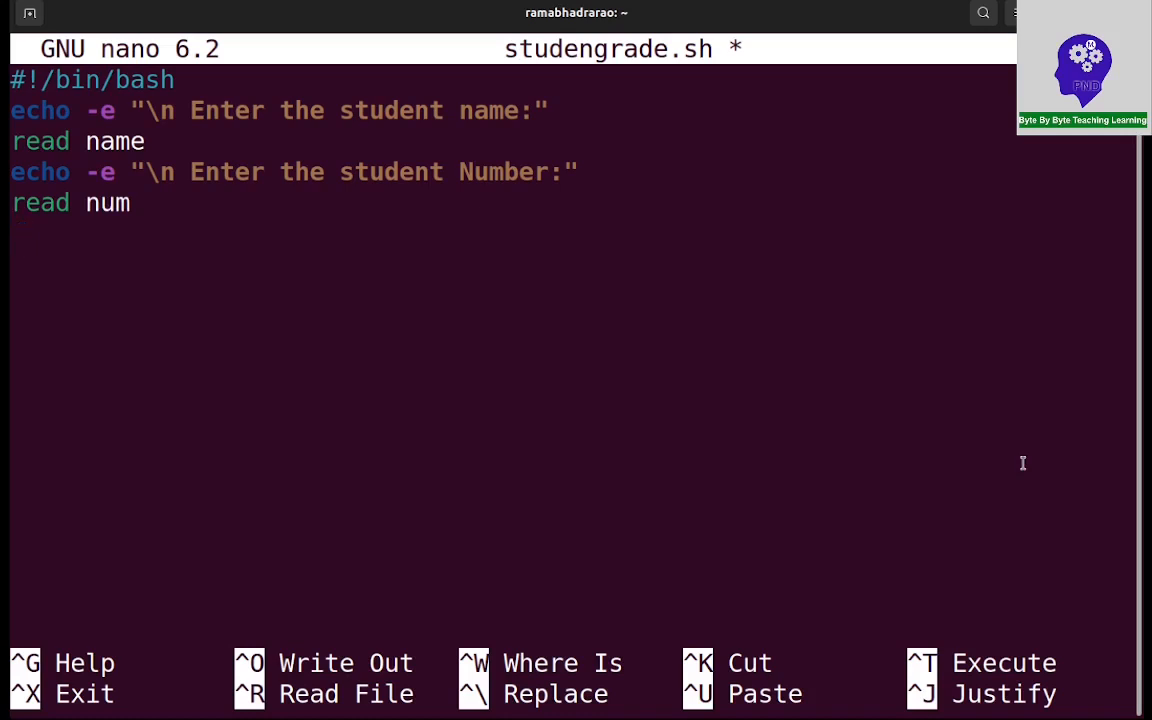
Write the loop skeleton for((i=1;i<=5;i++));do ... done
key(Enter)
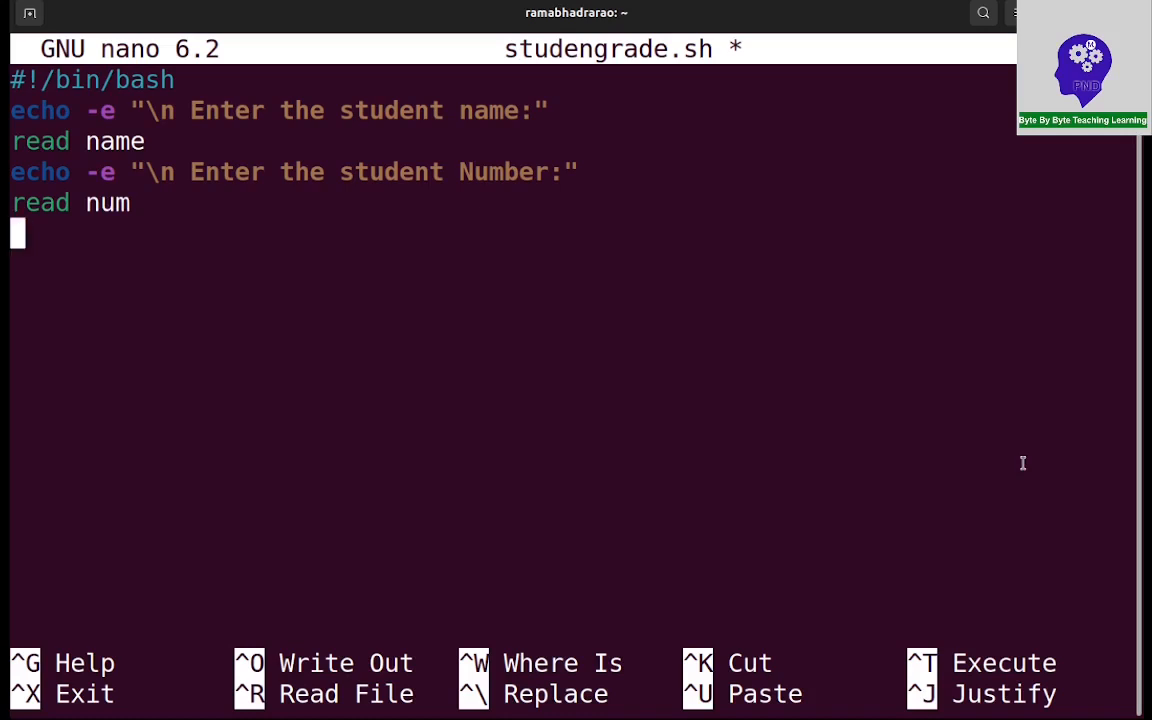
text(f)
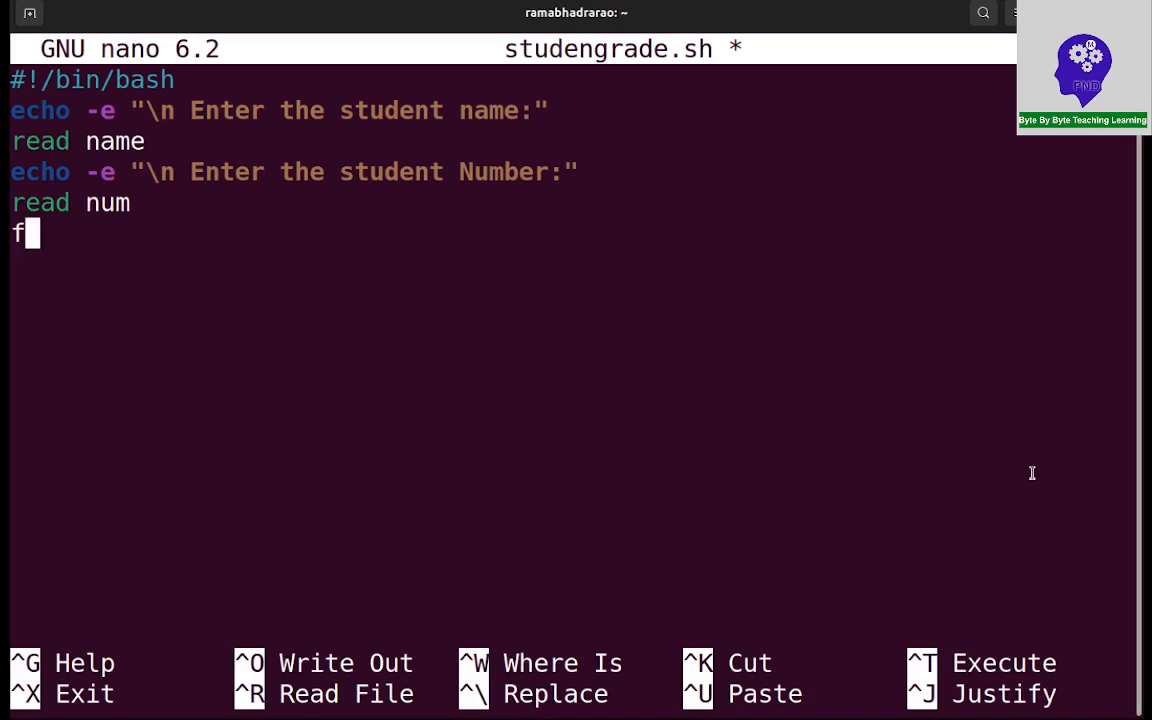
text(or(()
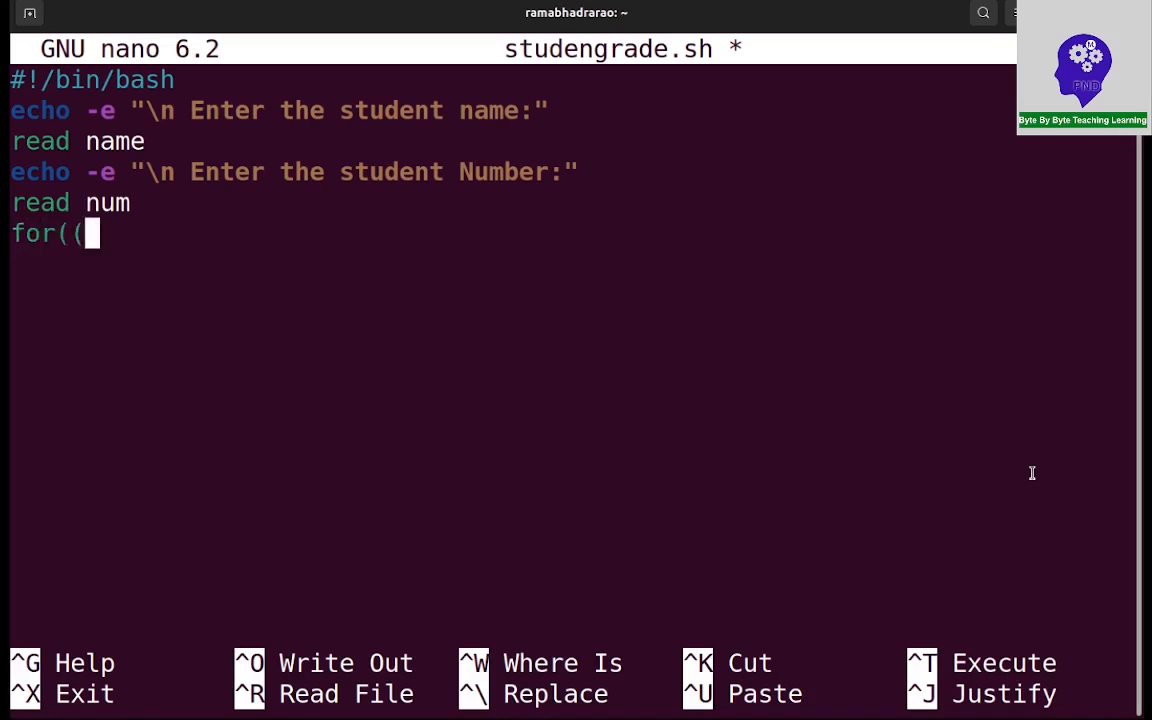
text()))
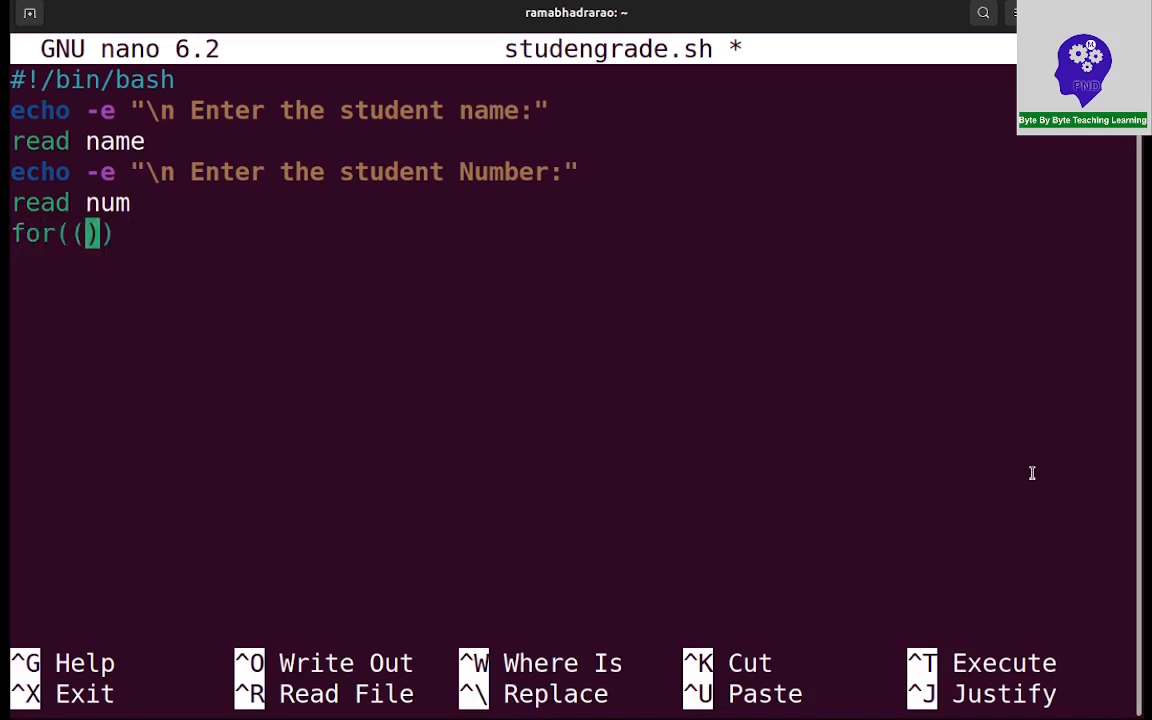
text(i=)
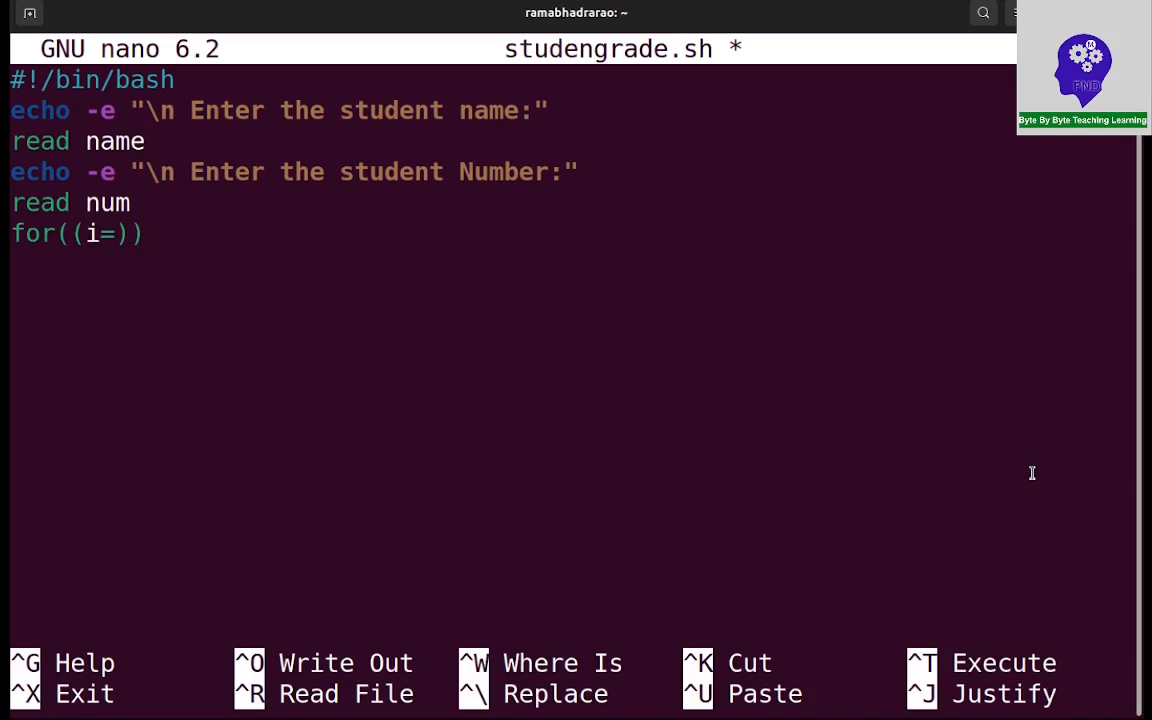
text(=1;i<)
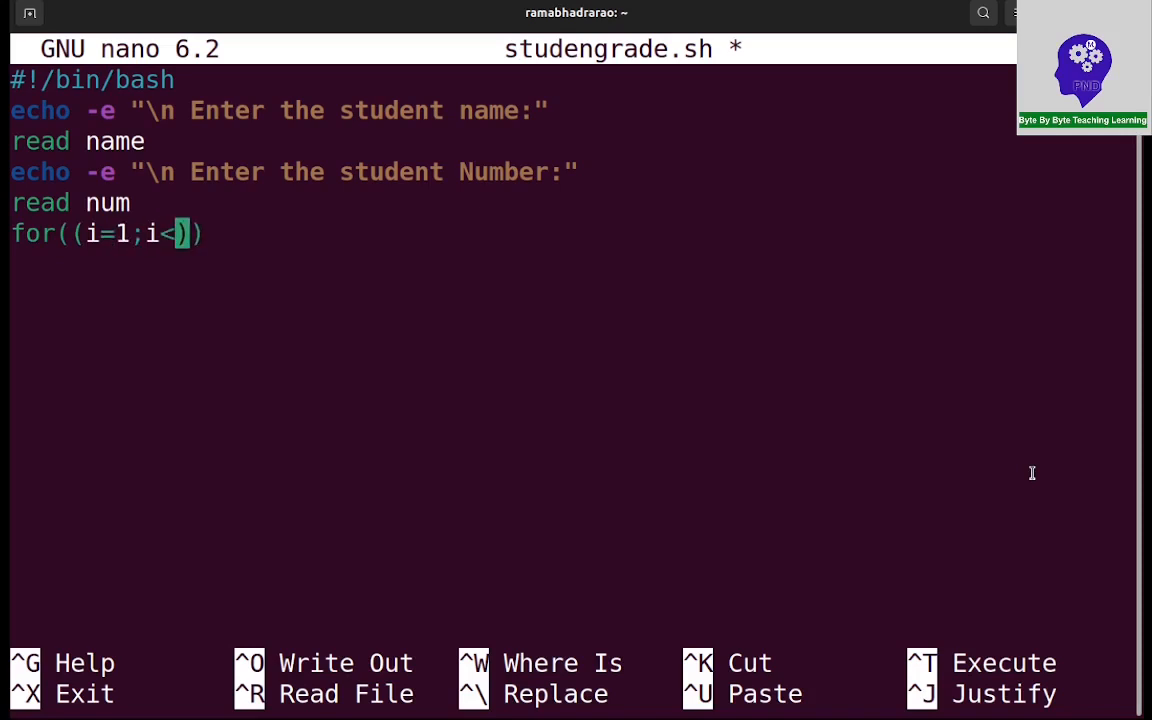
text(=5)
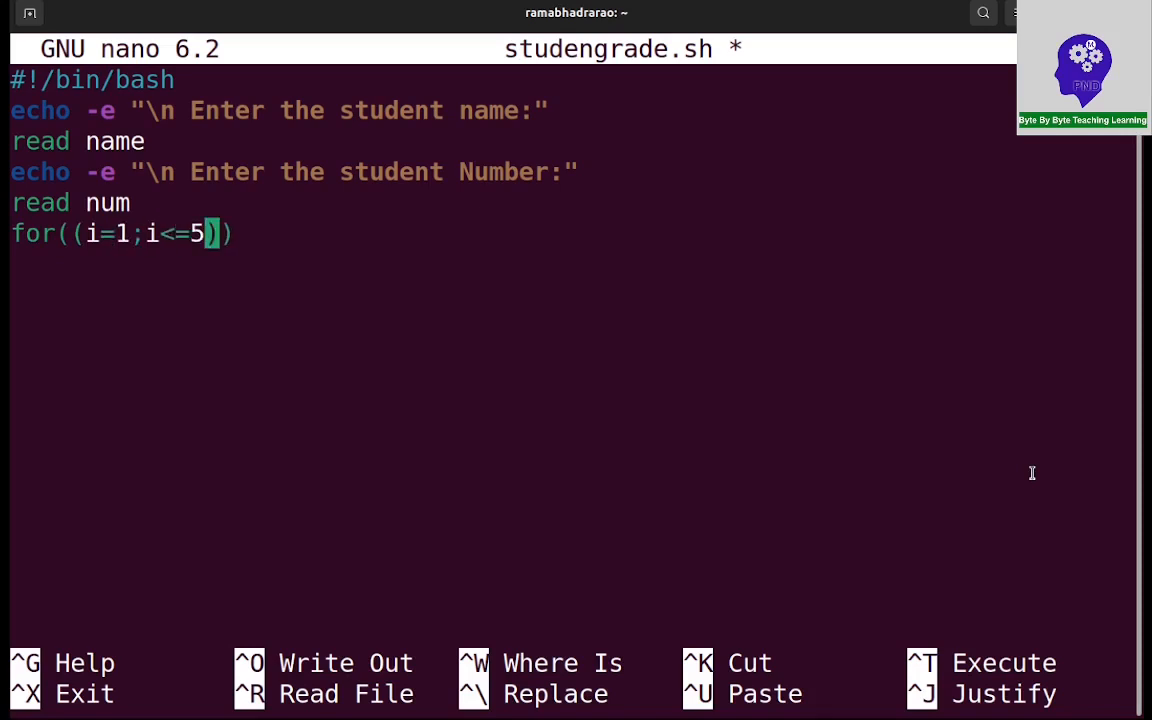
text(;)
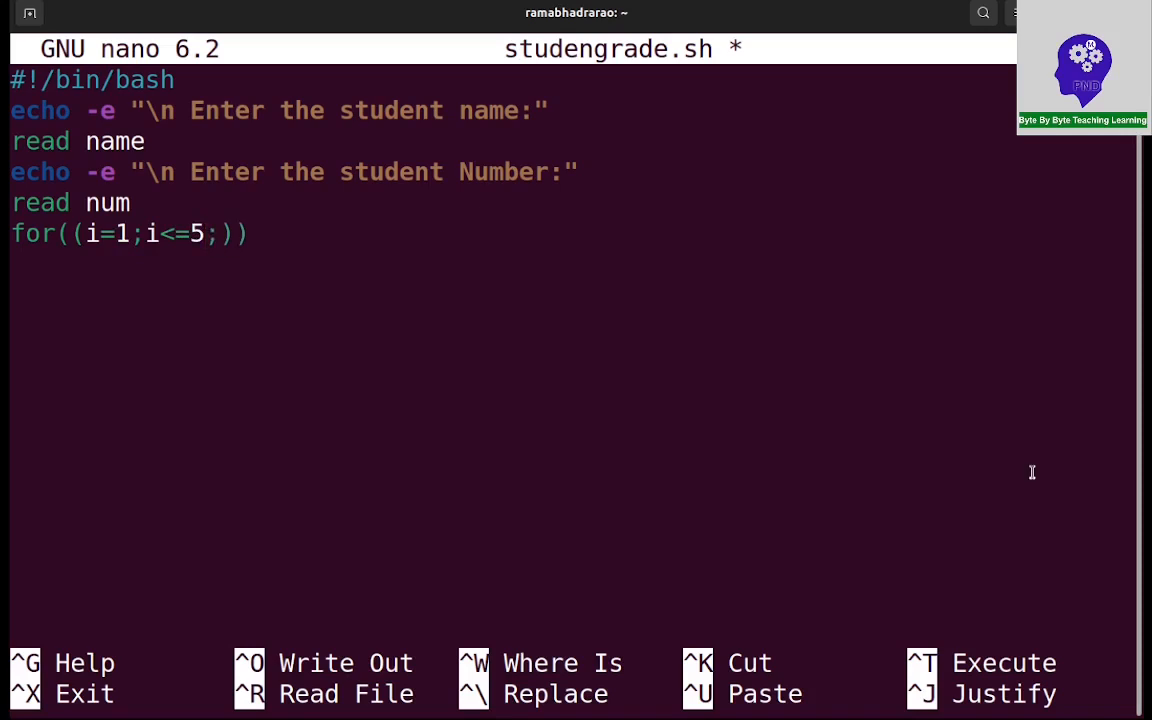
text(i++)
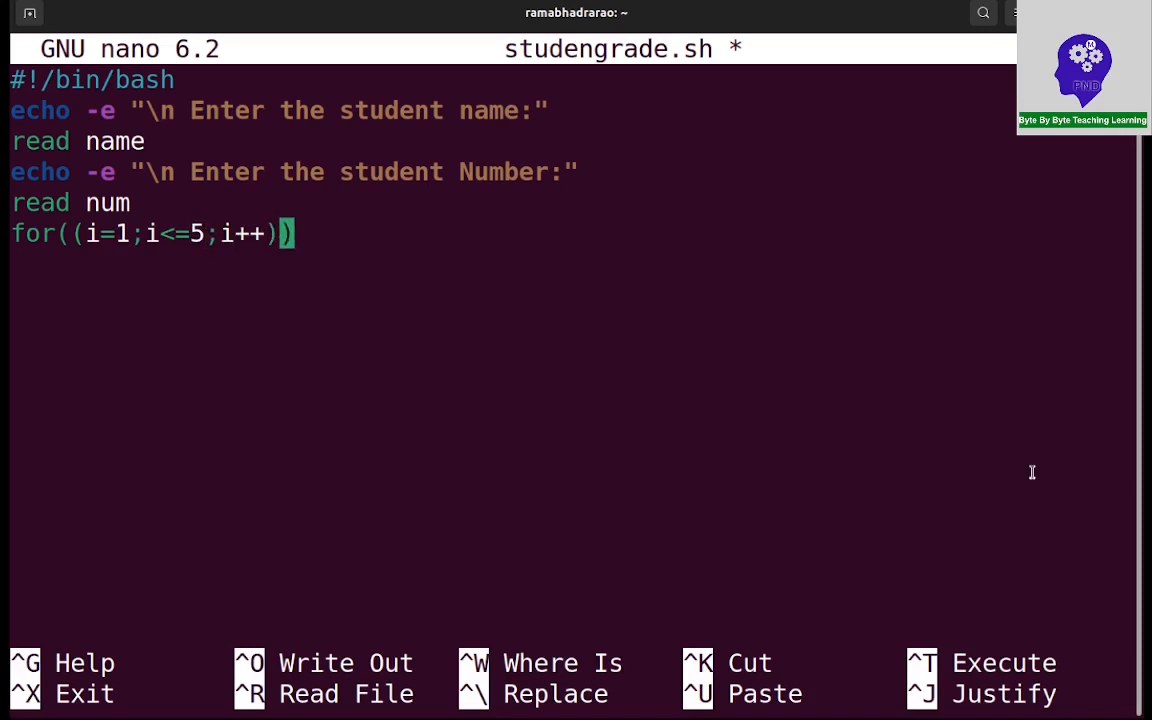
text(;do)
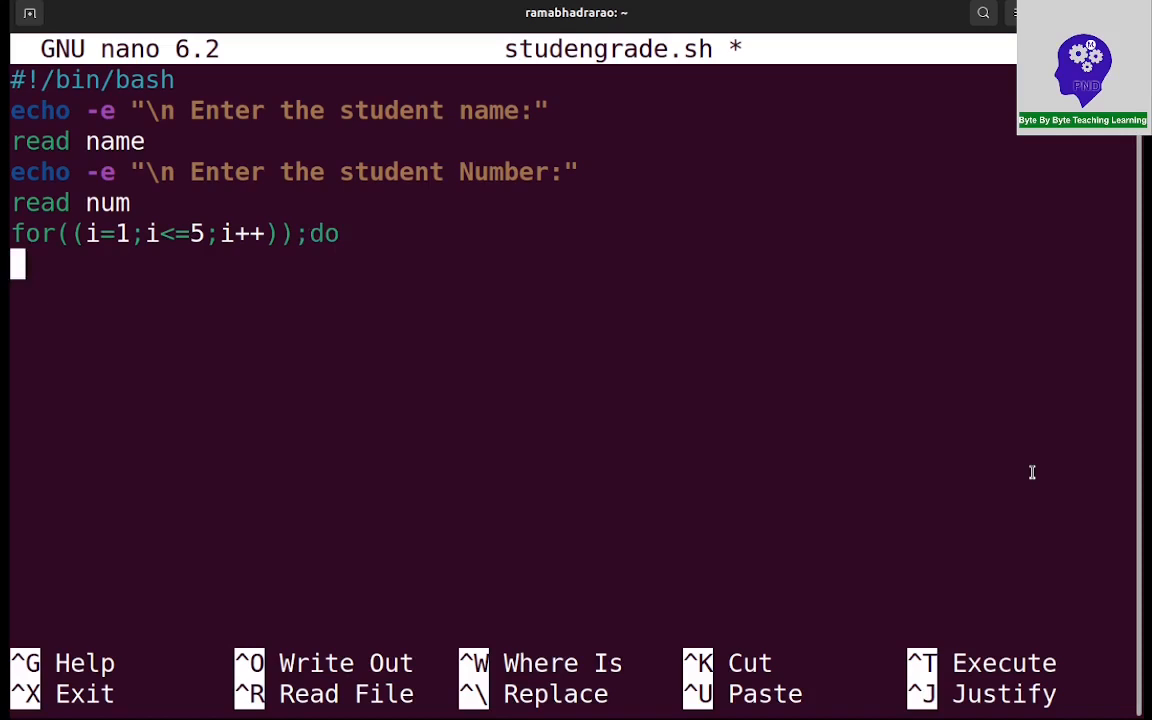
text(done)
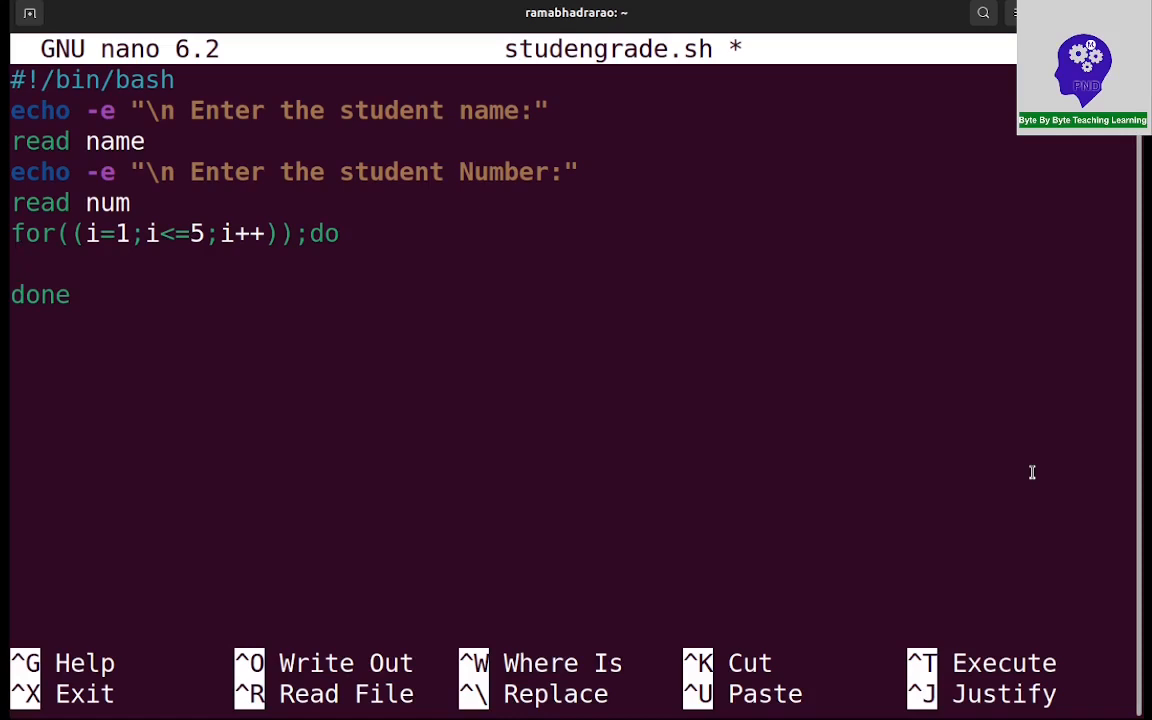
Inside the loop, prompt "Enter Subject $i:" and read marks[$i]
text(echo)
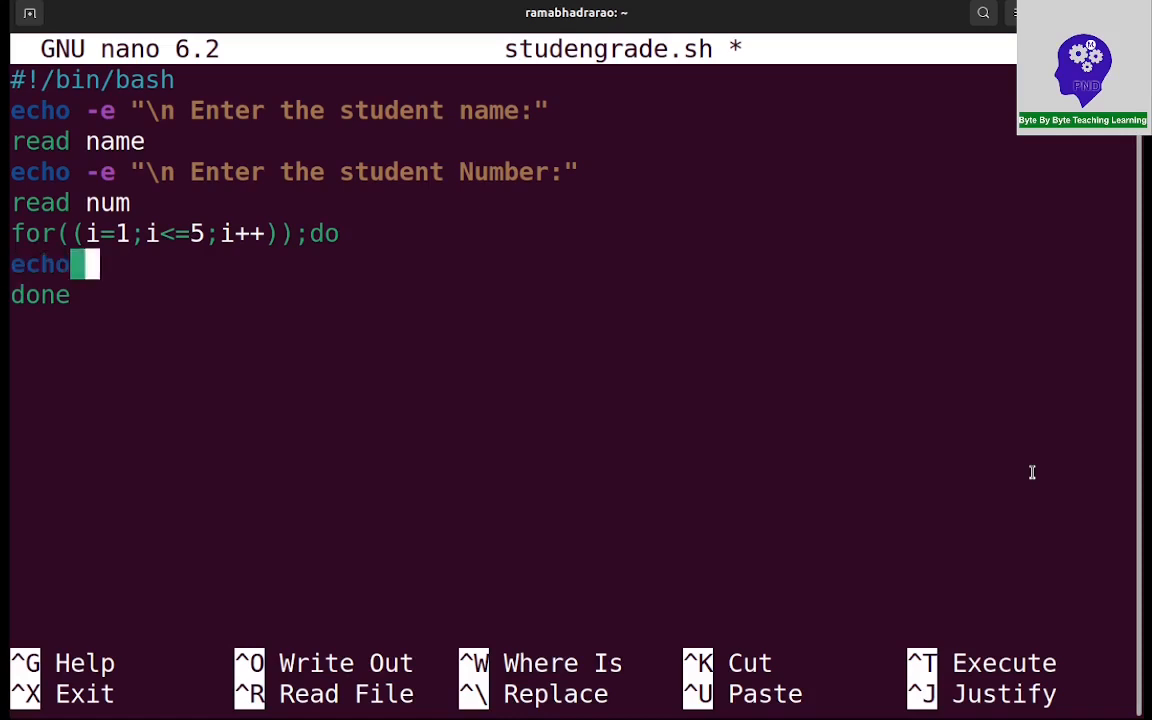
text(-e "\n)
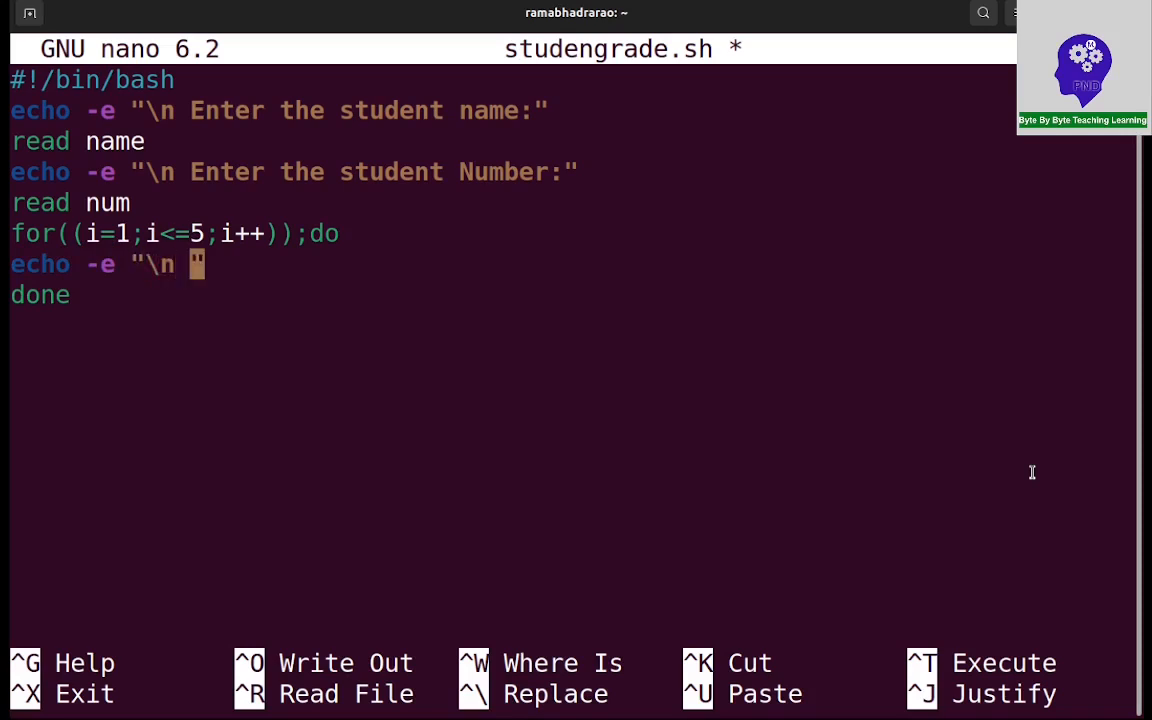
text(Enter)
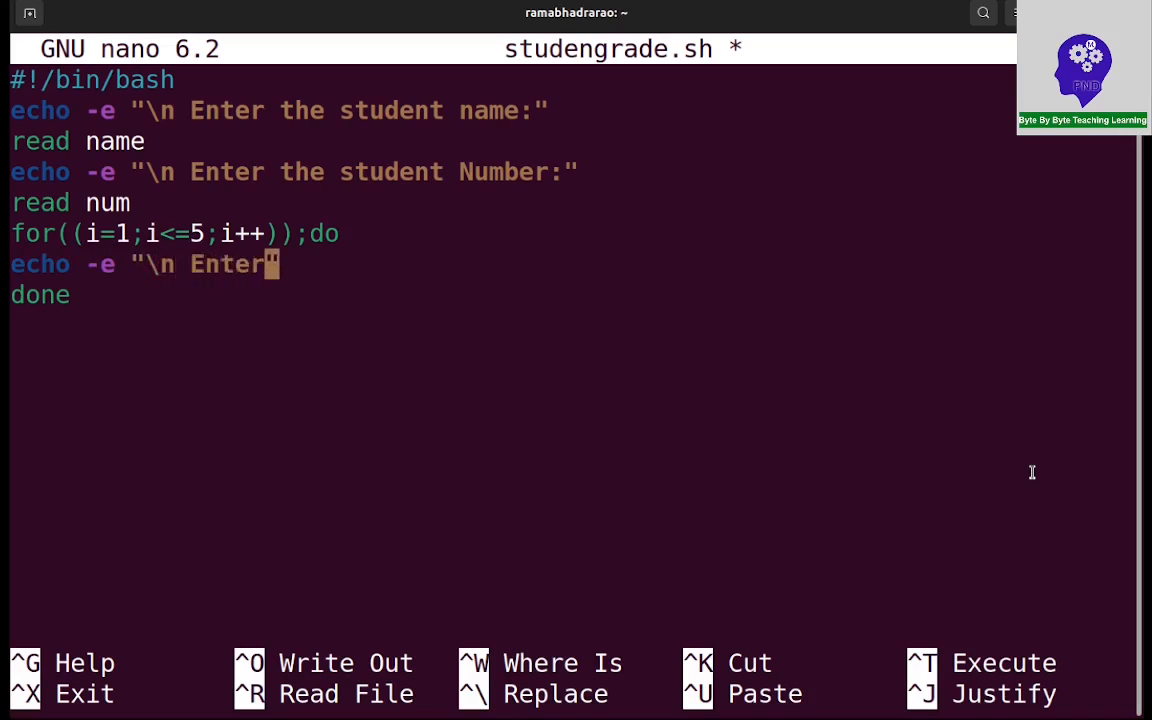
text(Subject)
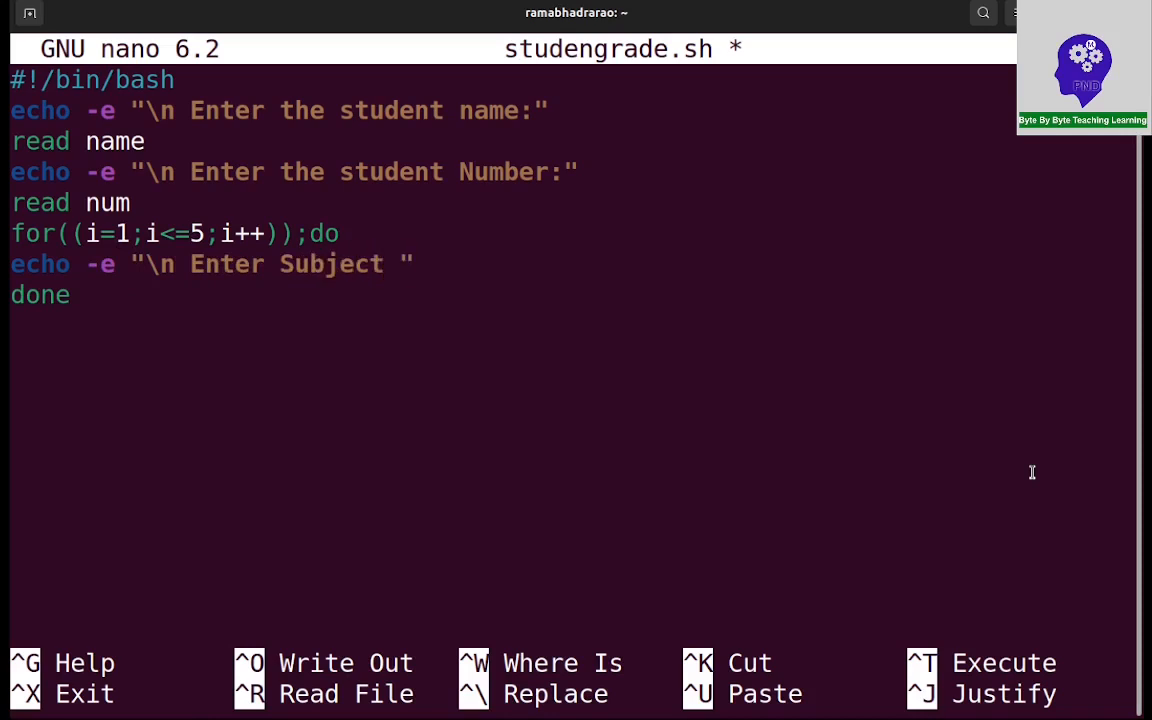
text($i)
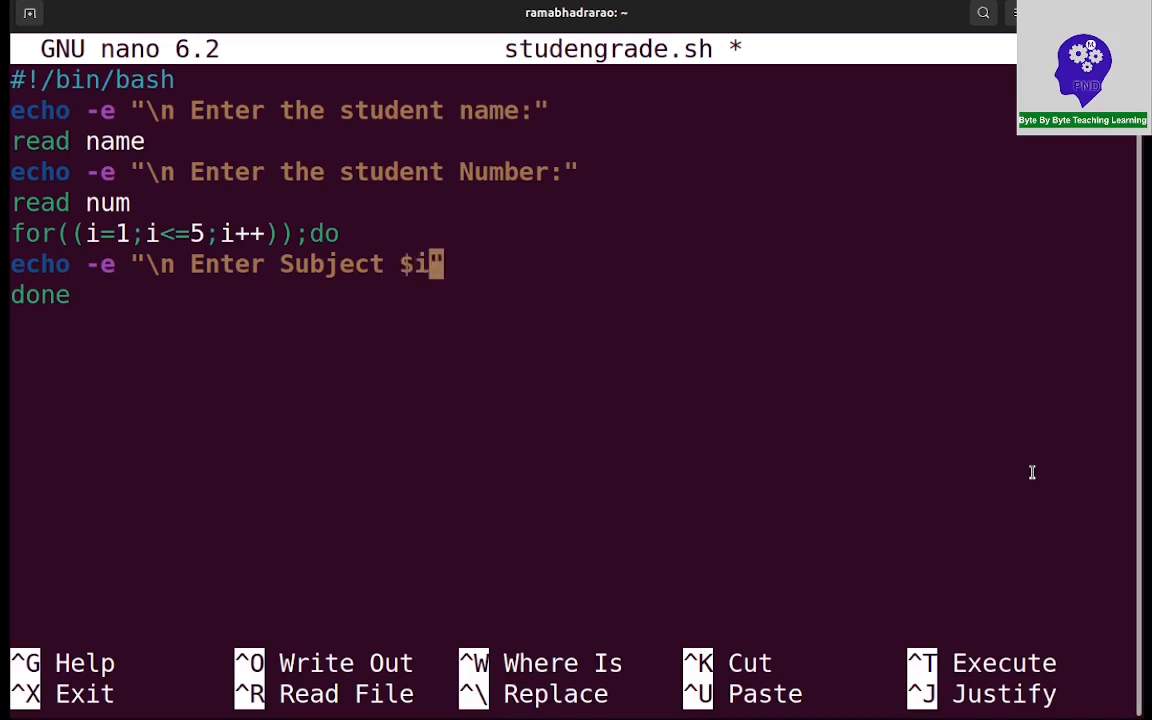
text(:)
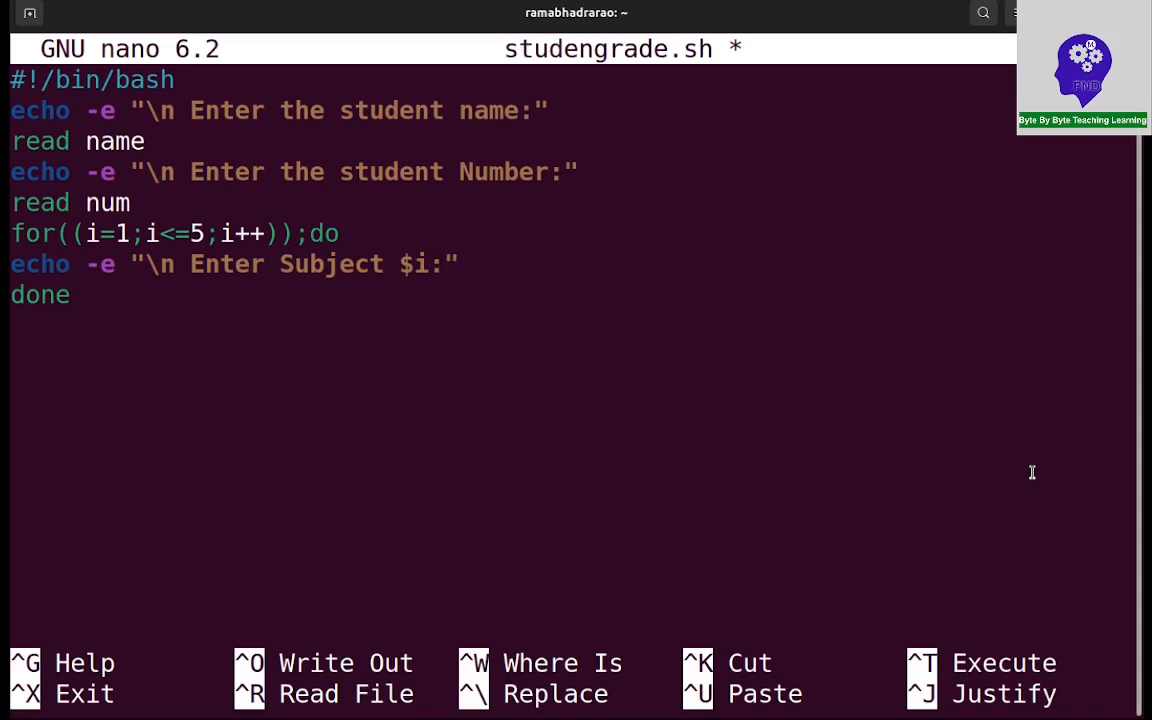
text(read m)
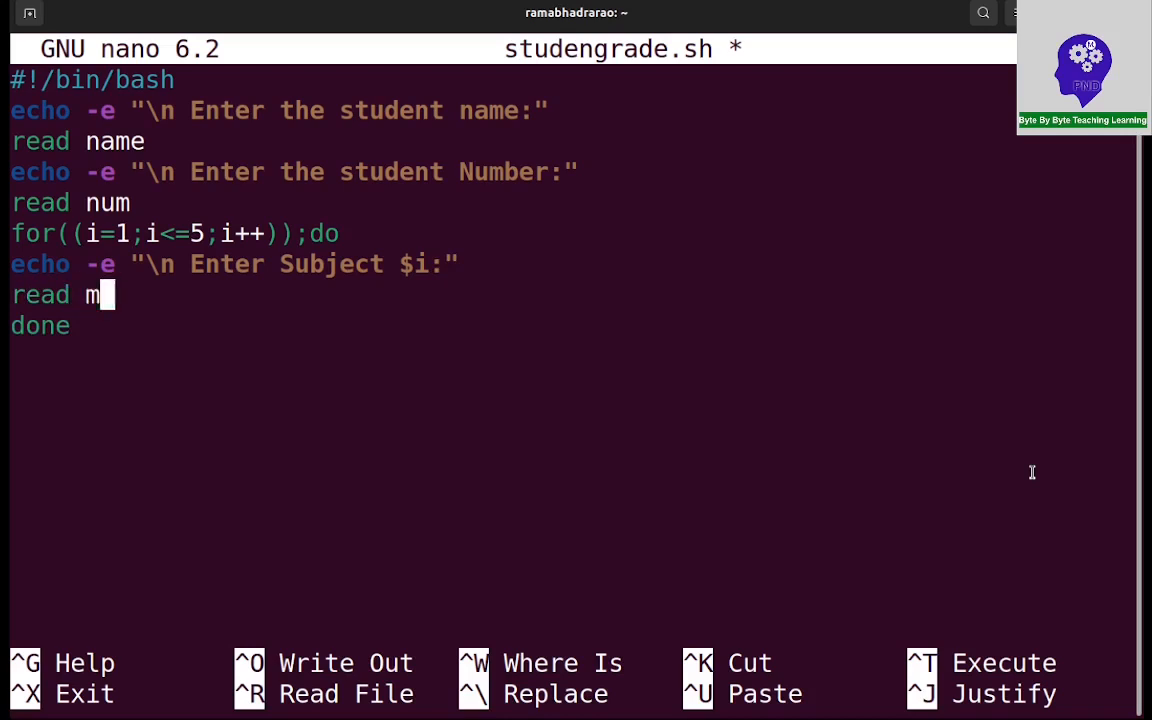
text(ar)
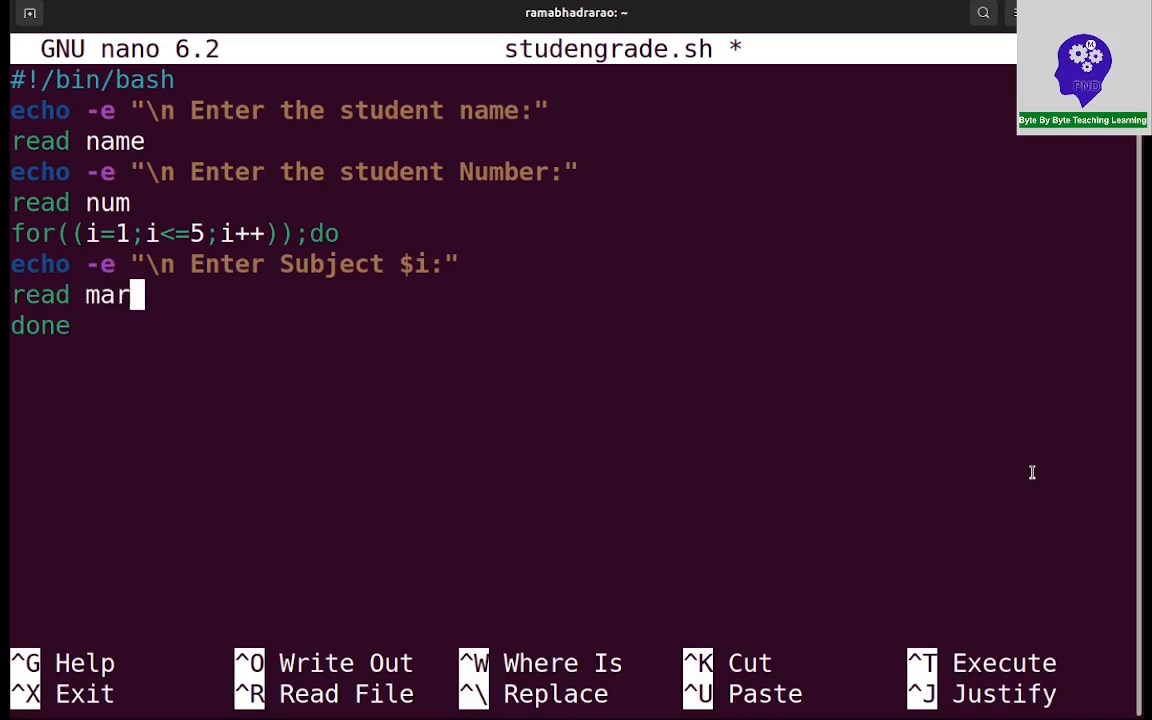
text(ks)
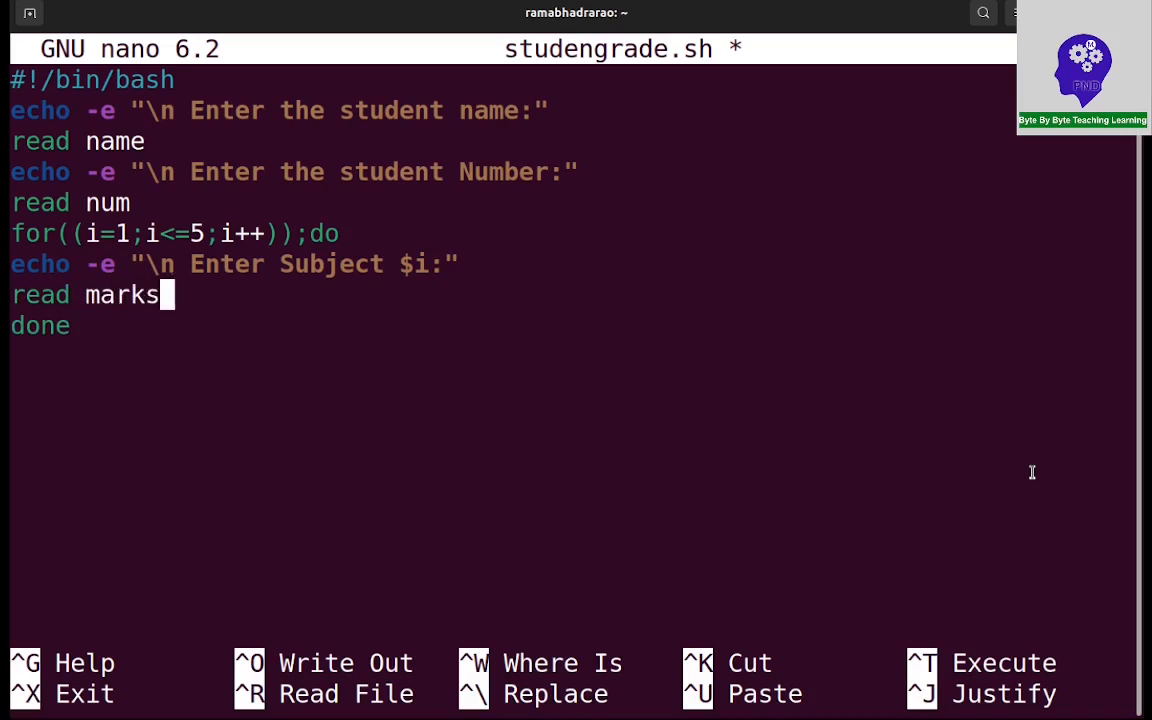
text([])
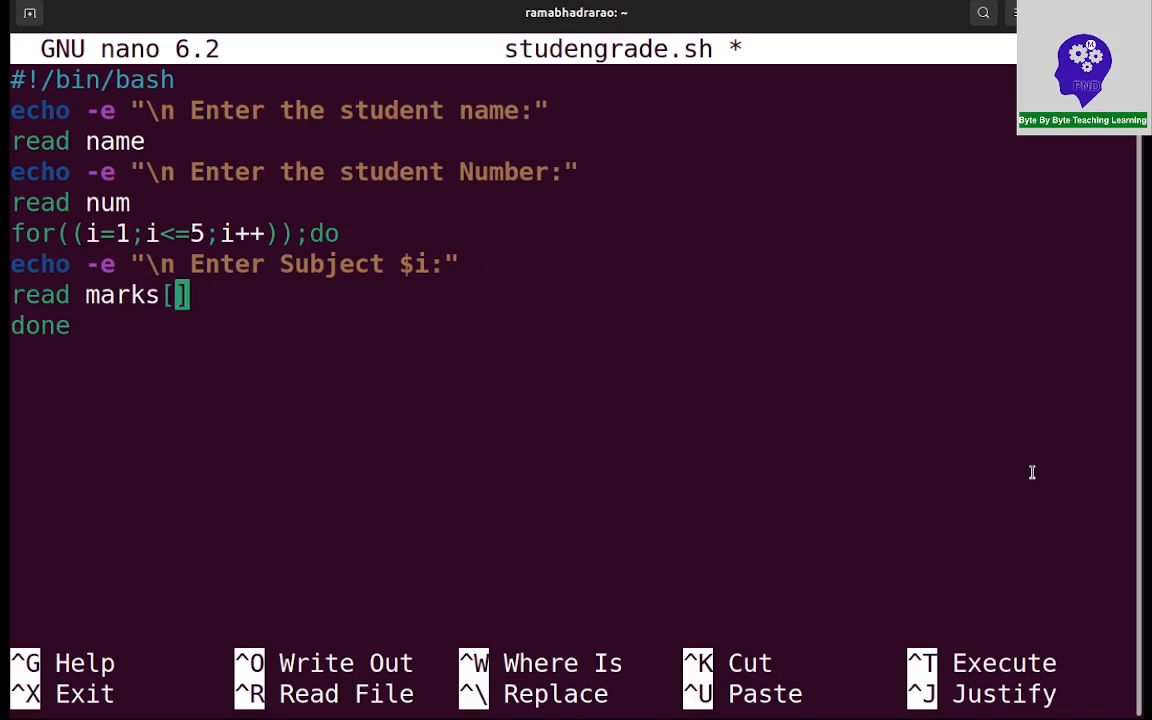
text($)
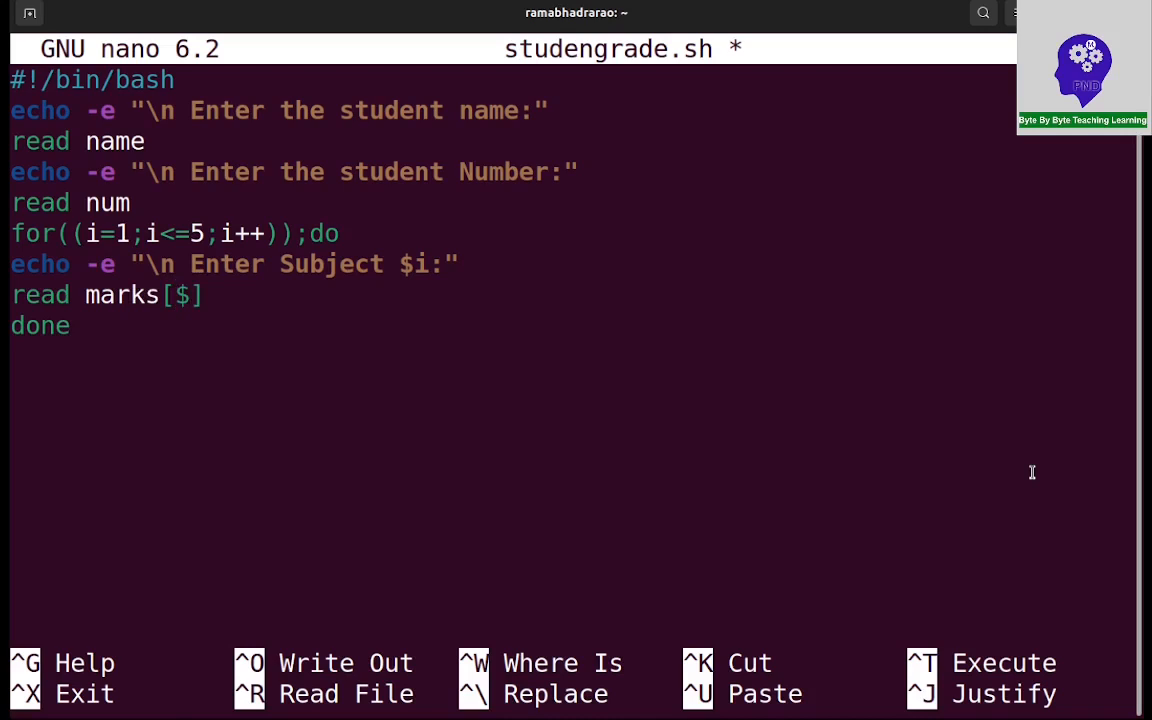
text(i)
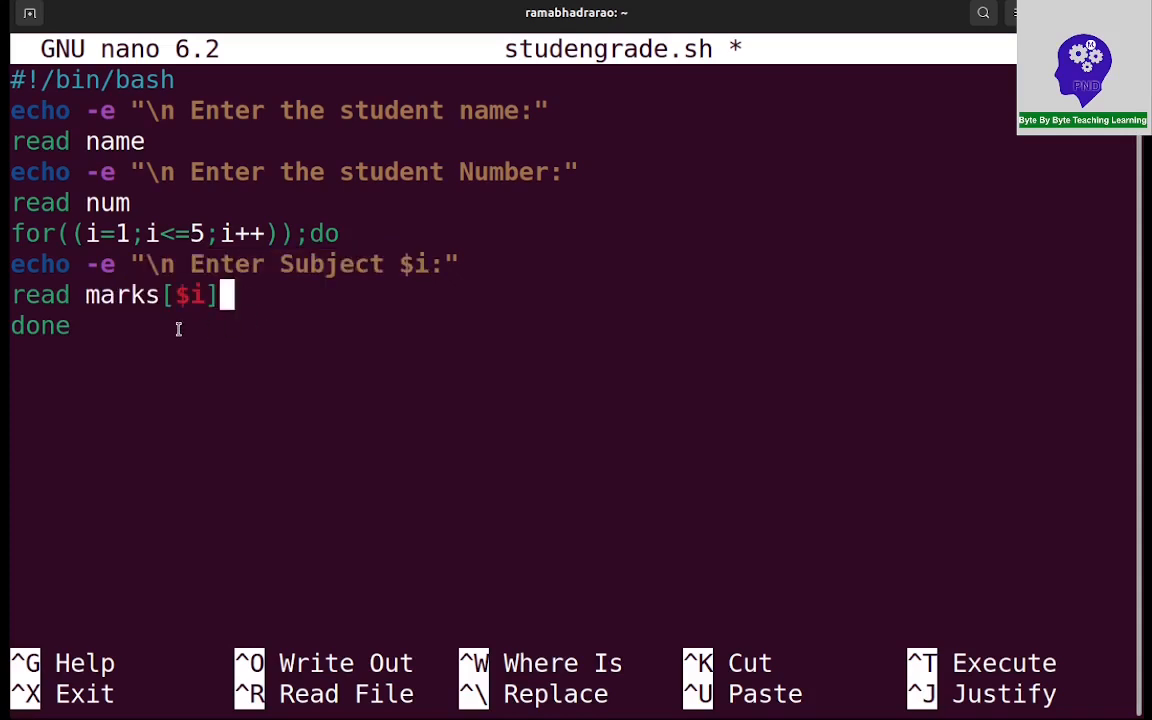
key(Enter)
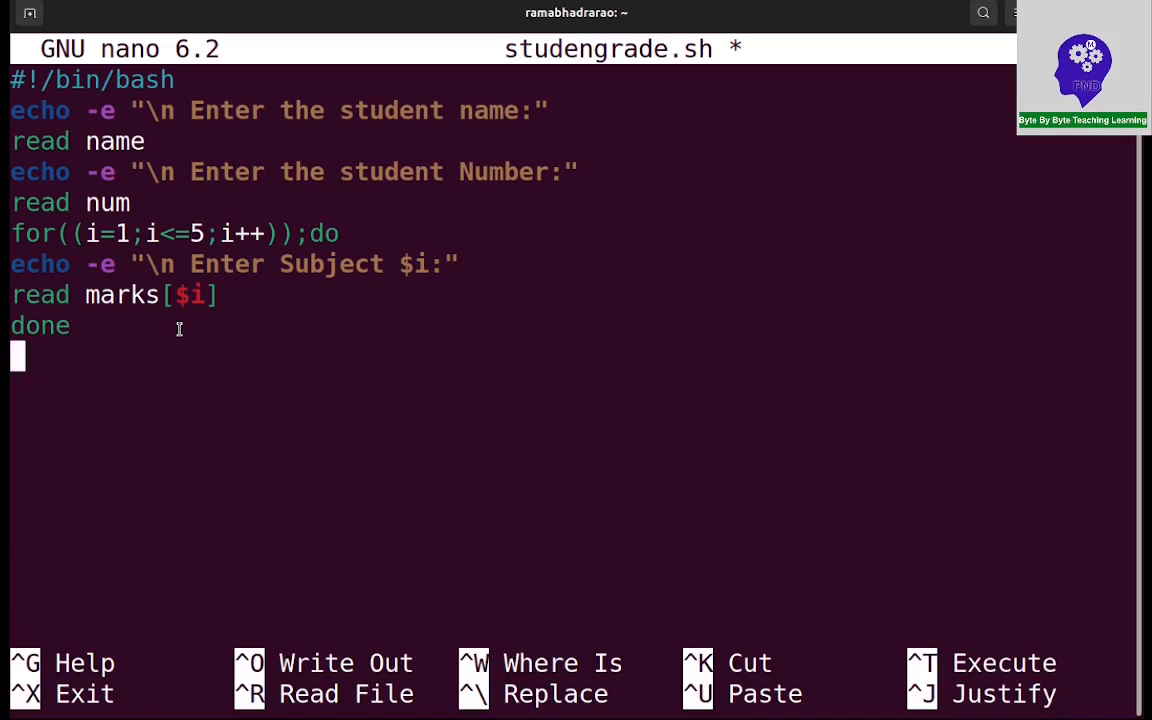
Add total=$((marks[1]+…+marks[5])), with the first reference misspelled 'mraks'
text(tota)
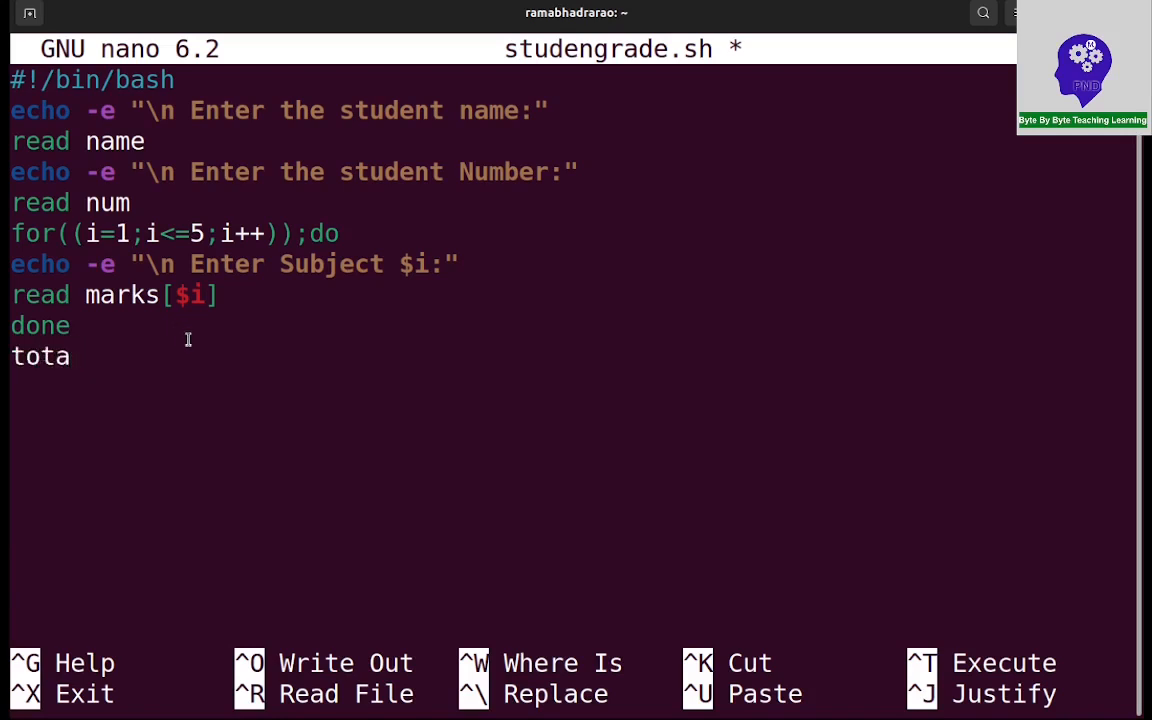
text(l)
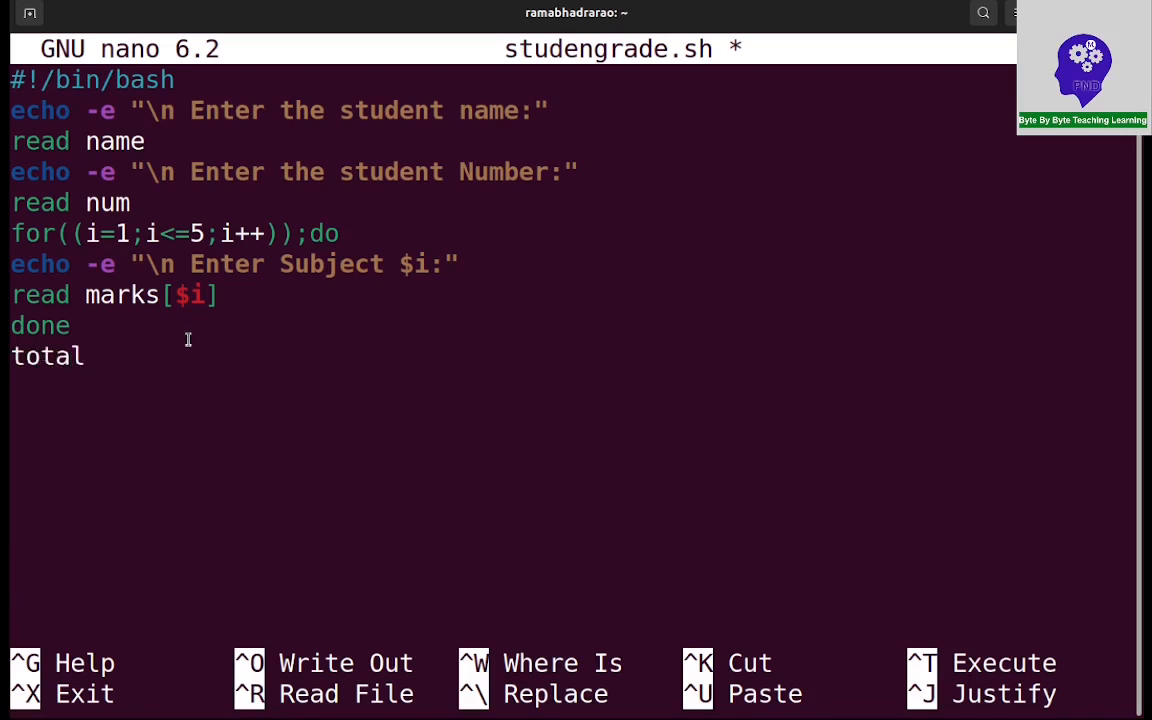
text(=$)
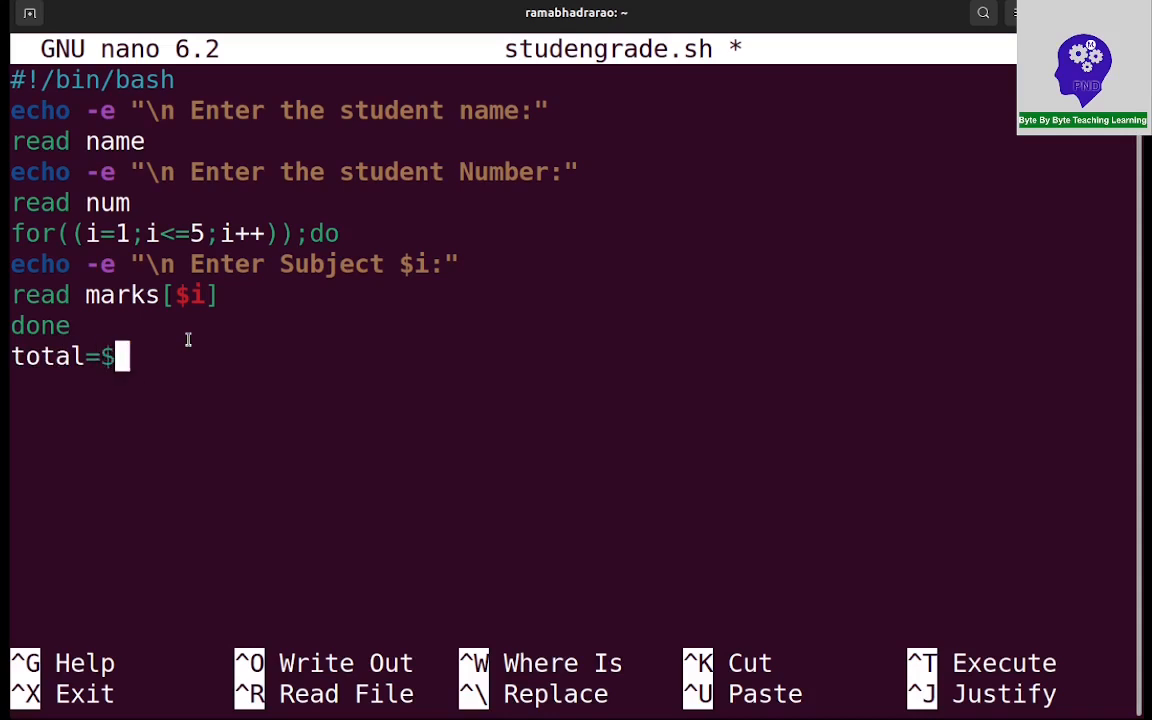
text((()))
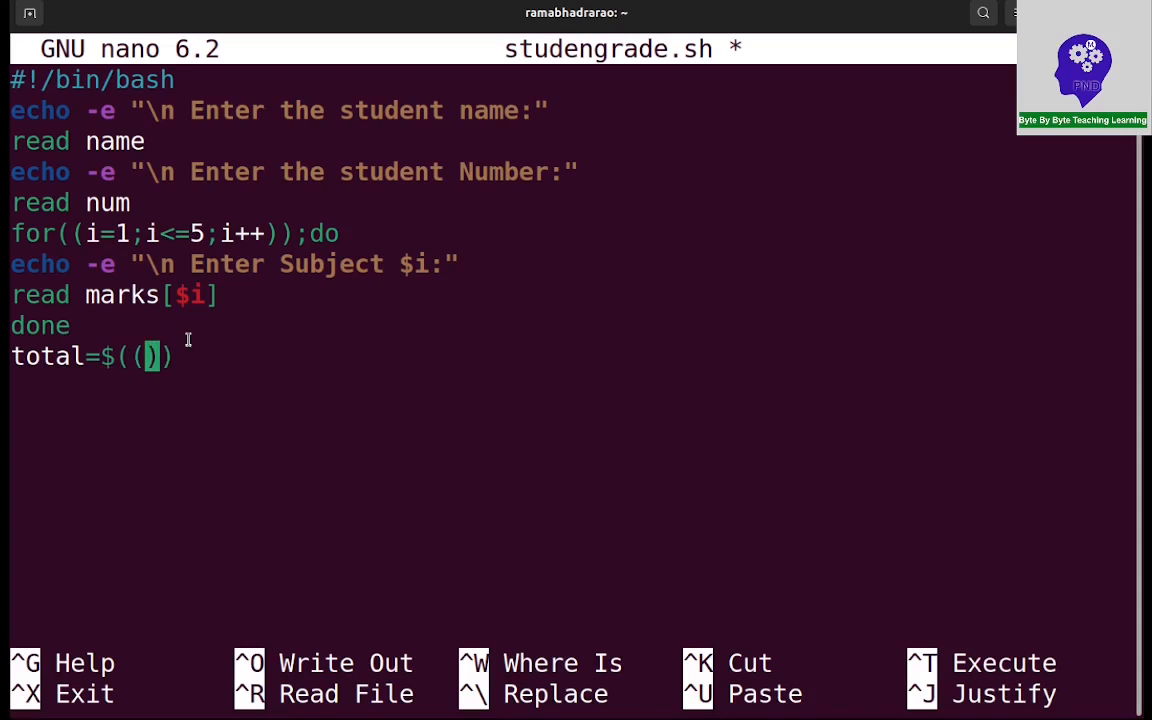
text(mraks)
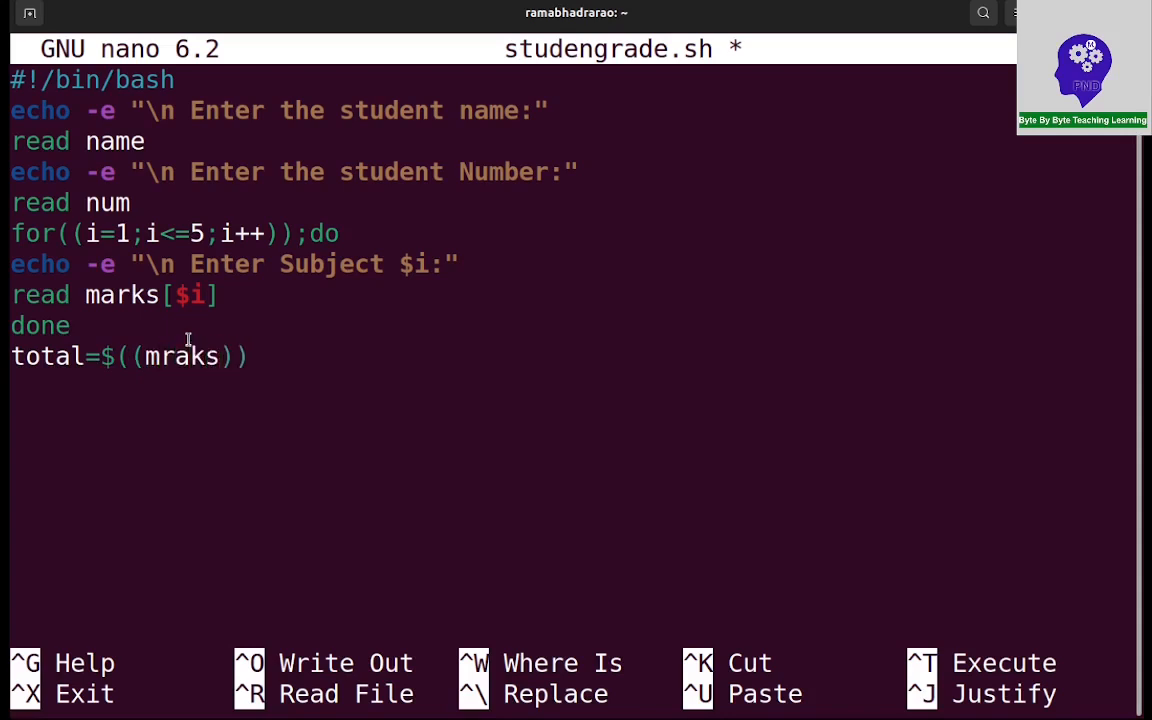
text([)
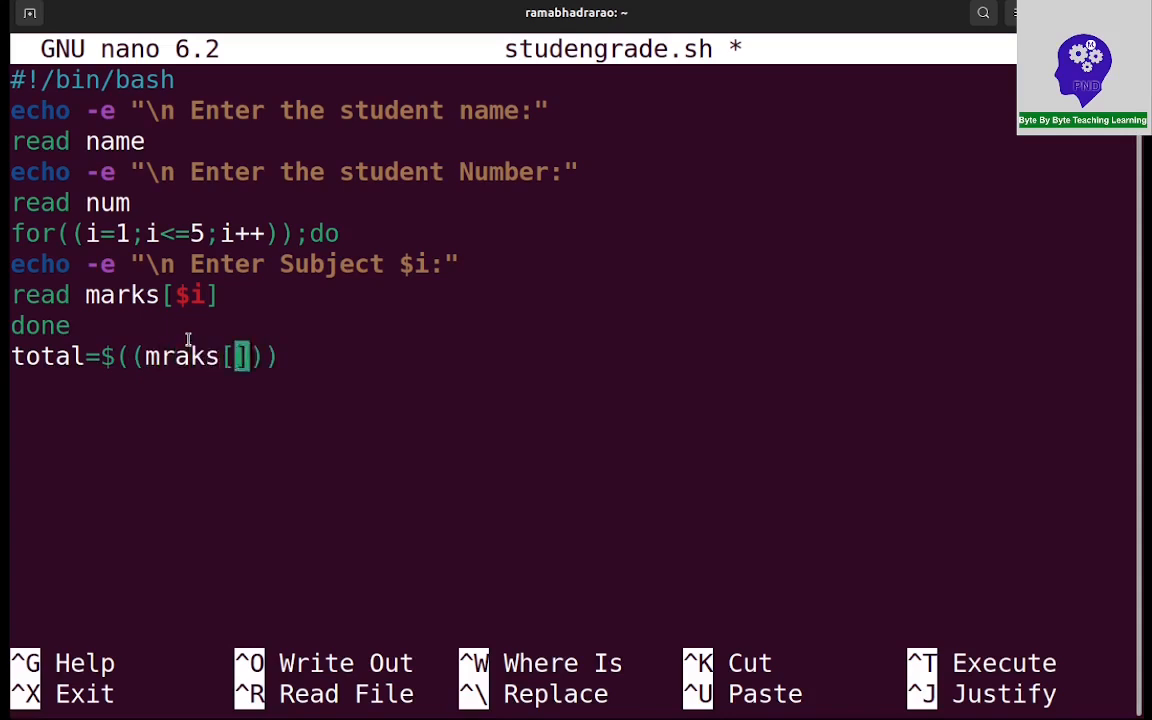
text(1+)
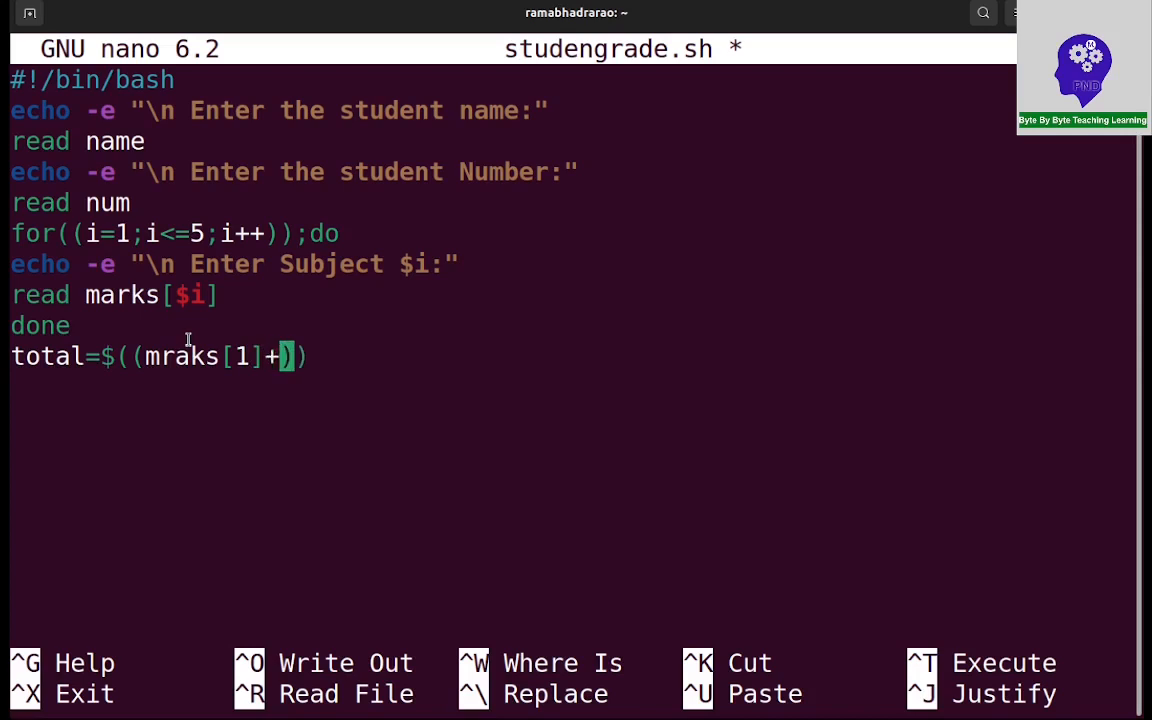
text(marks)
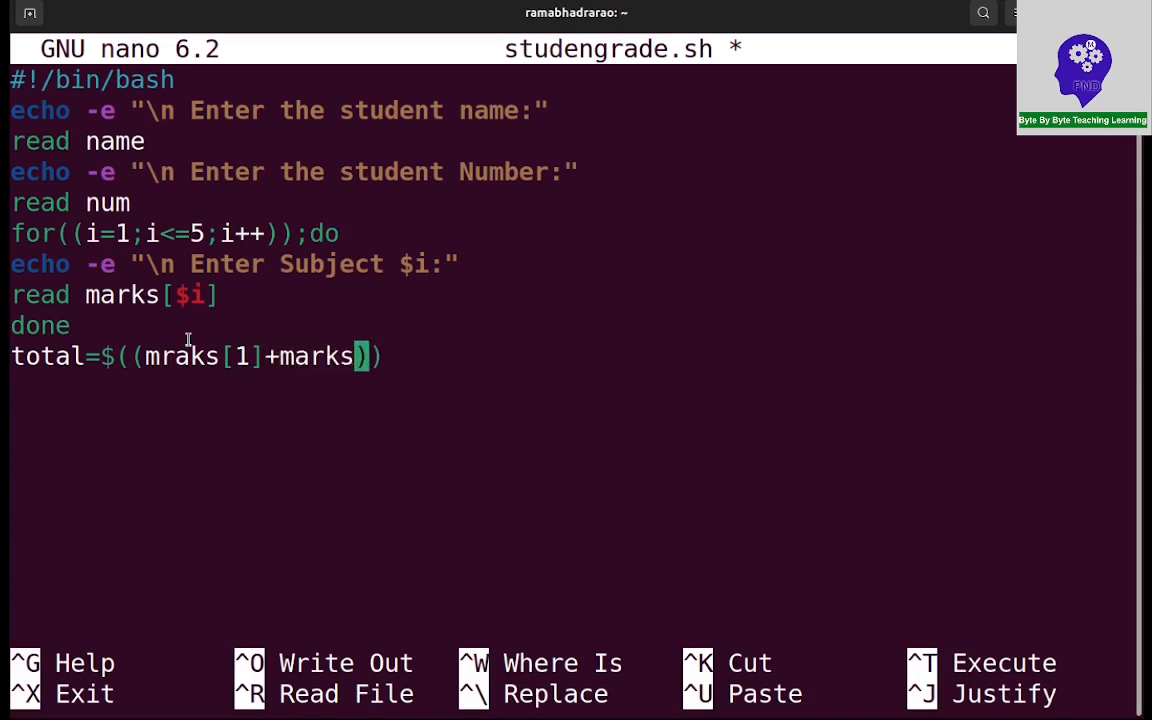
text([2])
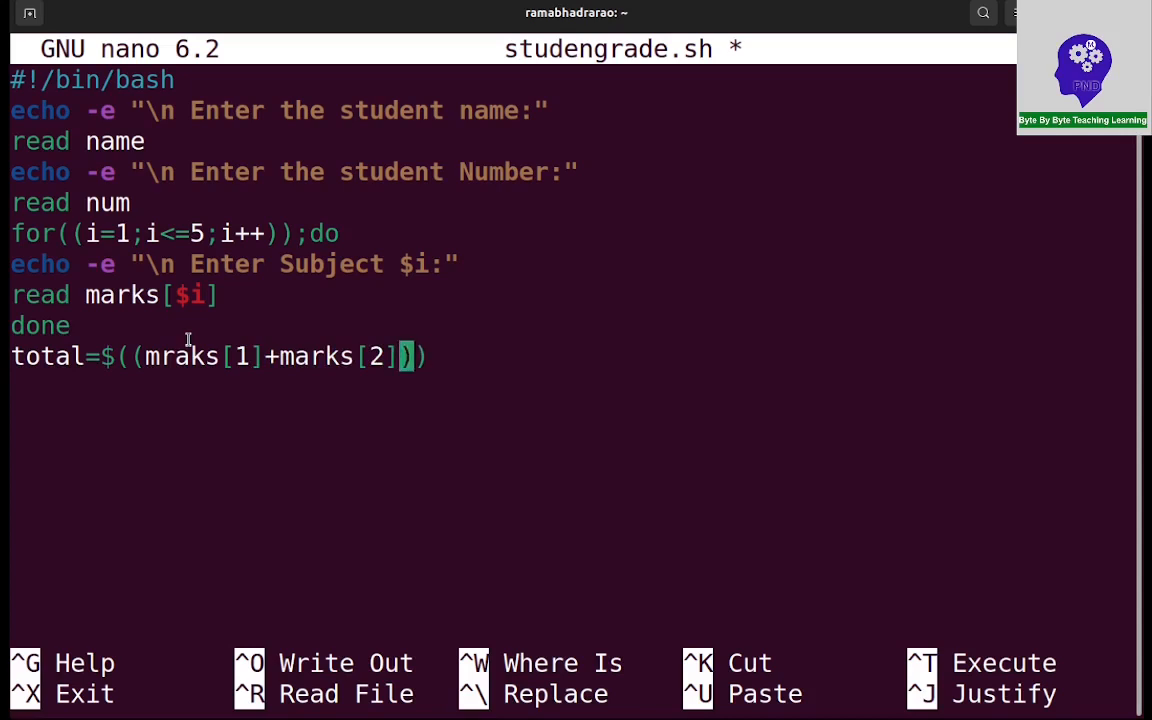
text(+marks[)
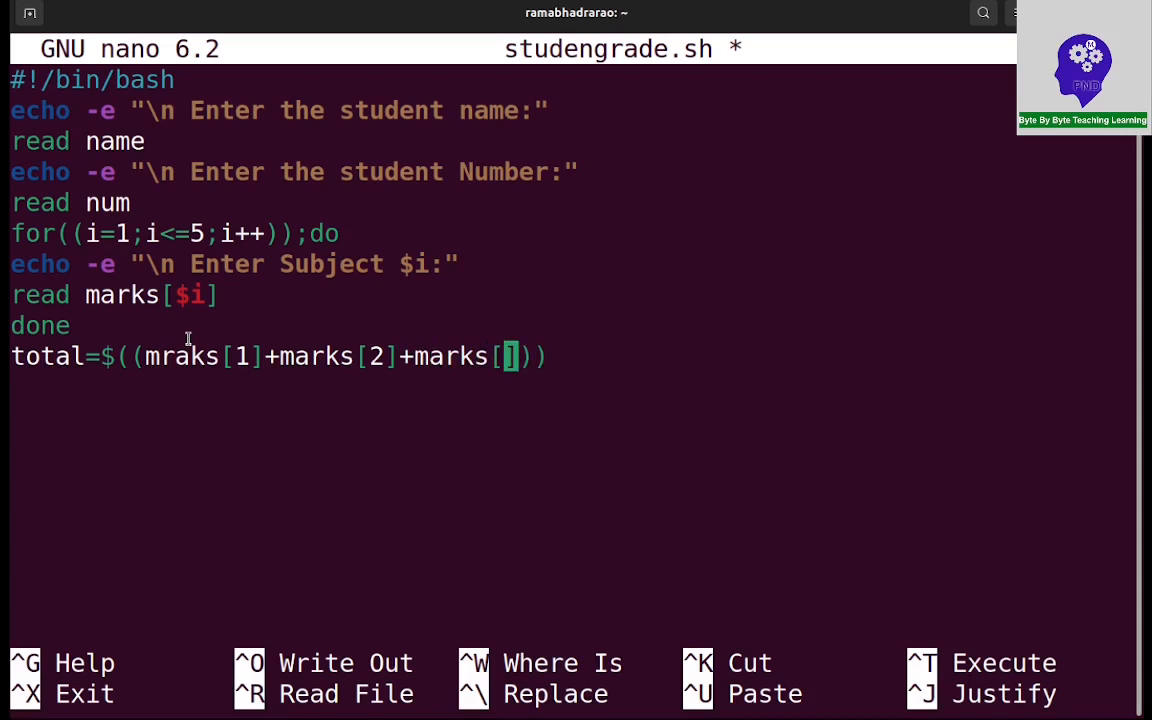
text(3]+)
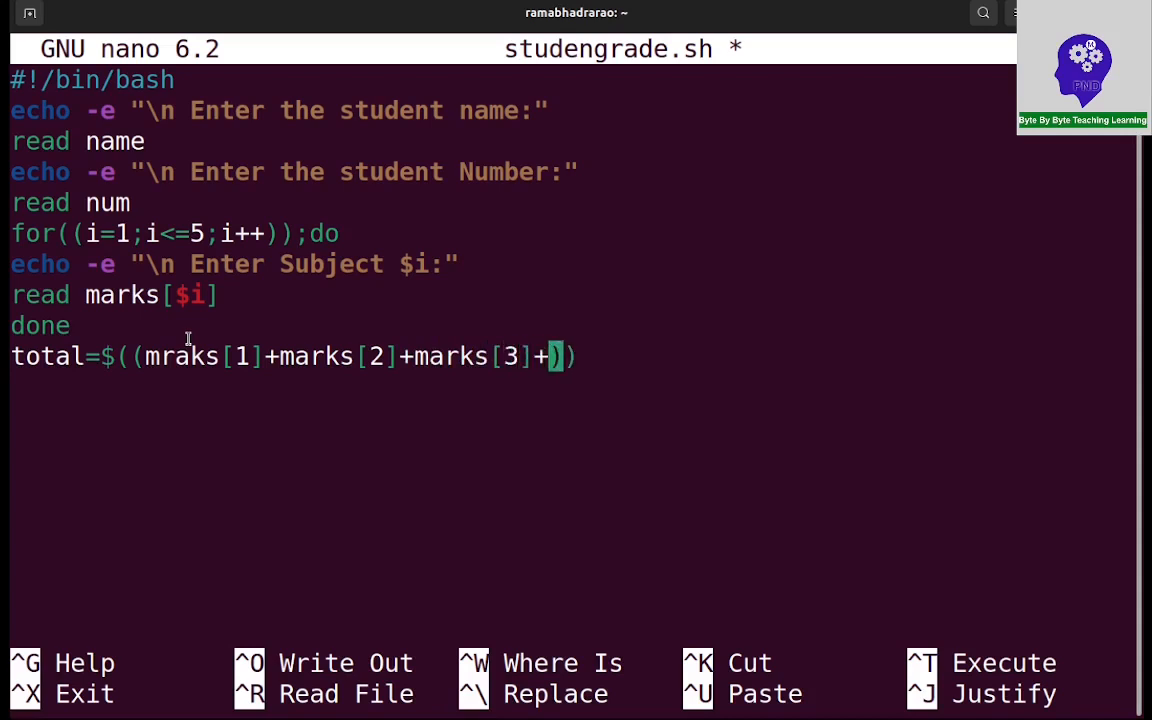
text(+marks[])
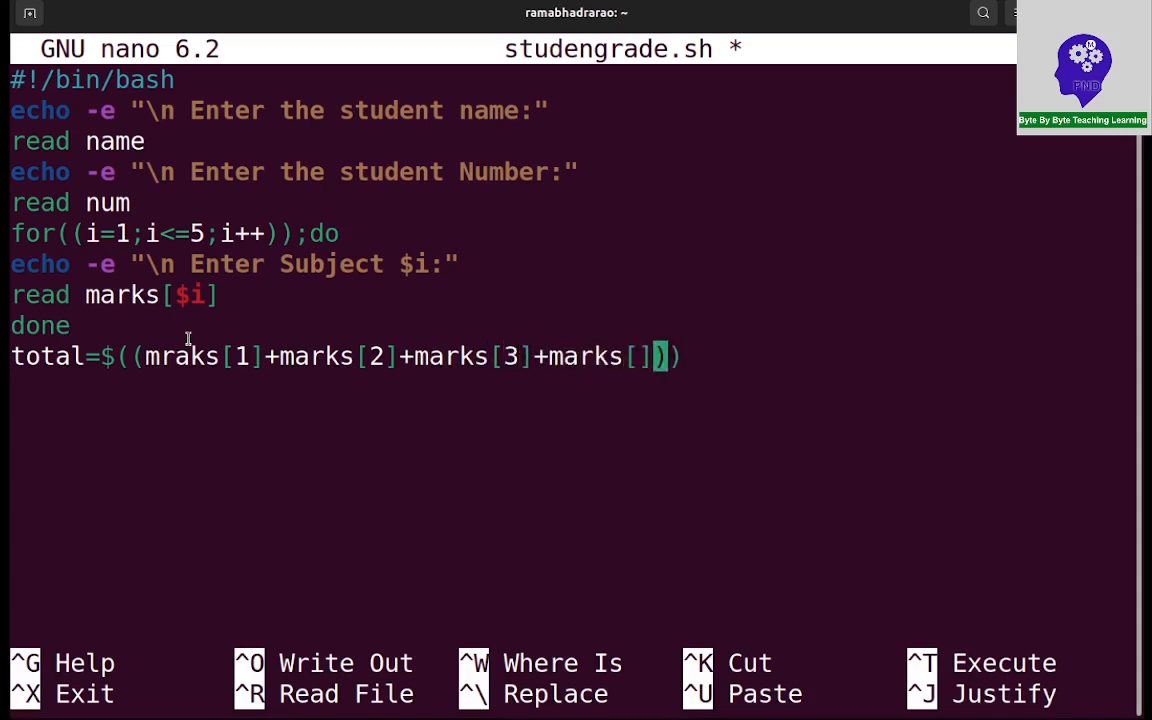
text(4)
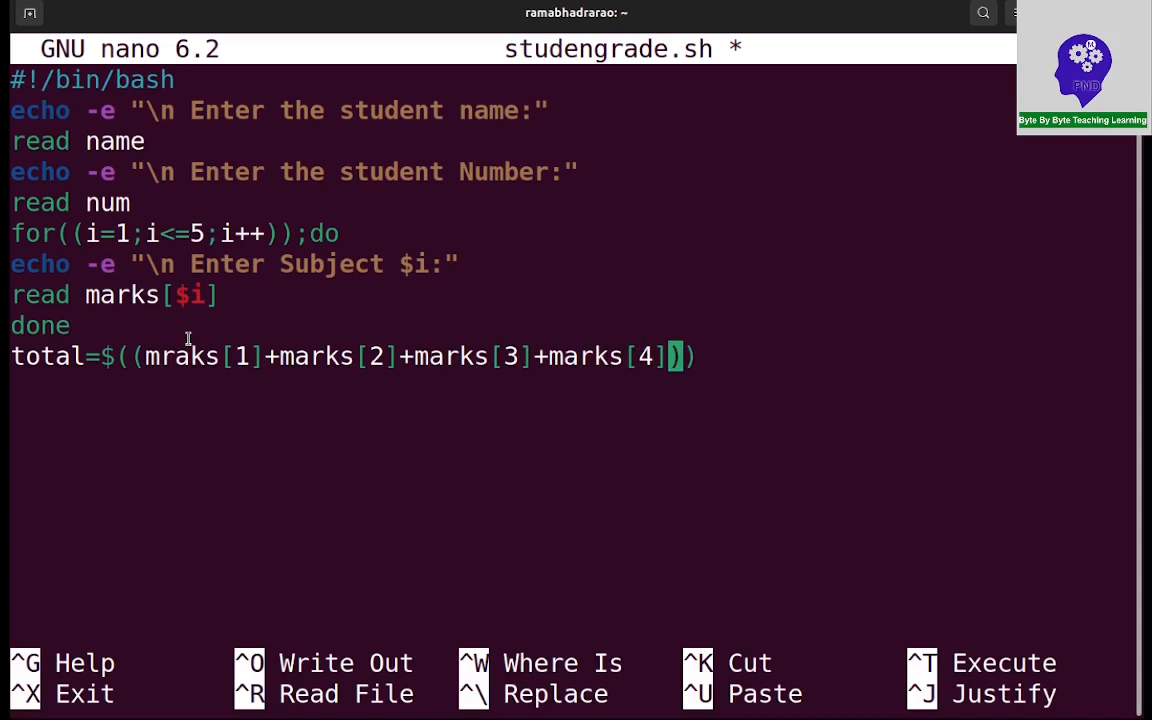
text(+marks[])
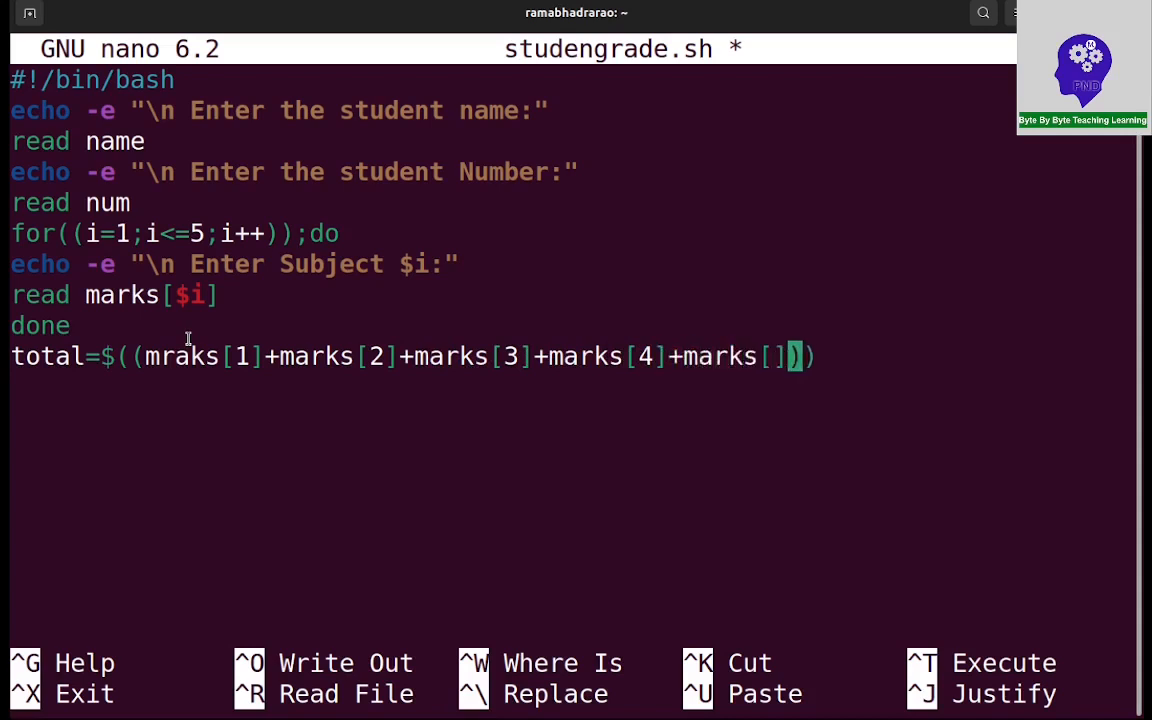
text(5)
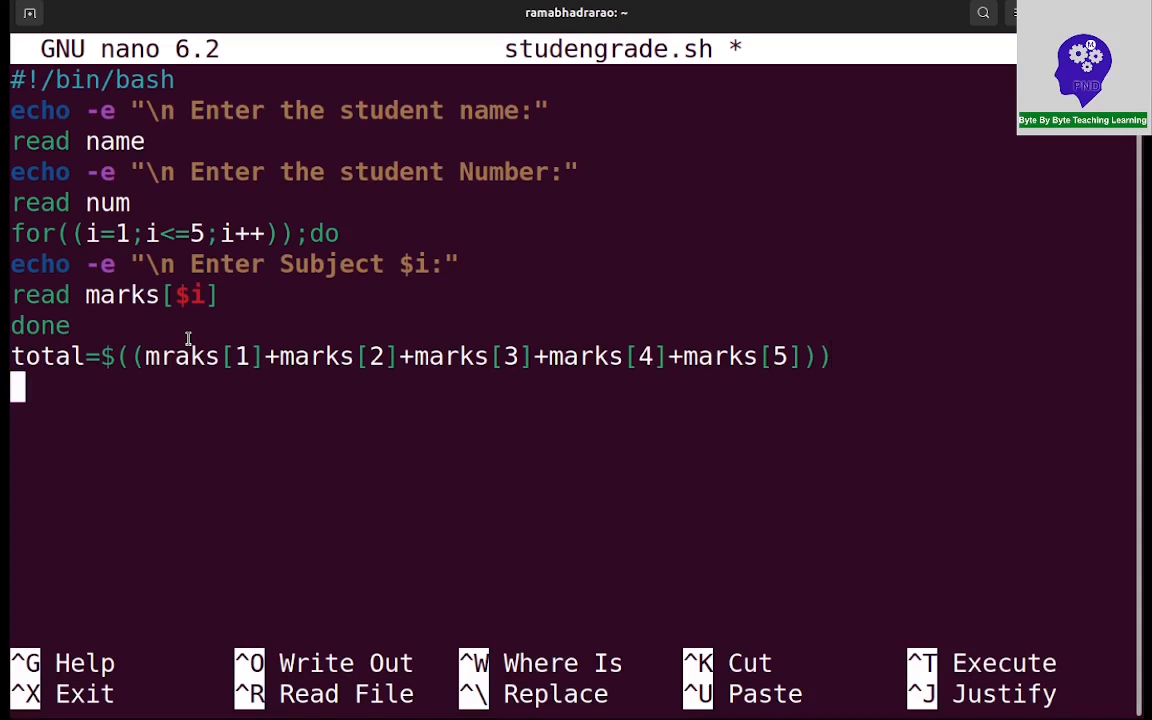
Add the line avg=$((total/5))
text(avg)
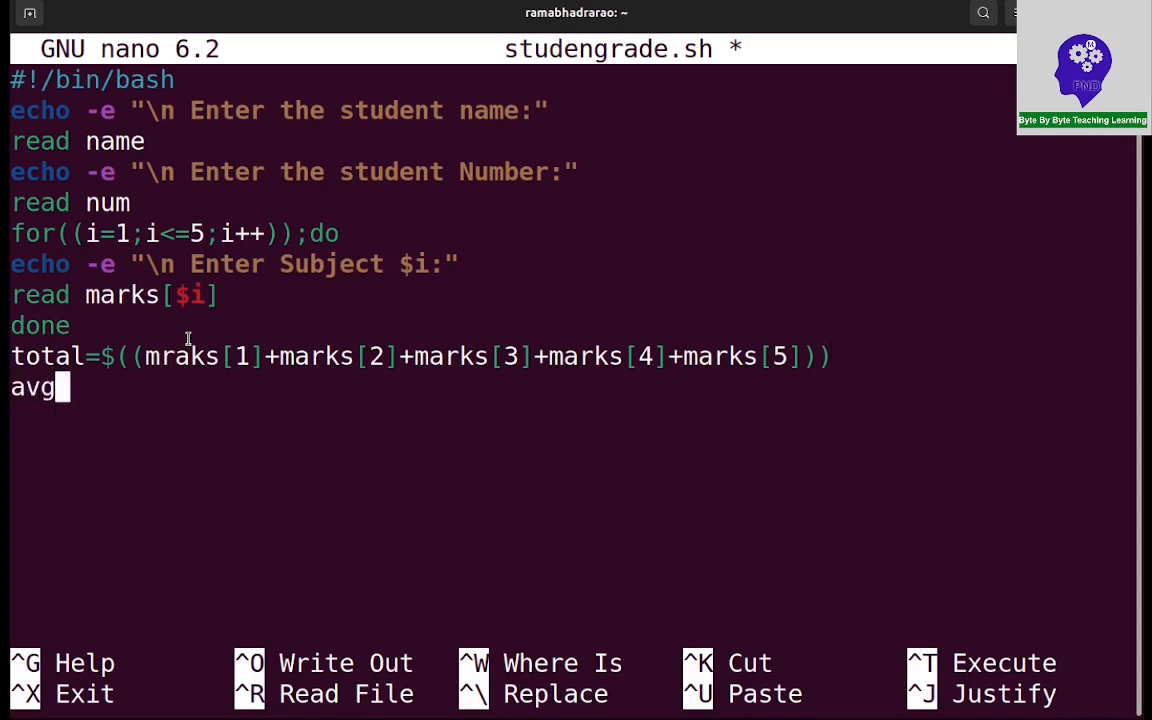
text(=)
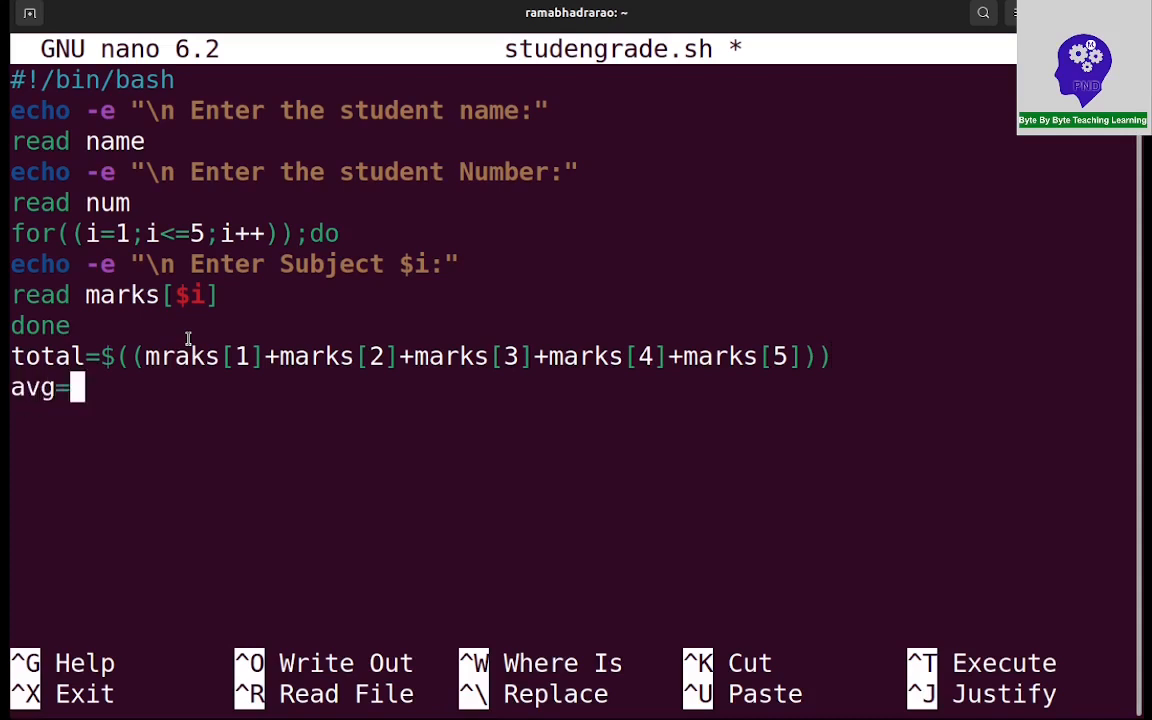
text($)
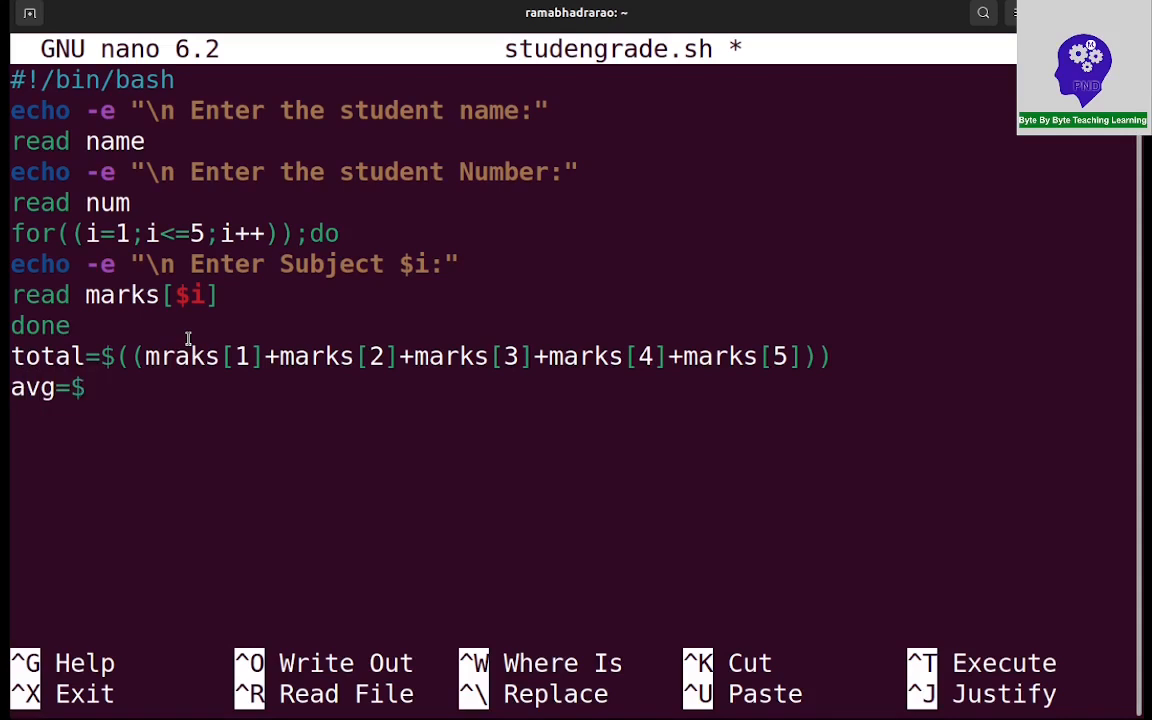
text((()
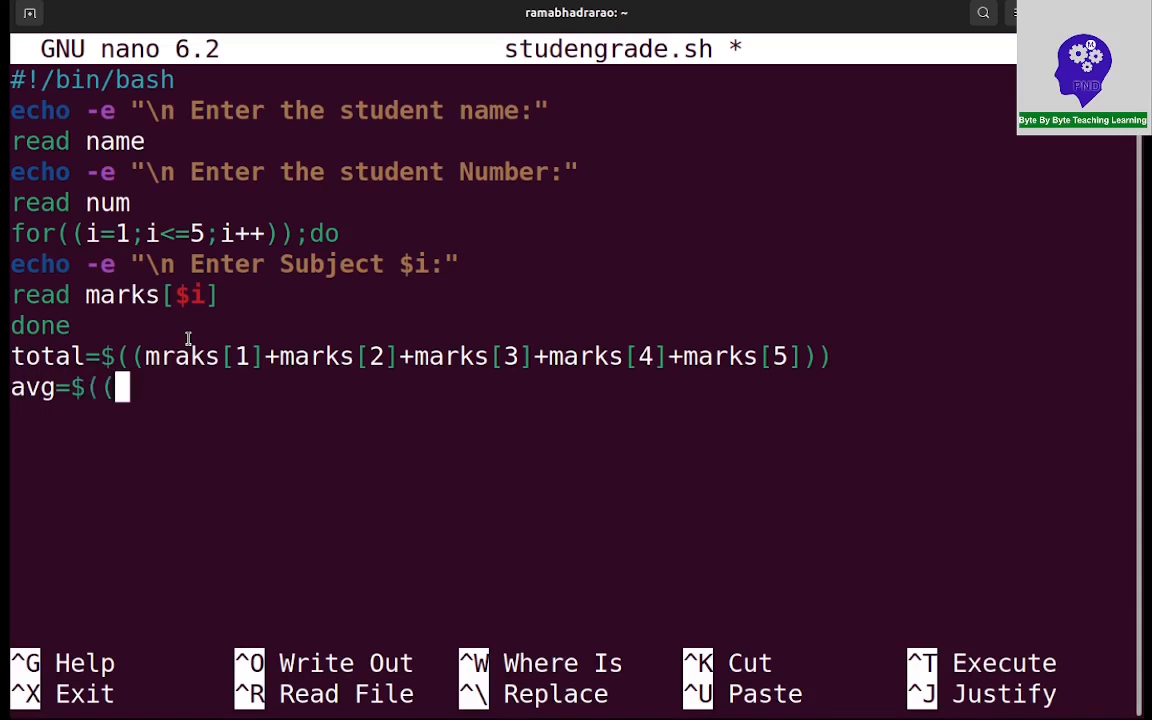
text(total/)
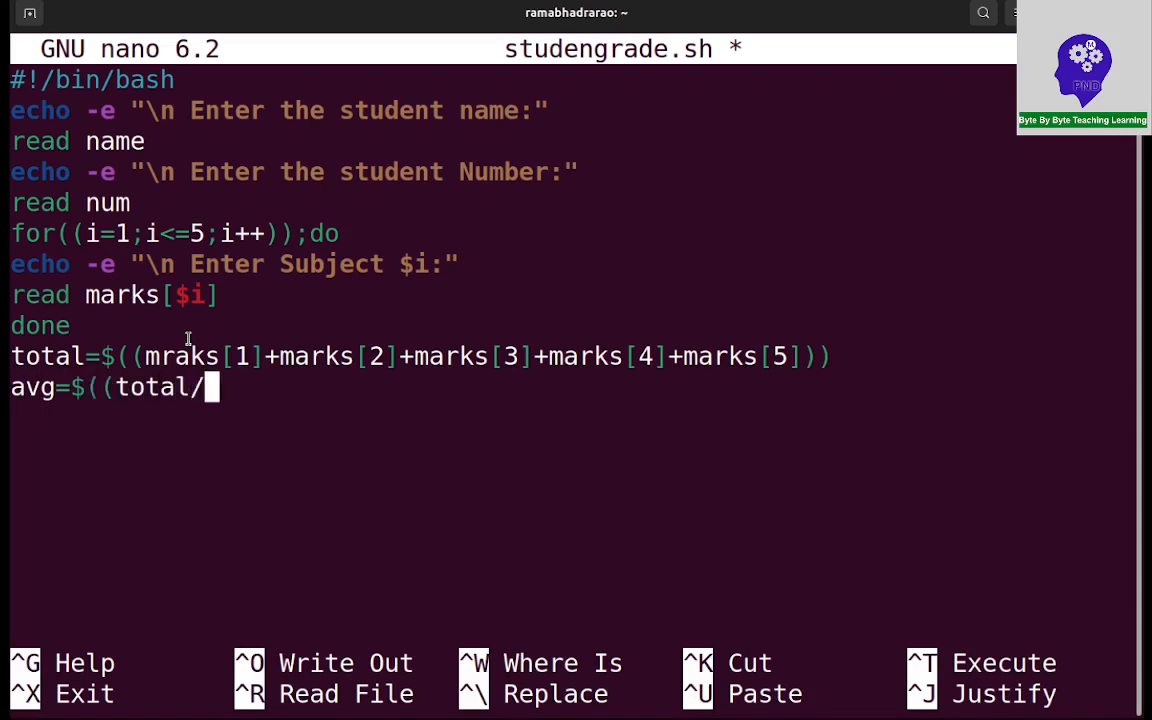
text(5)))
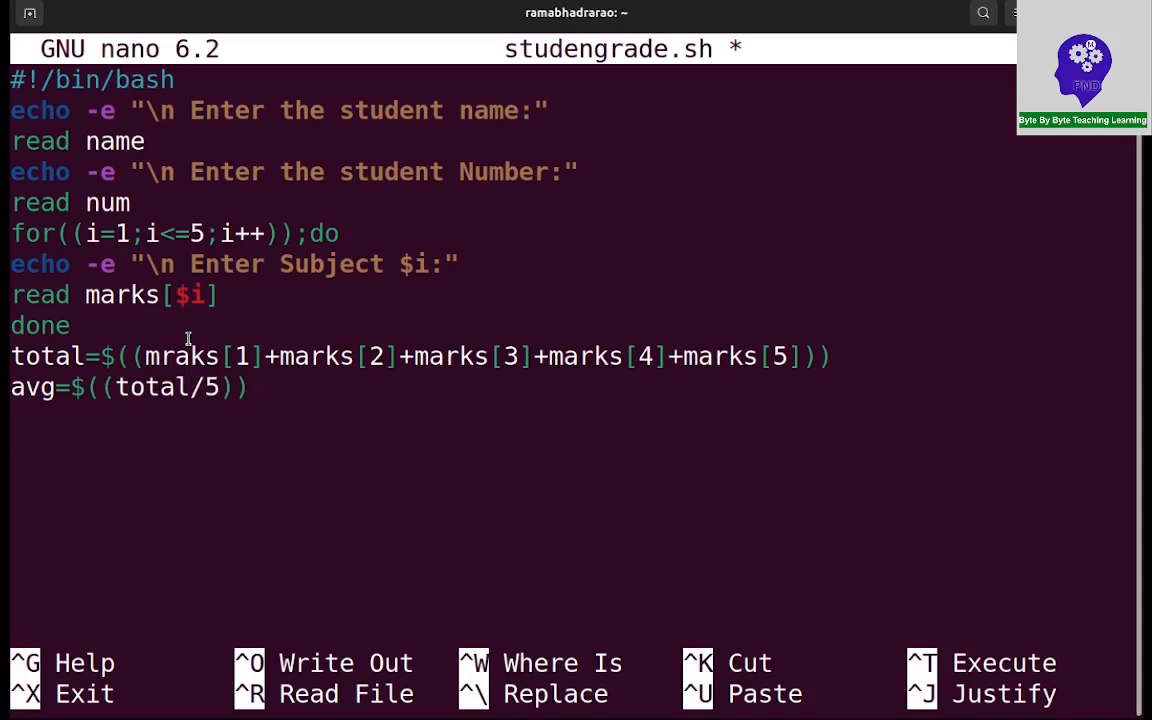
Leave a blank line and begin the if condition
key(Enter)
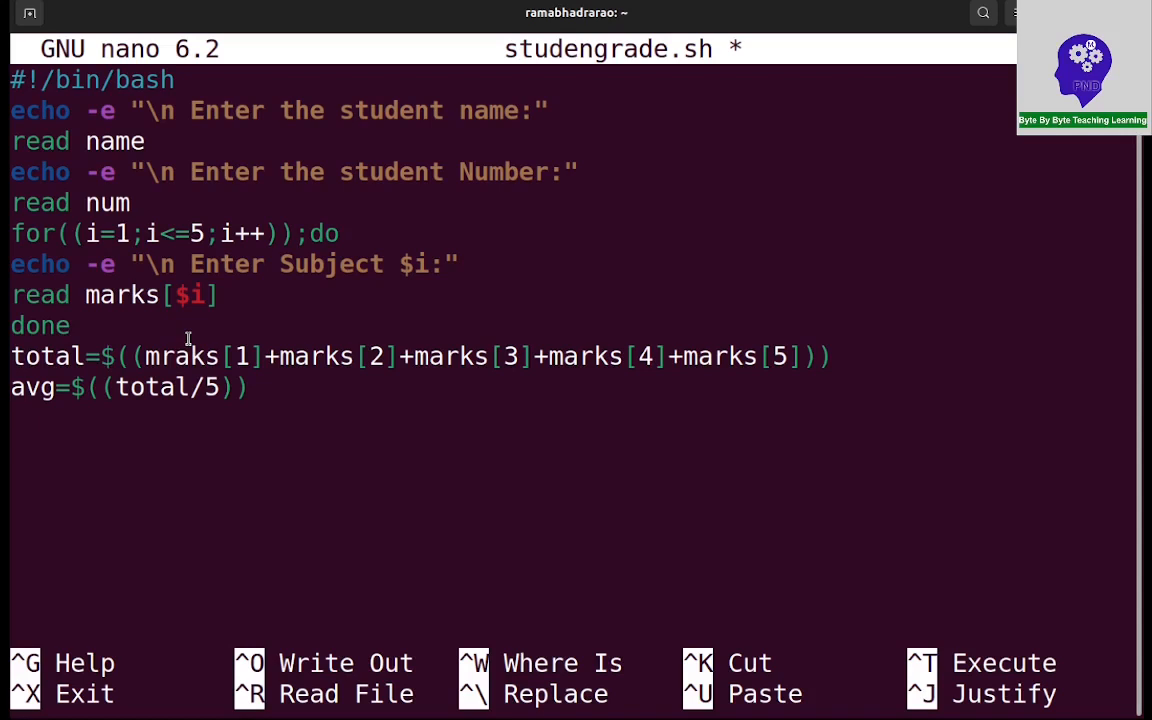
key(enter)
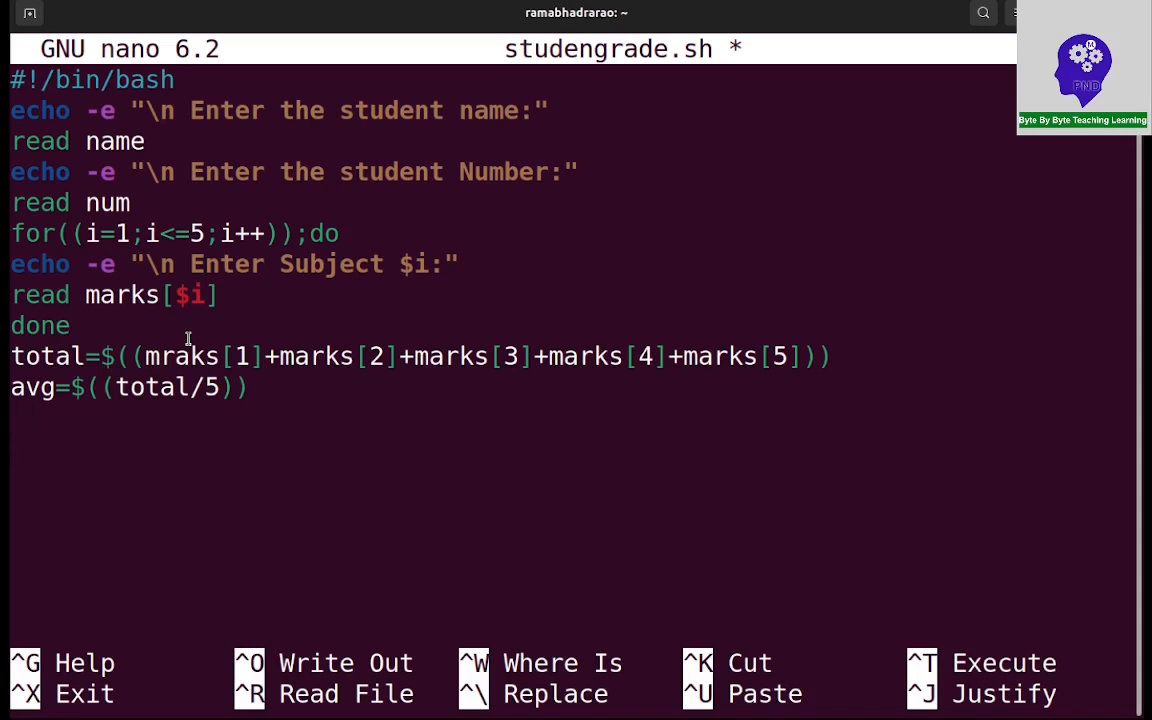
text(if [)
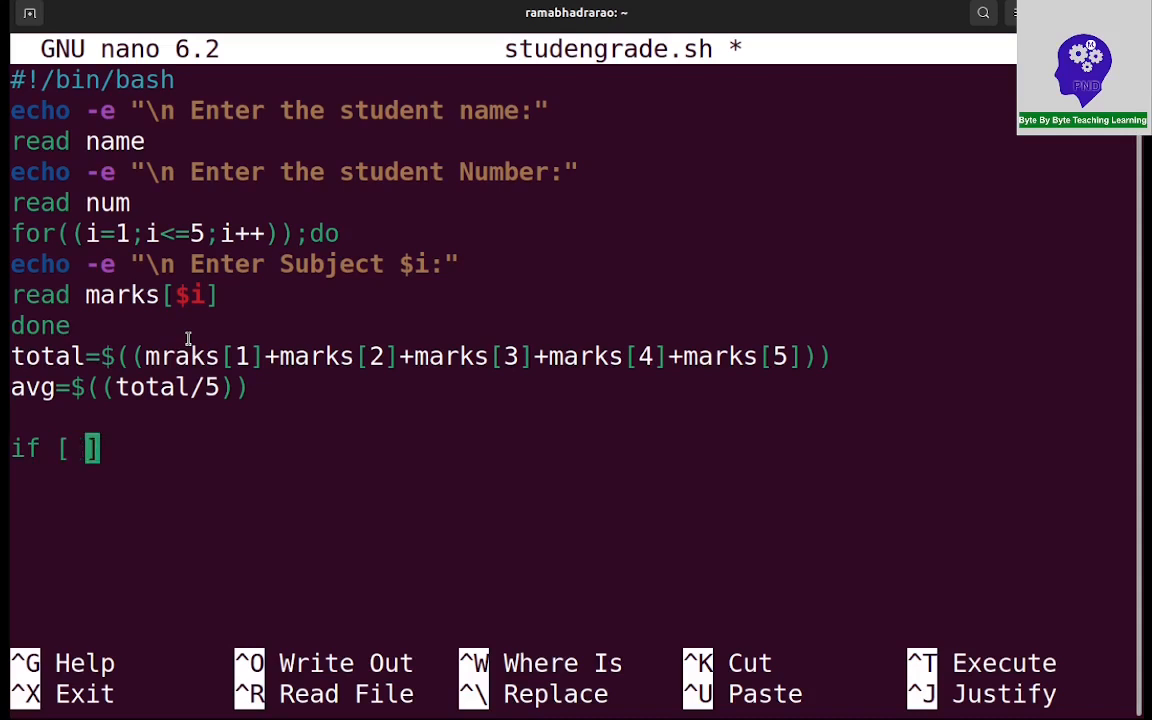
Complete the condition if [ $avg -ge 80 ]; then
text($avg)
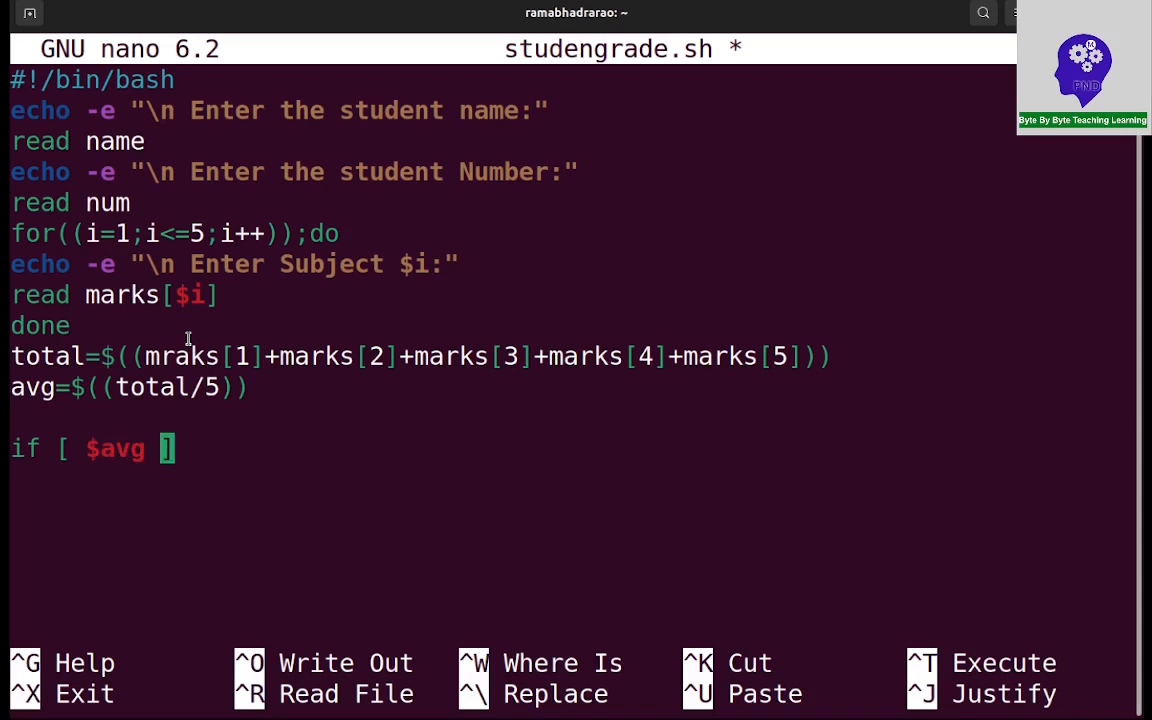
text(-g)
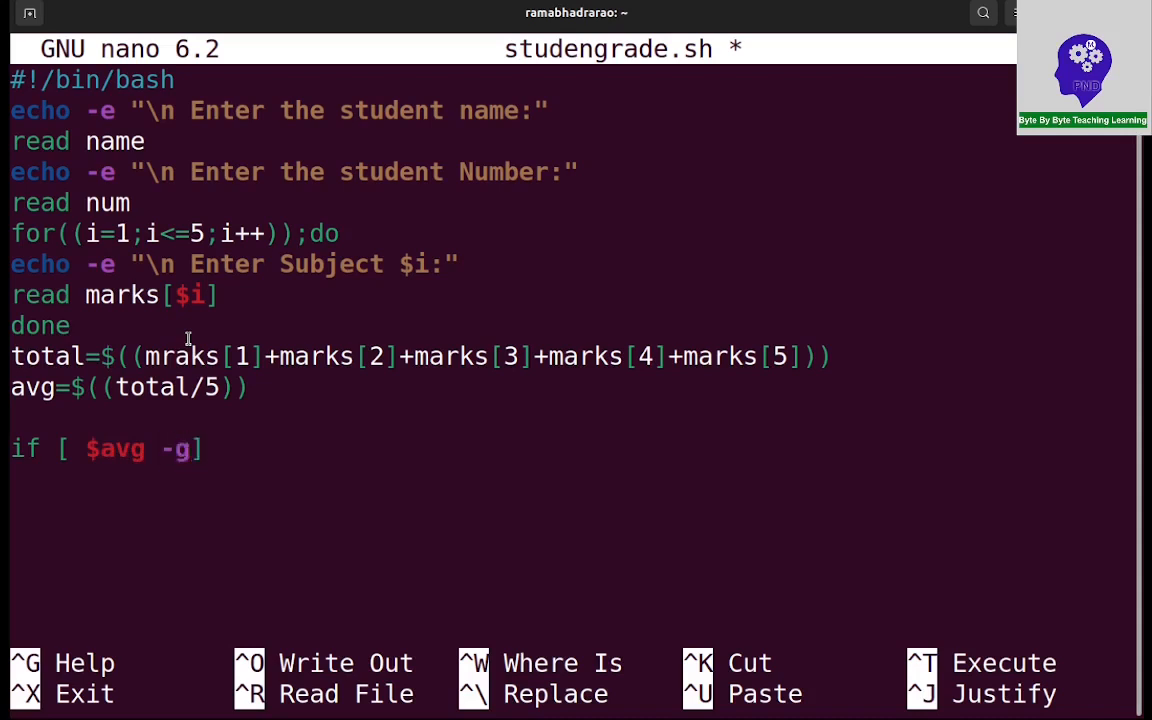
text(e)
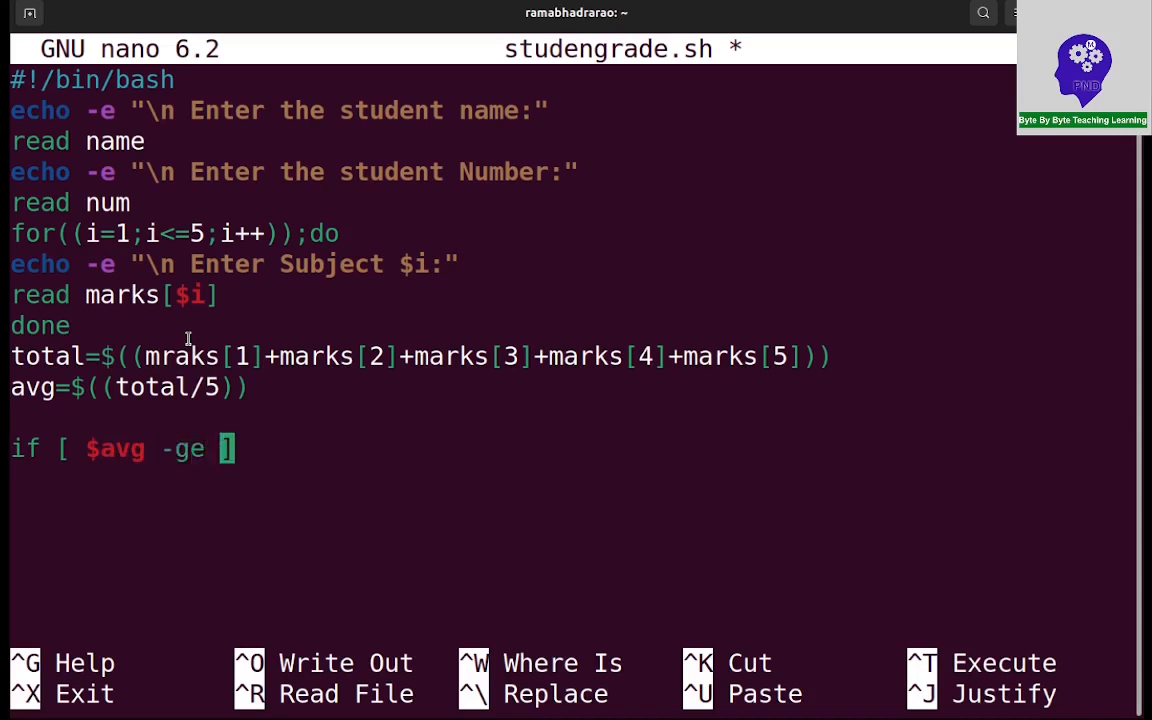
text(80)
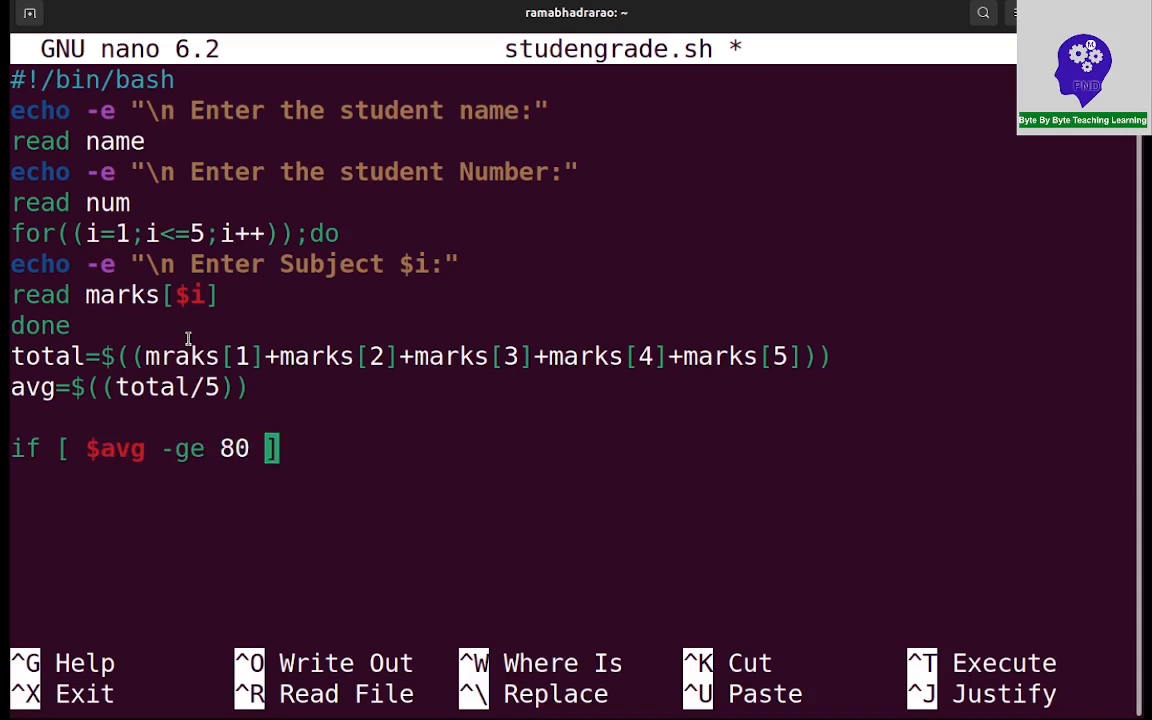
mouse_move(268, 448)
text(; t)
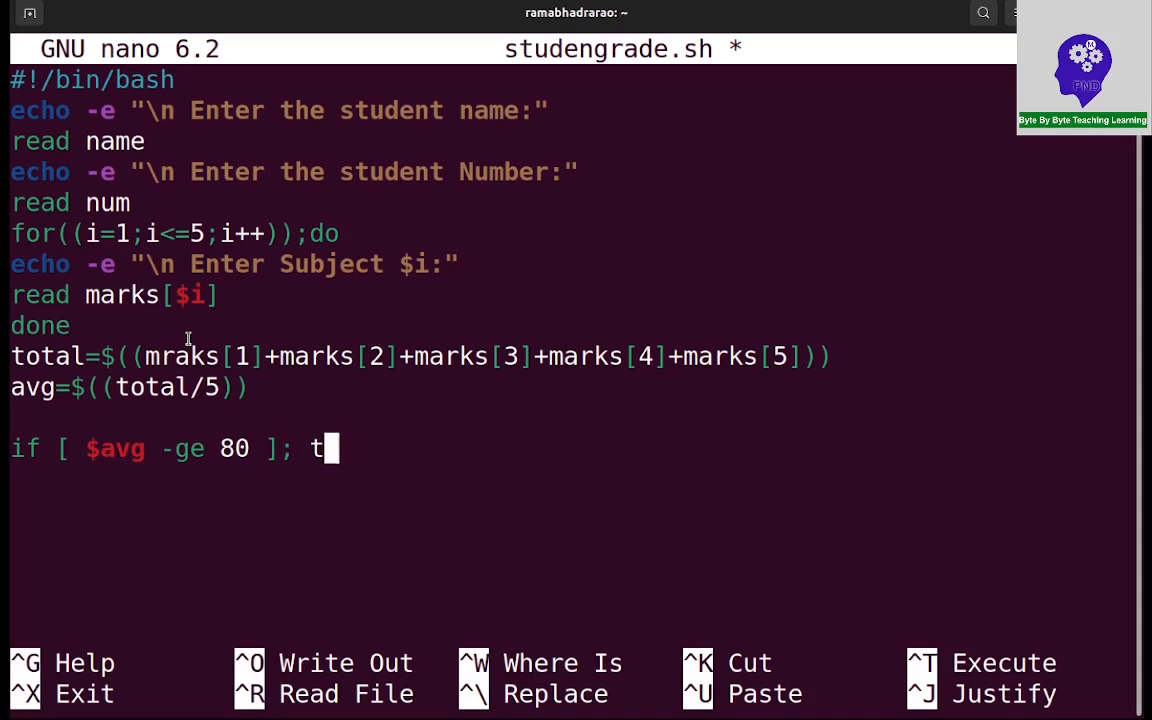
text(hen)
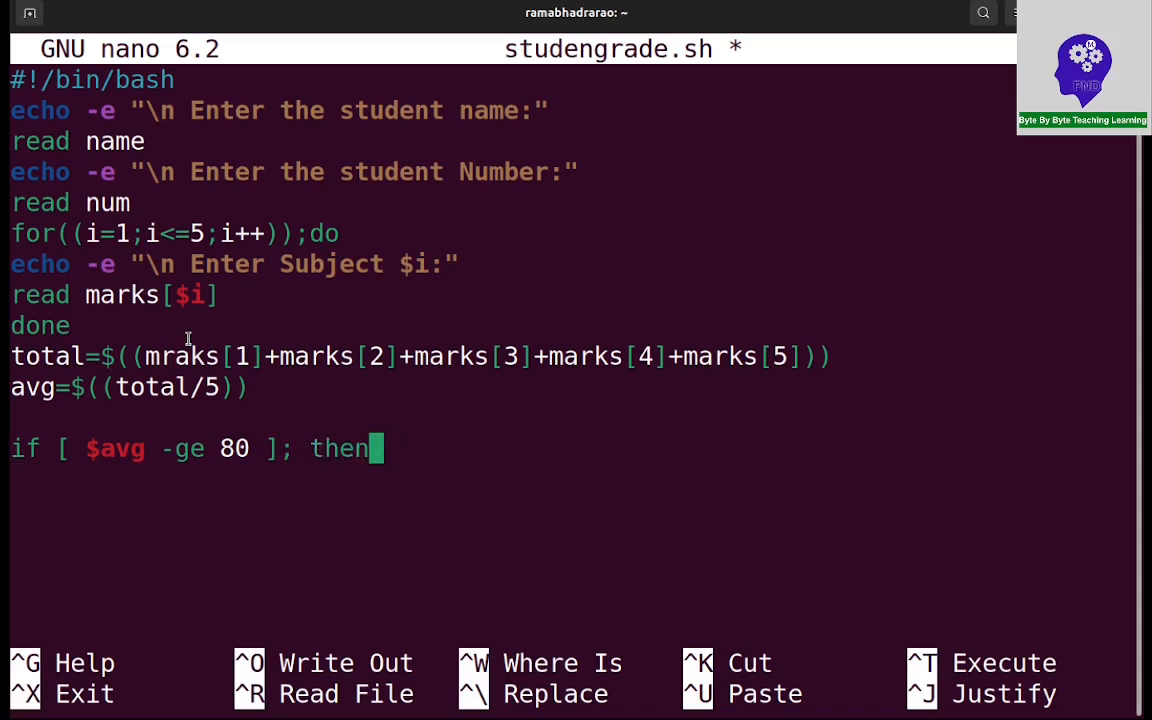
Echo "Grade A" and start an elif [ ] line
text(e)
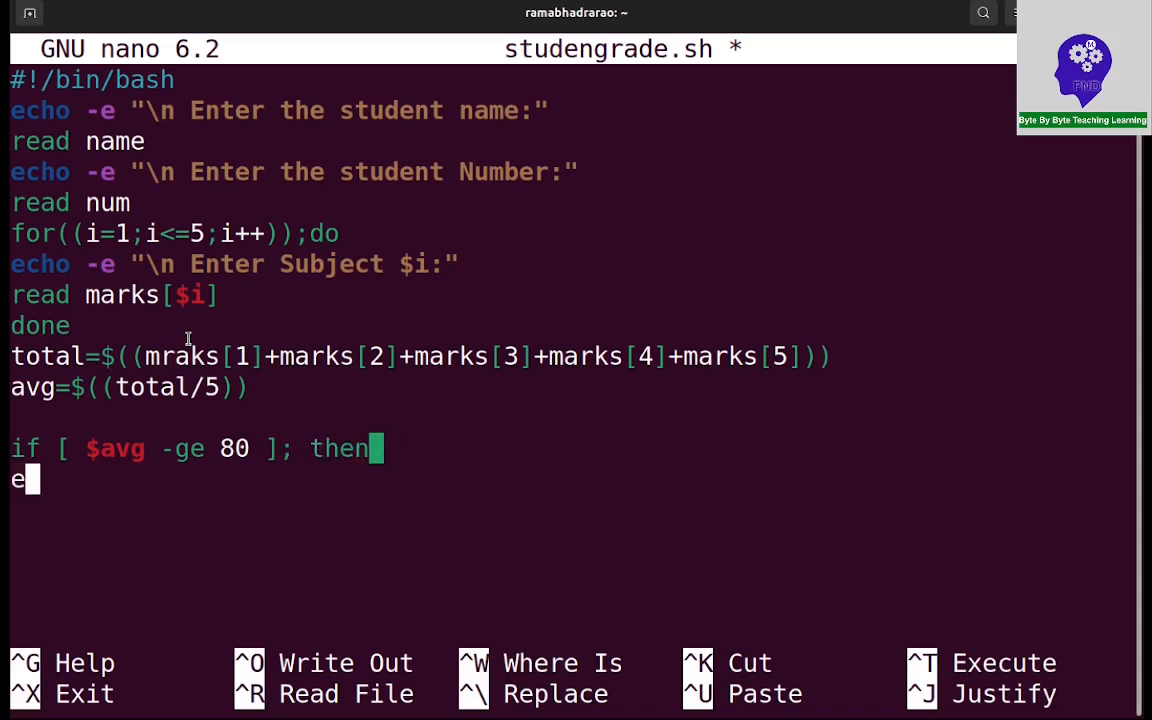
text(cho "")
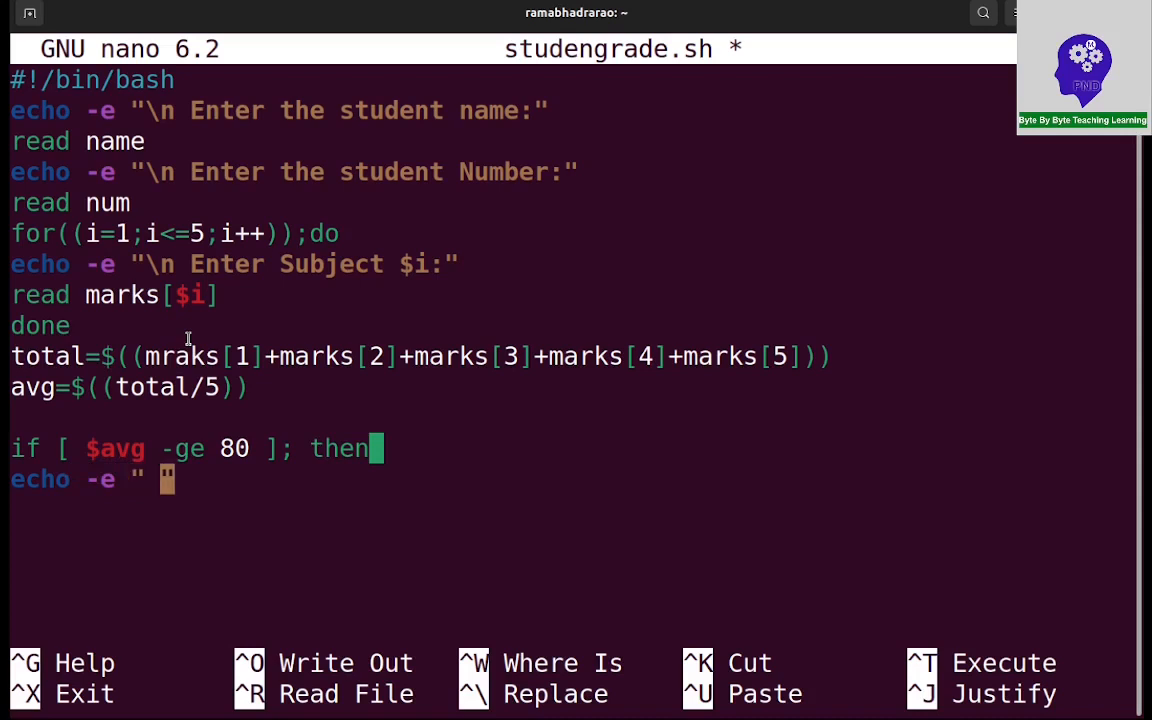
text(Grade)
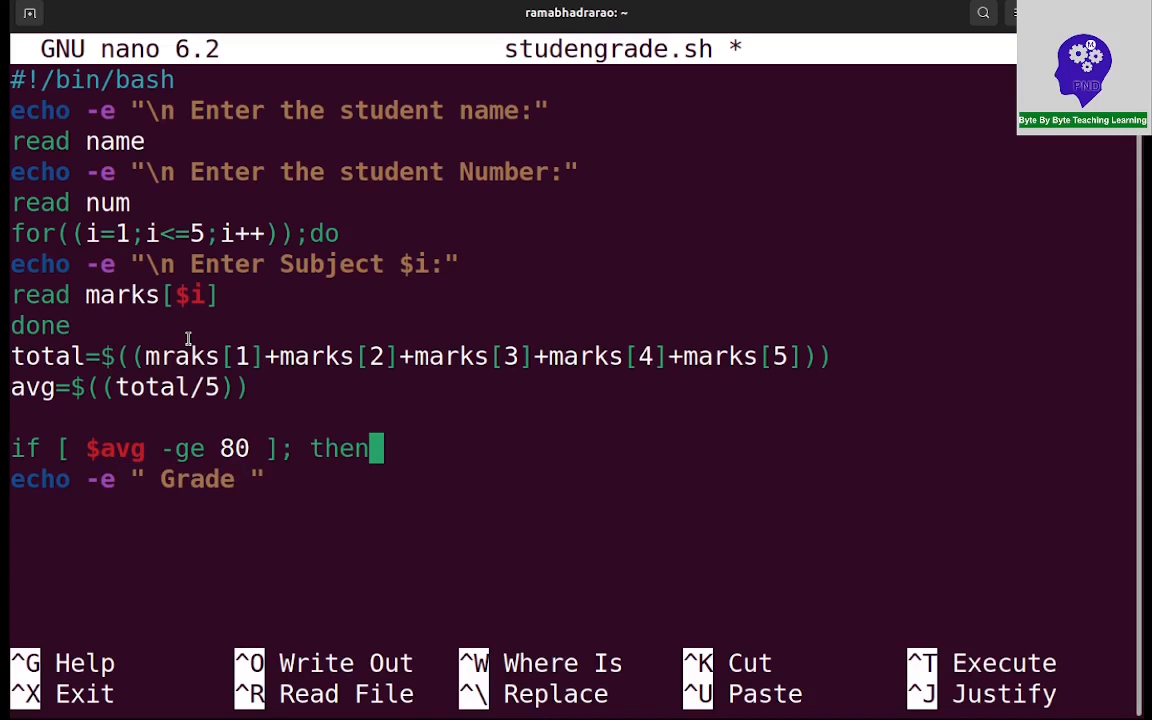
text(A)
text(e)
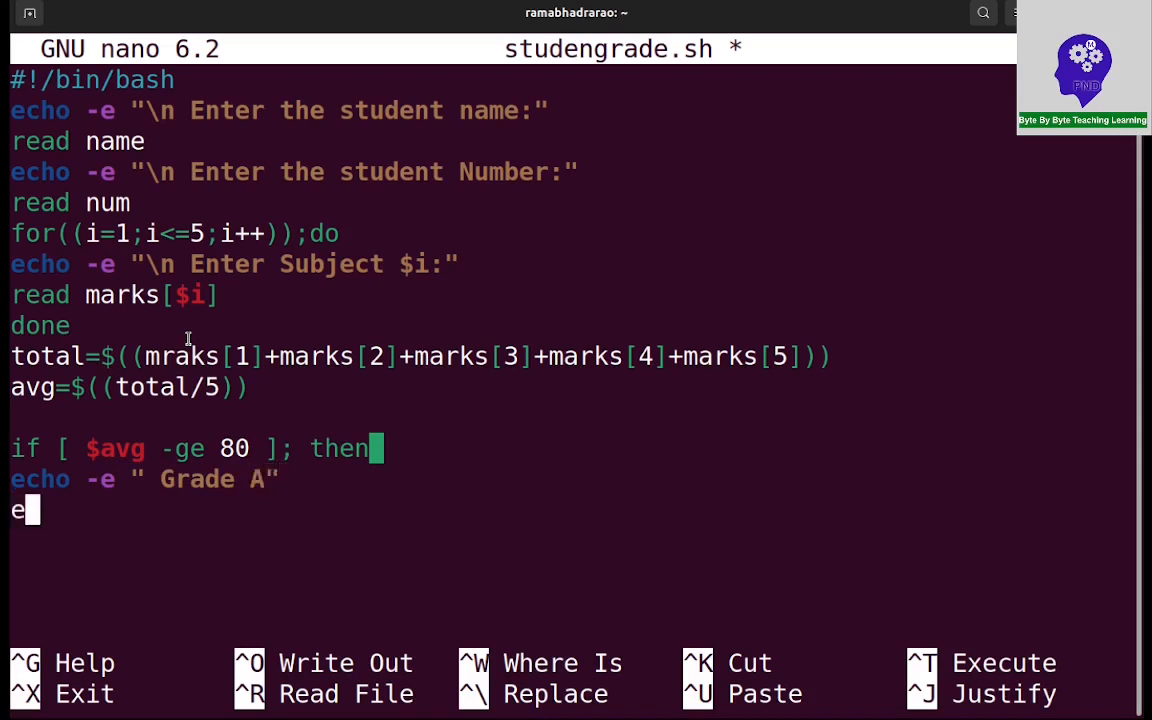
text(lif [])
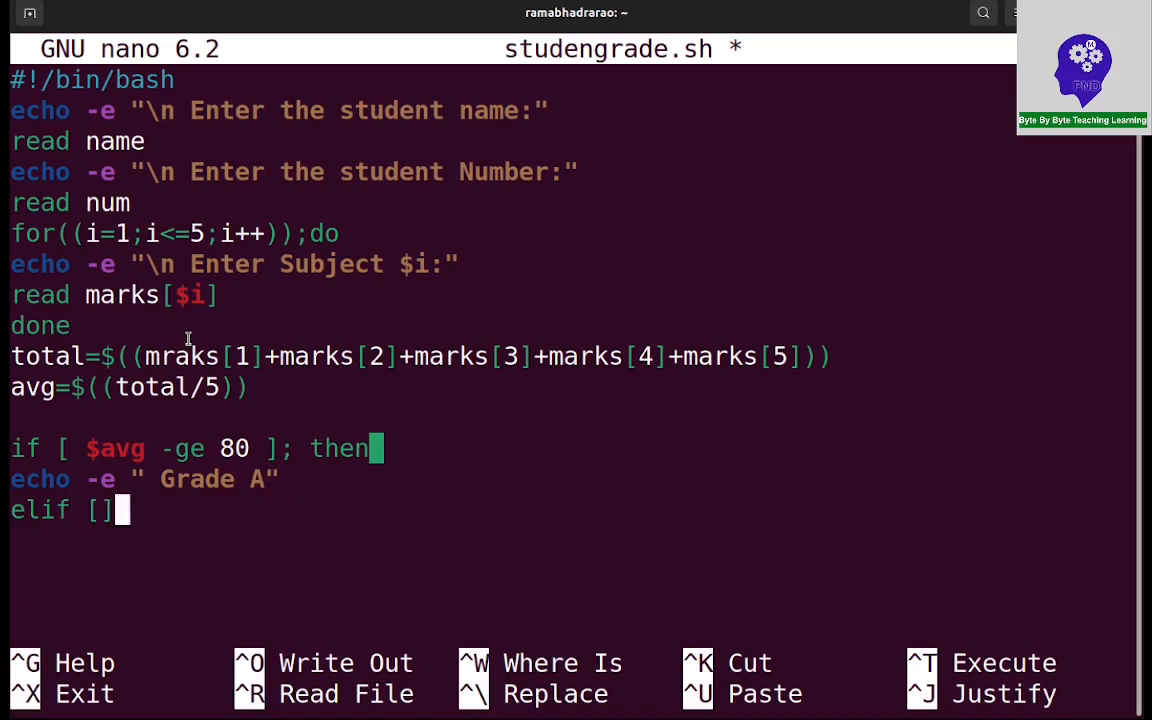
Give the elif its first test, $avg -lt 80
text(" ")
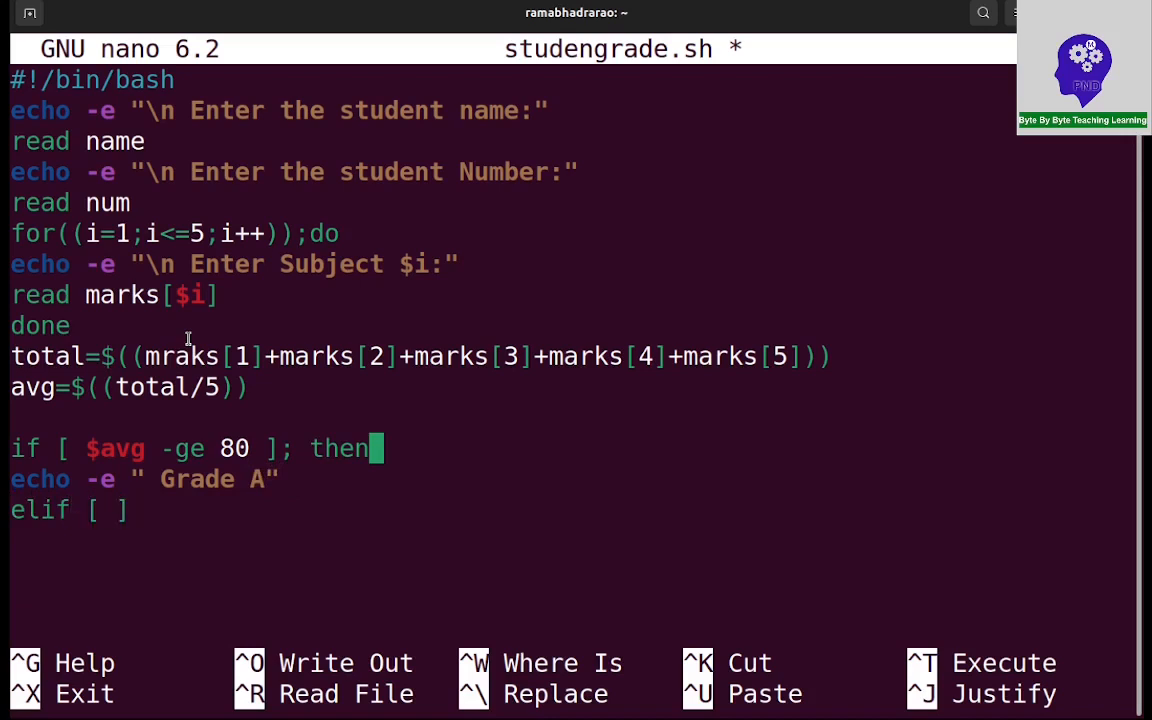
text($av)
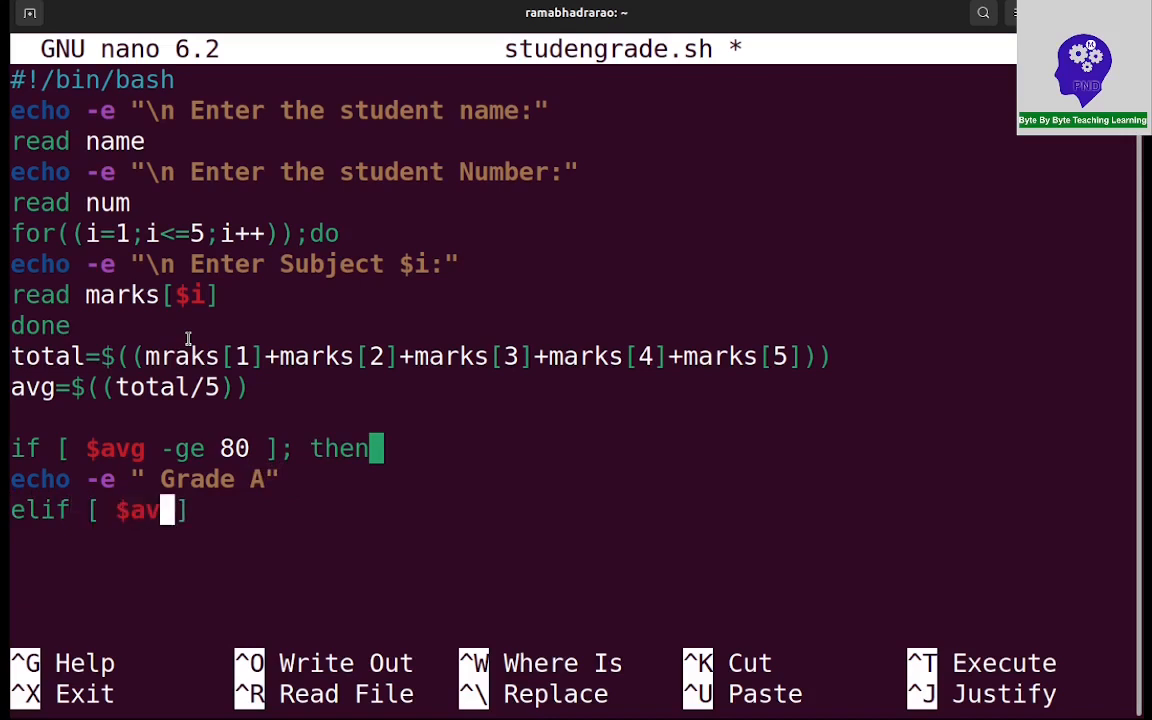
text(g)
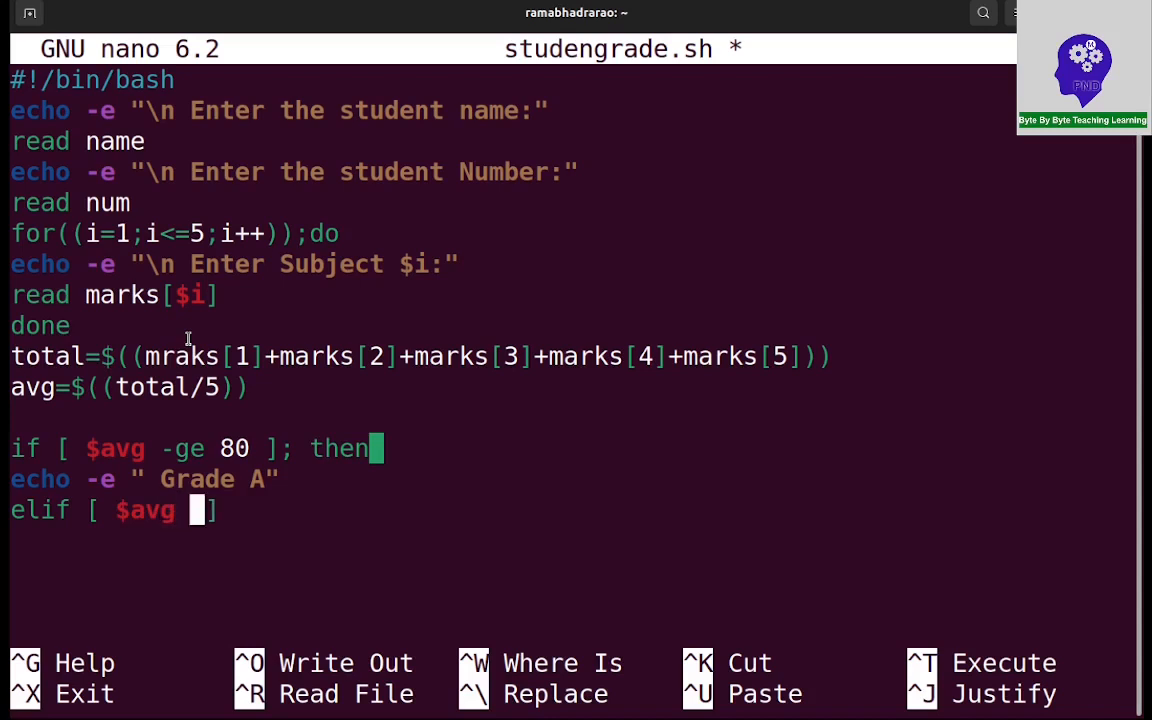
text(-l)
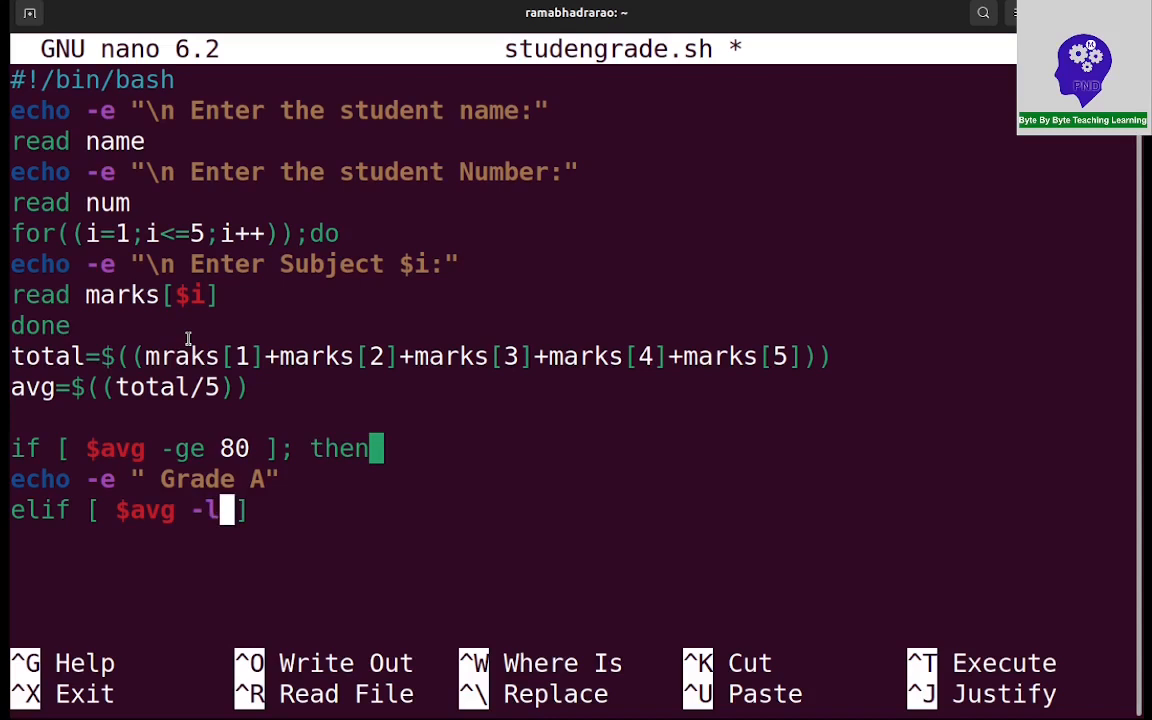
text(t)
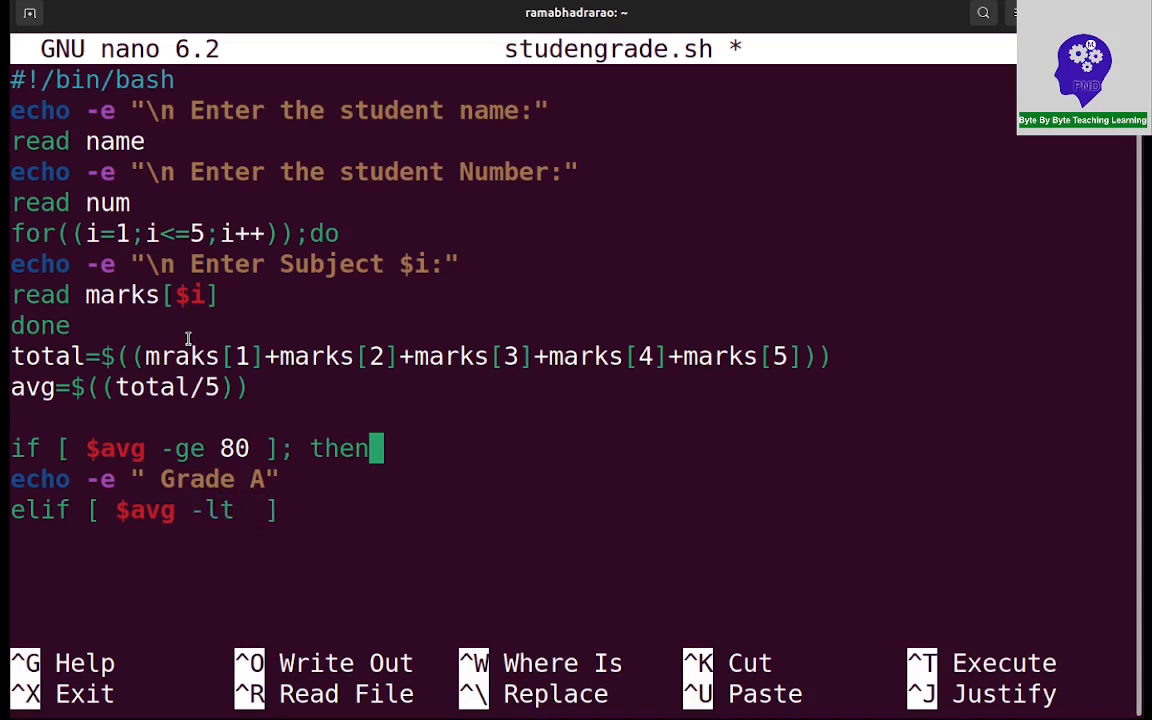
text(80)
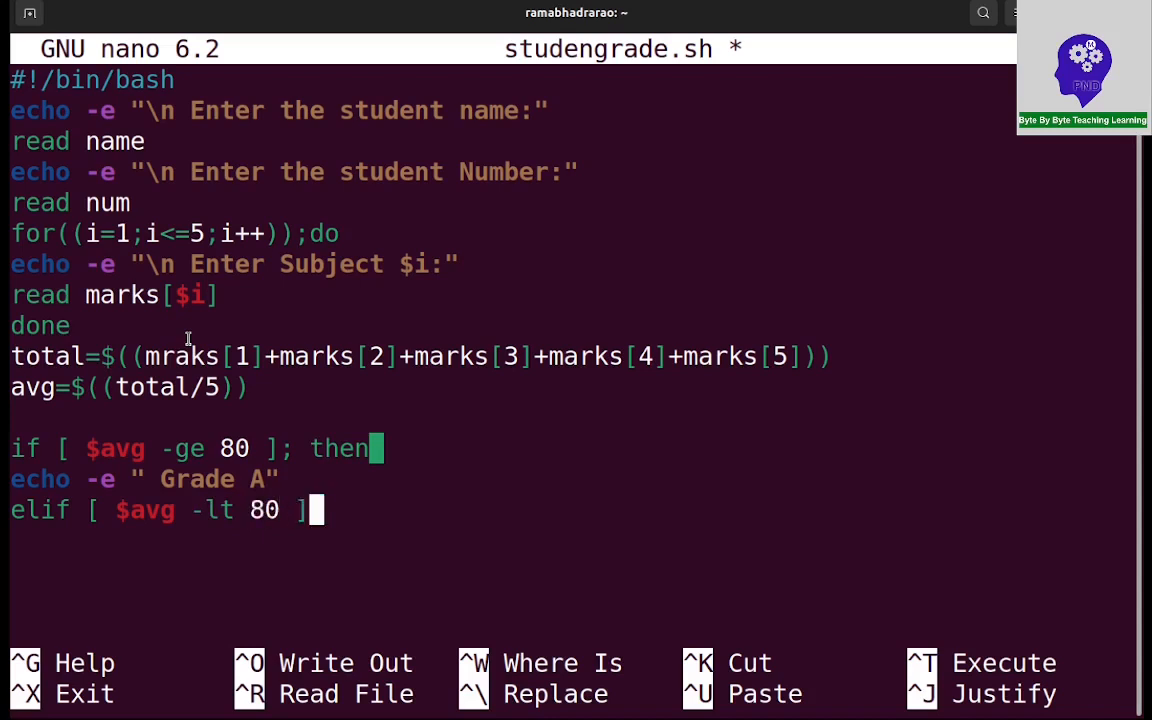
Extend the elif with && [ $avg -ge 70 ];
text(&&)
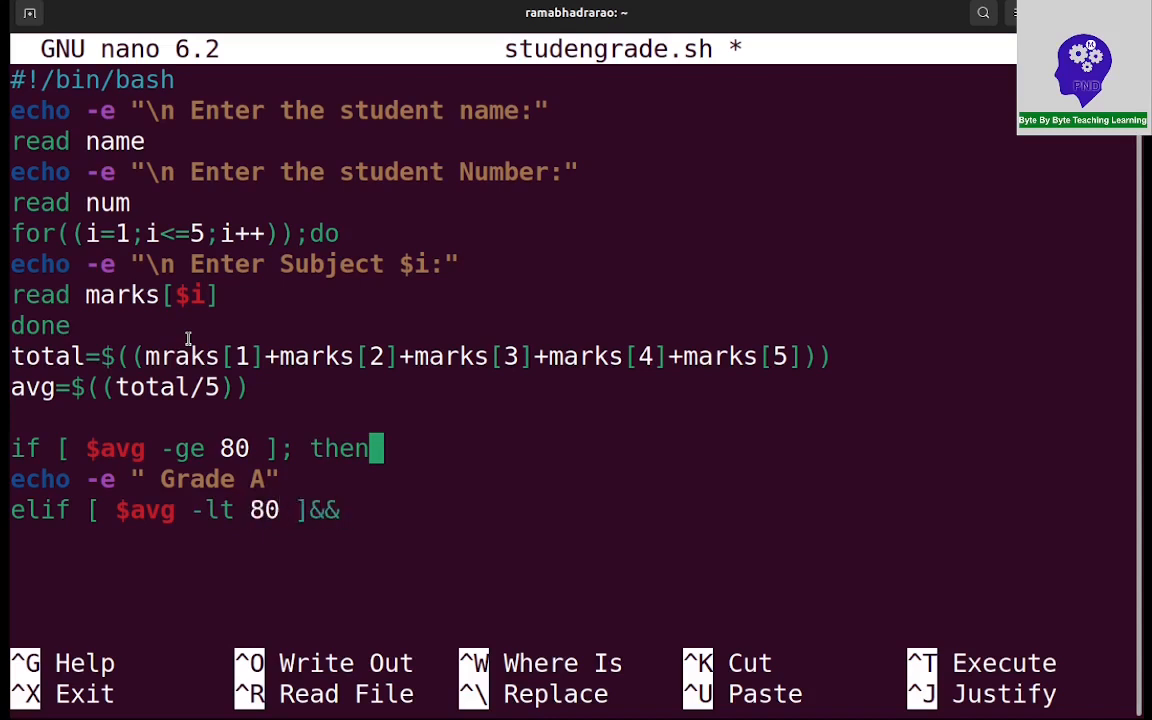
text(" ")
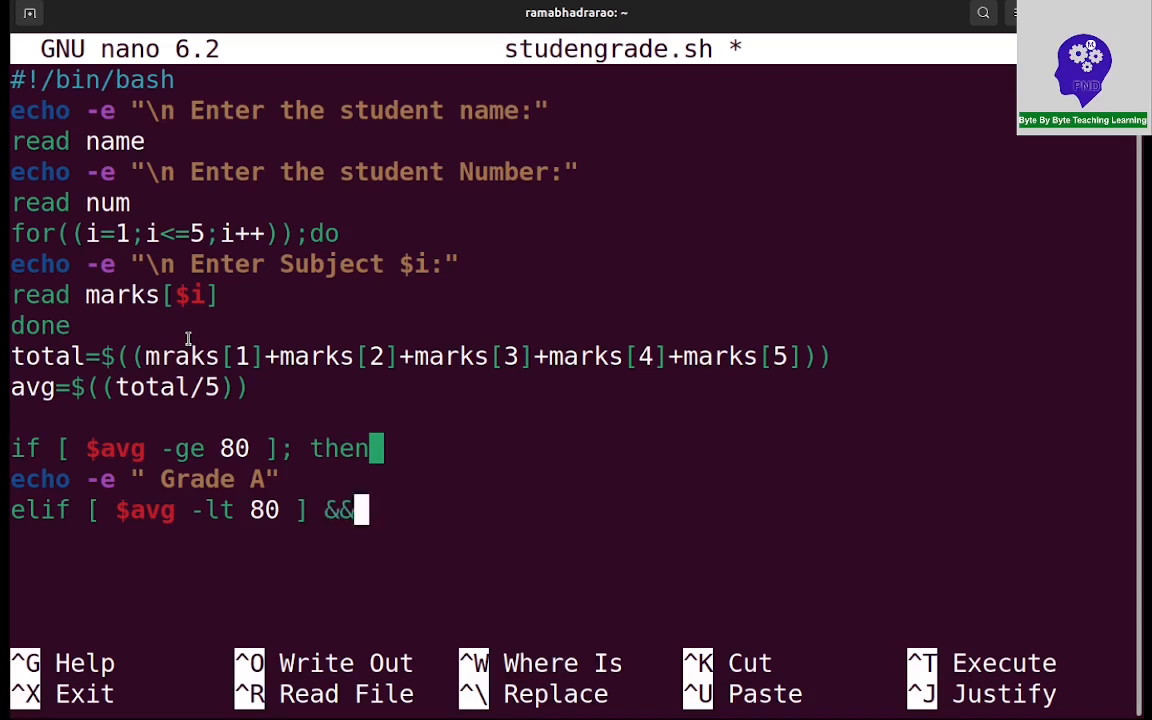
text([ ])
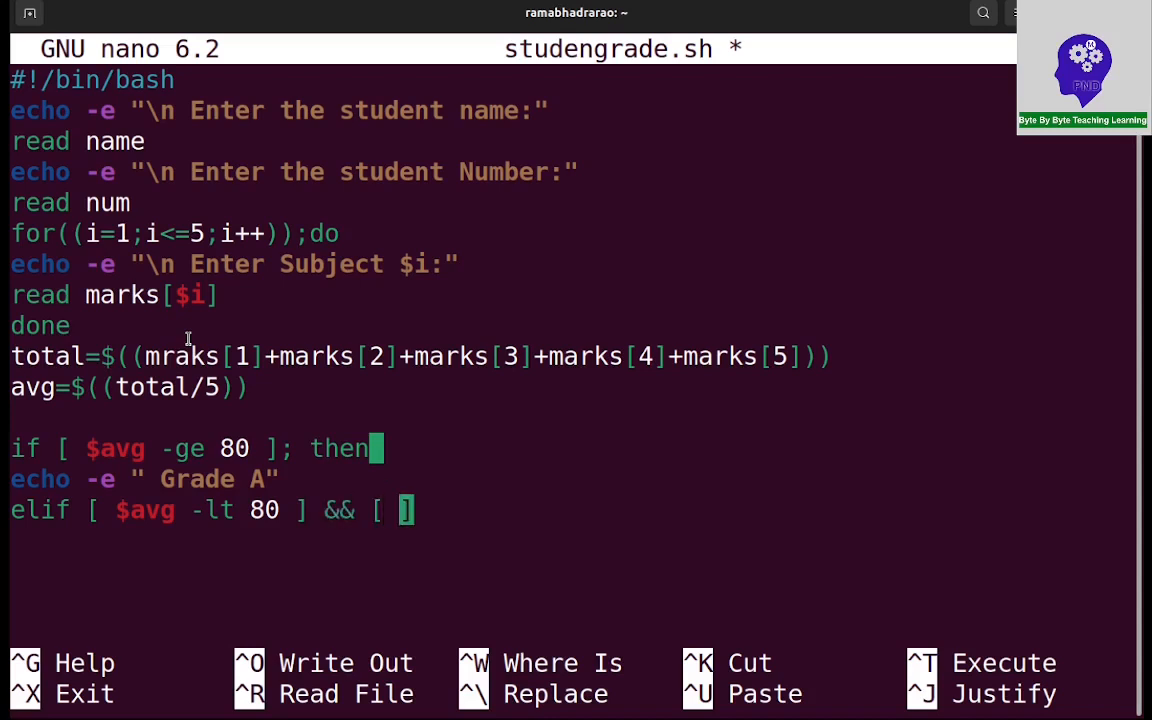
text($a)
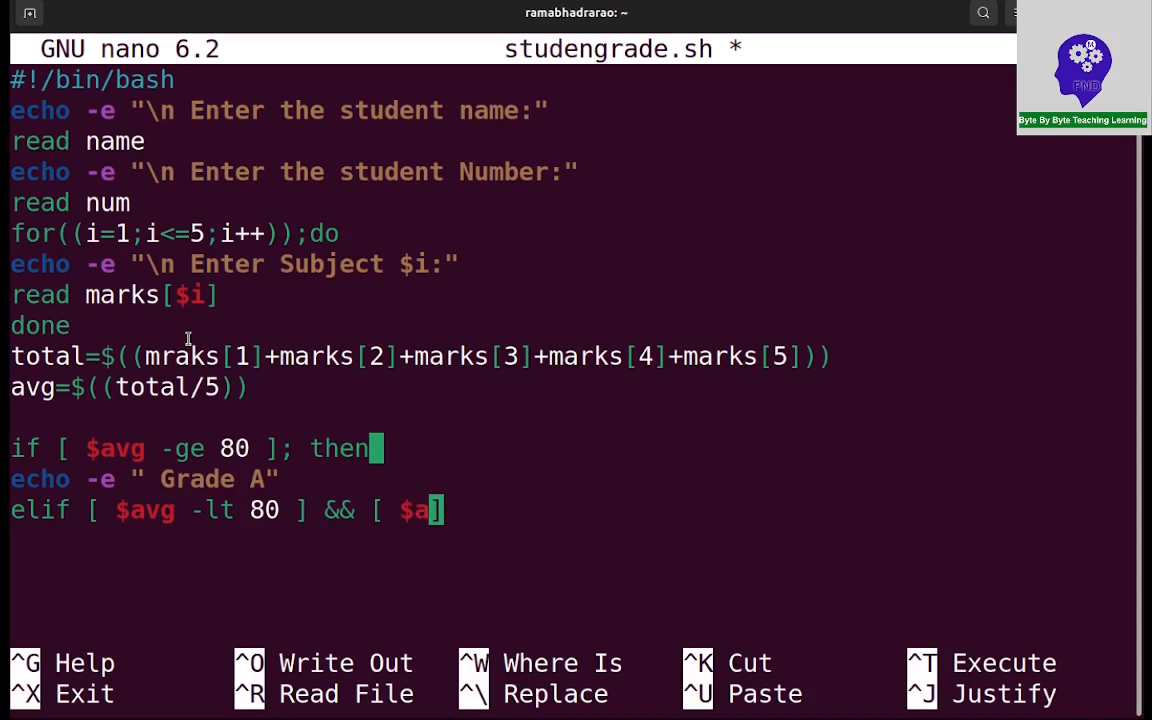
text(vg)
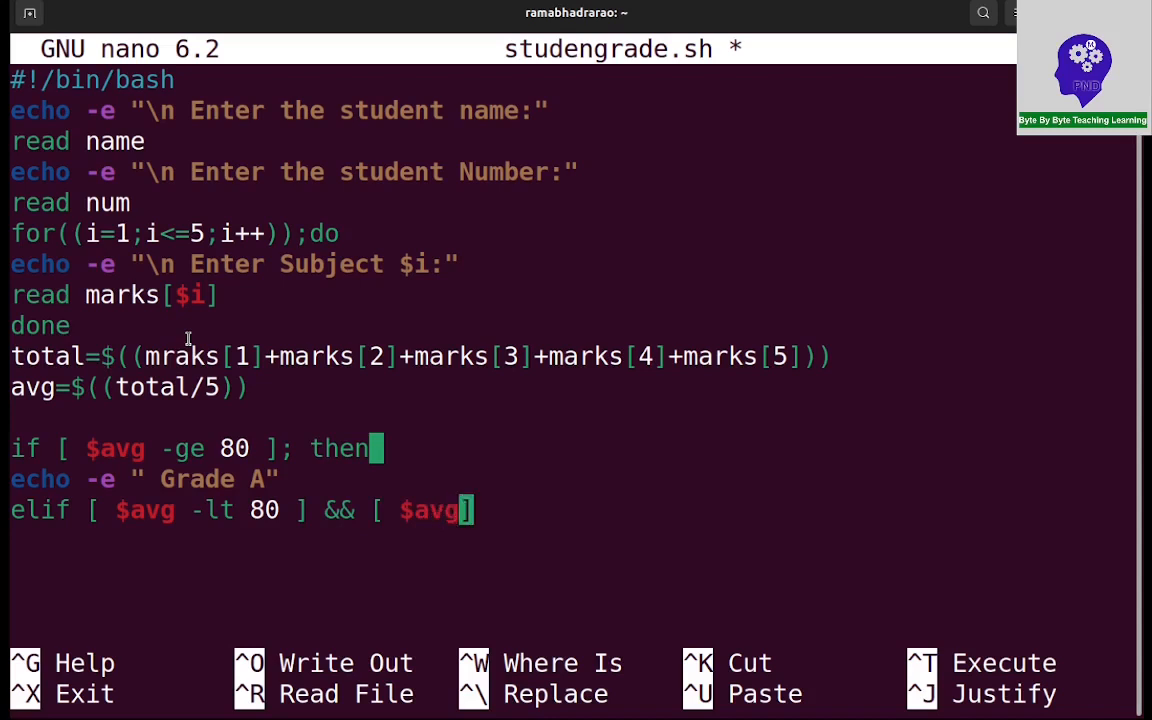
text(" ")
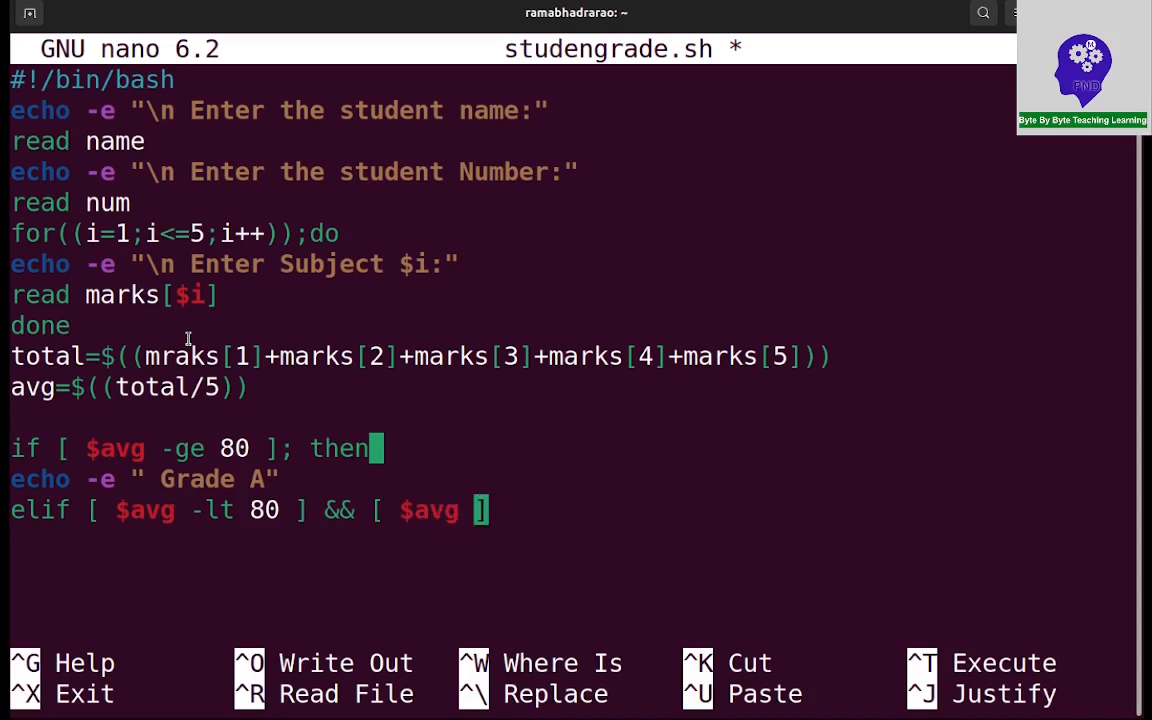
text(-g)
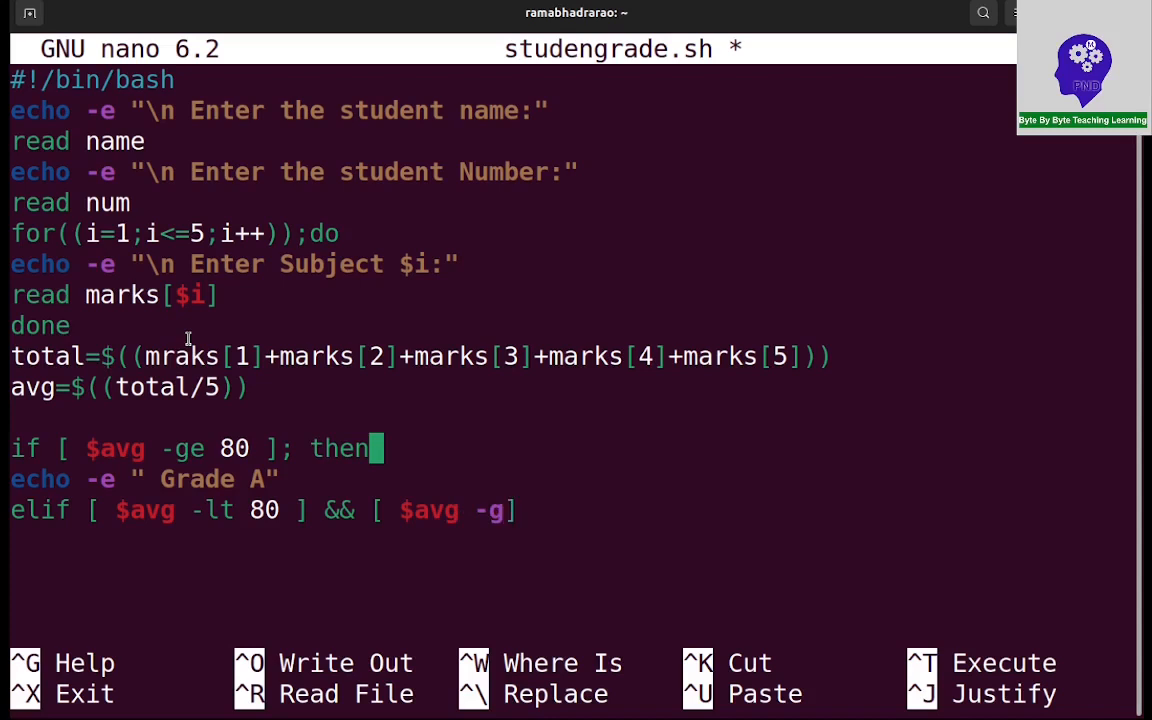
text(e 7)
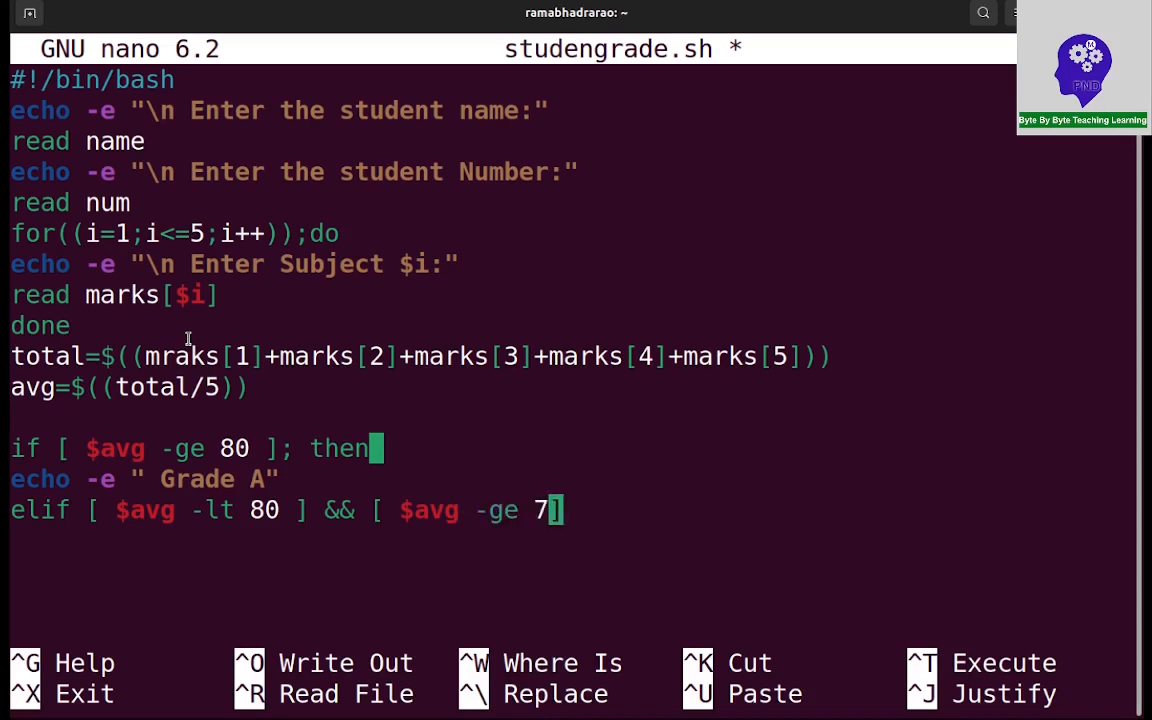
text(0])
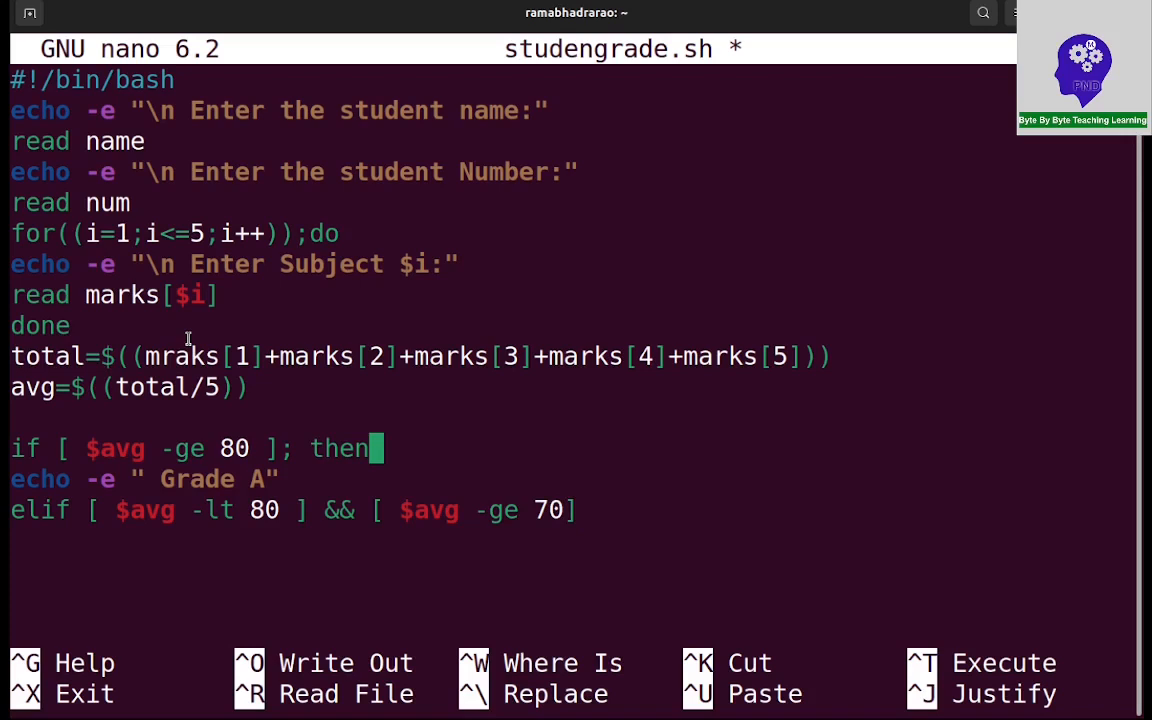
text(; then)
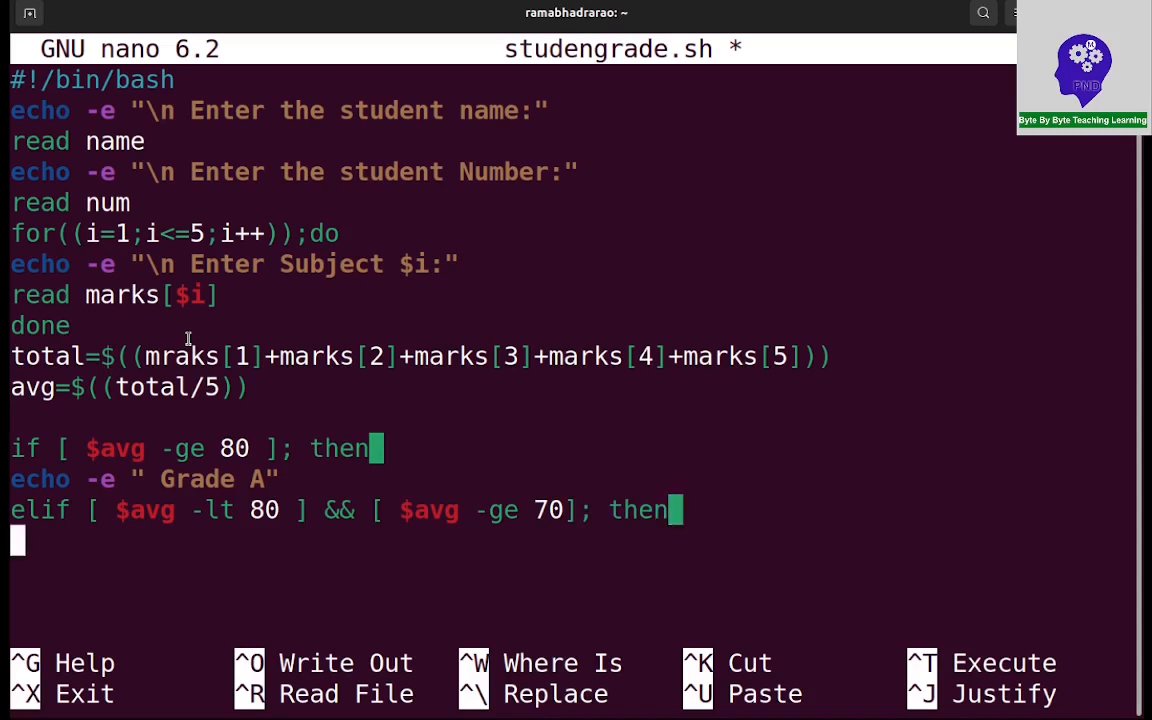
Begin the branch's echo -e "Gr… line
text(ech)
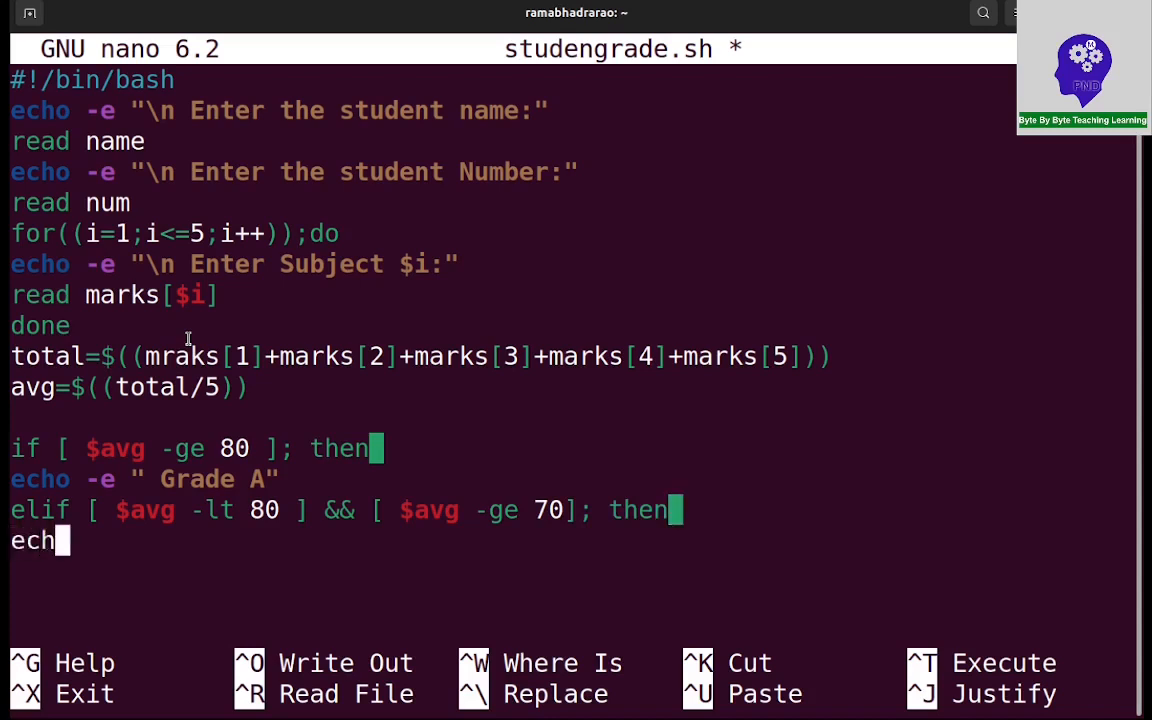
text(o -e)
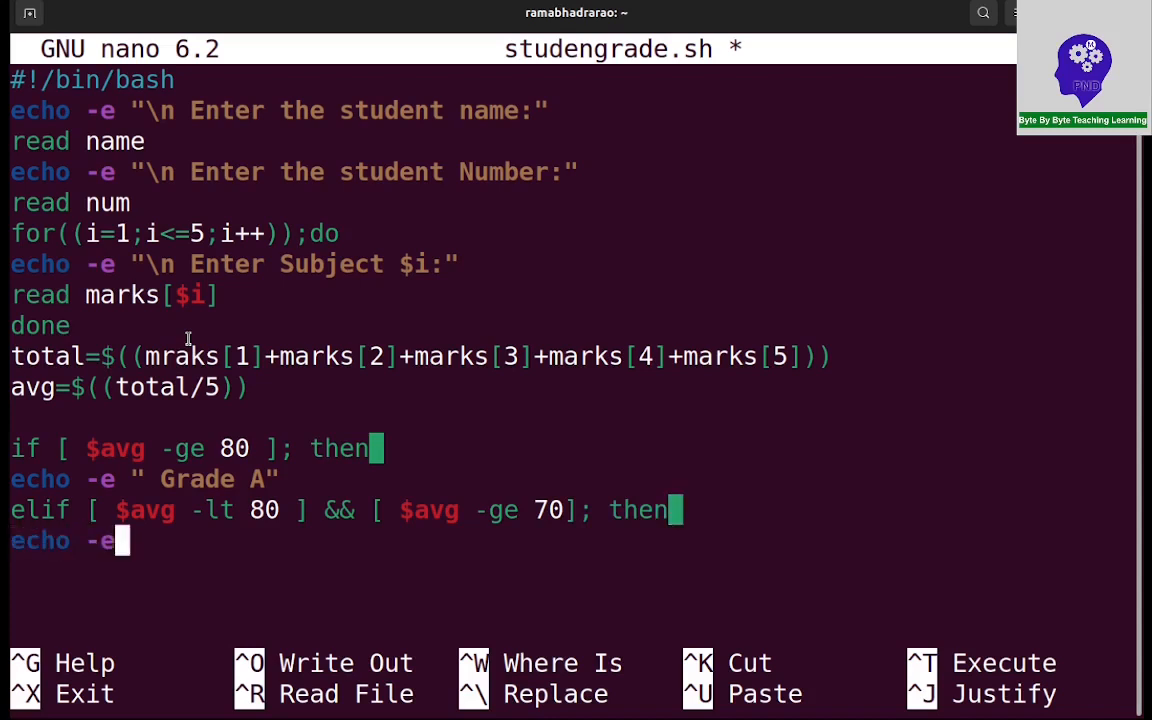
text(")
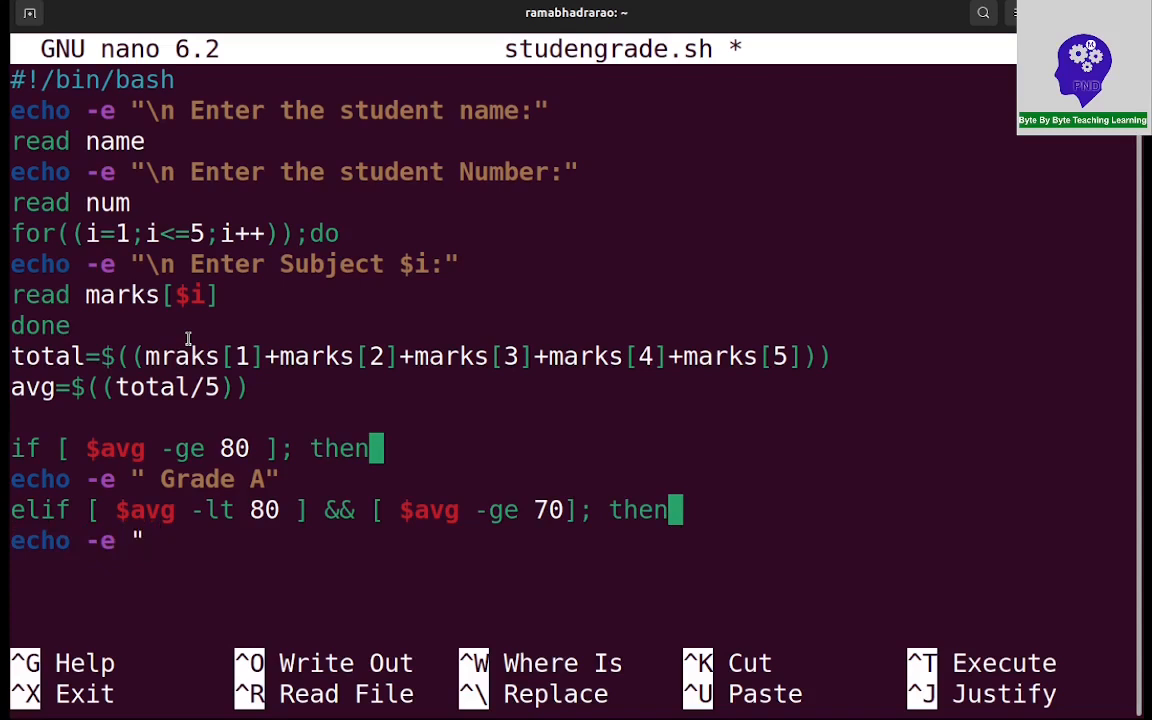
text(Grade B)
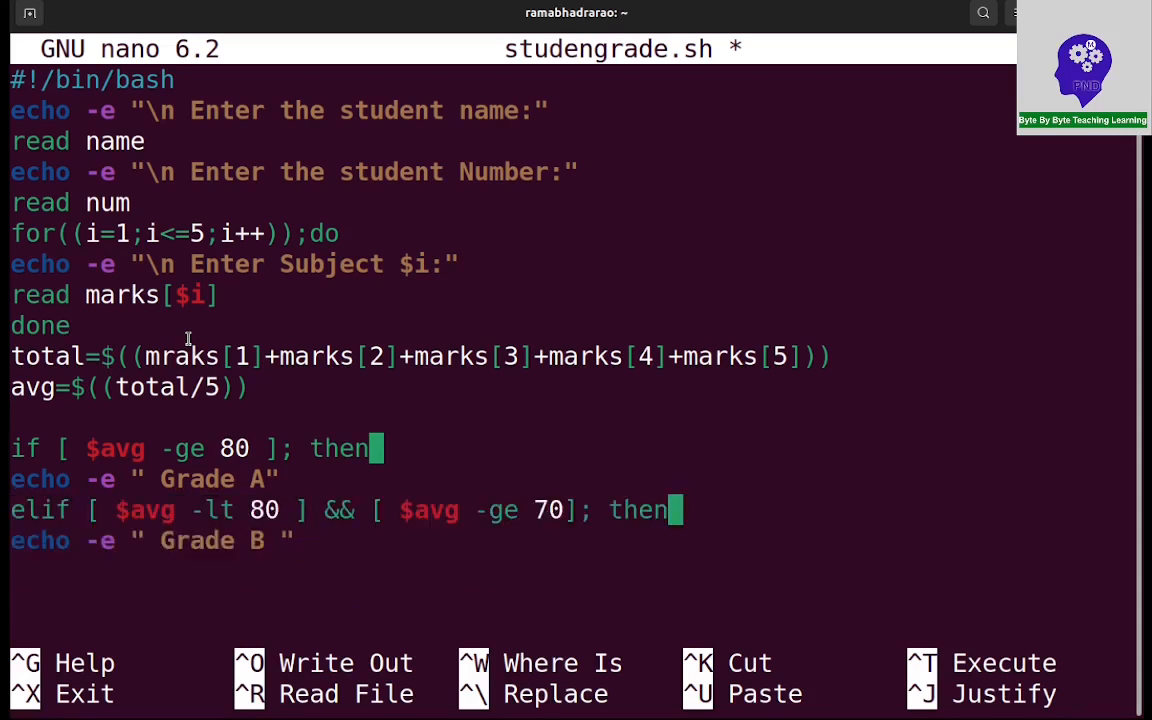
Paste a copy of the Grade B branch and change it to -lt 70, -ge 60, Grade C
key(enter)
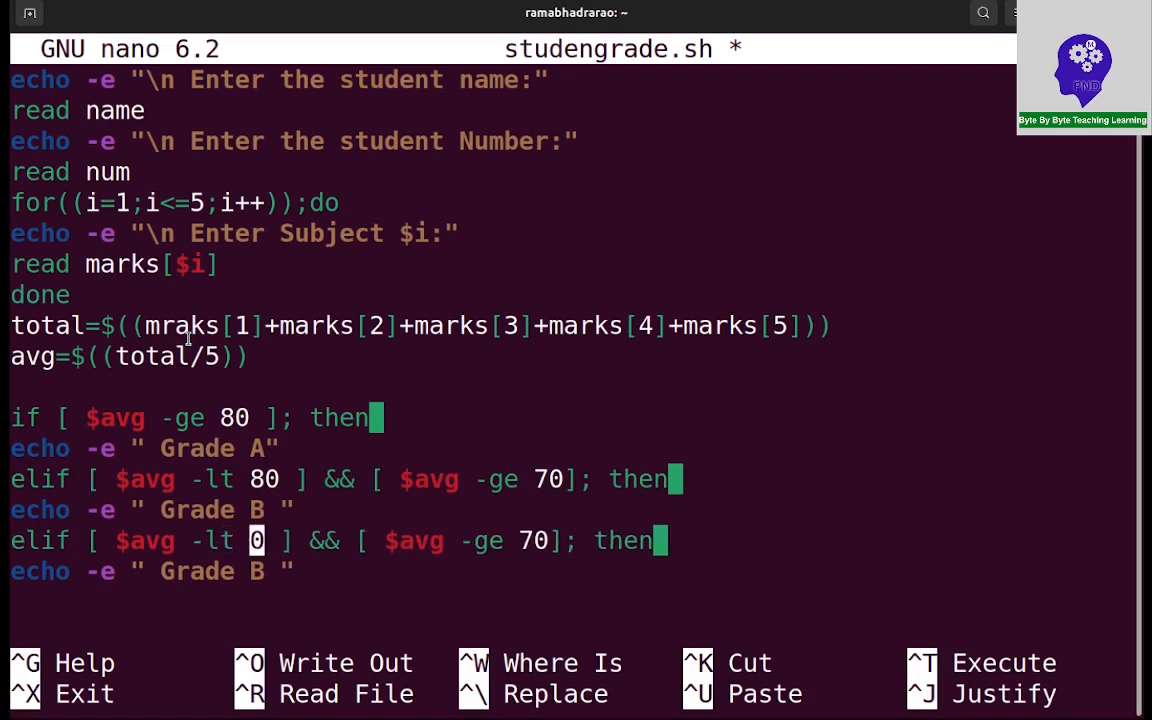
text(7)
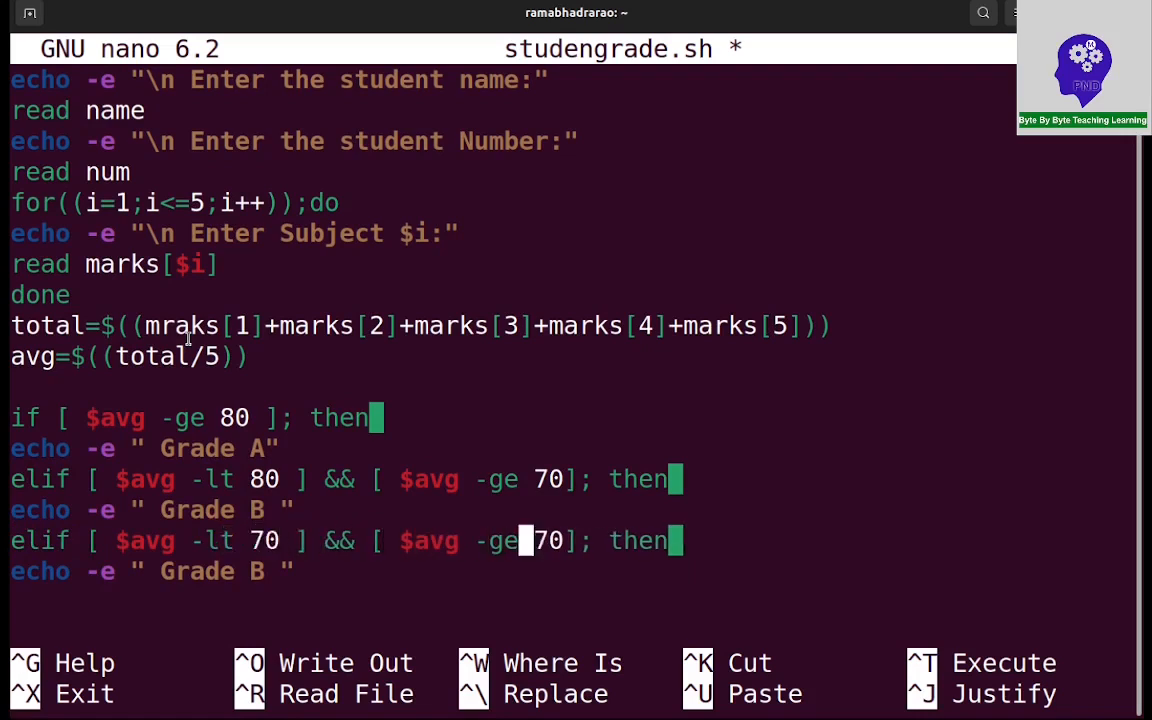
text(6)
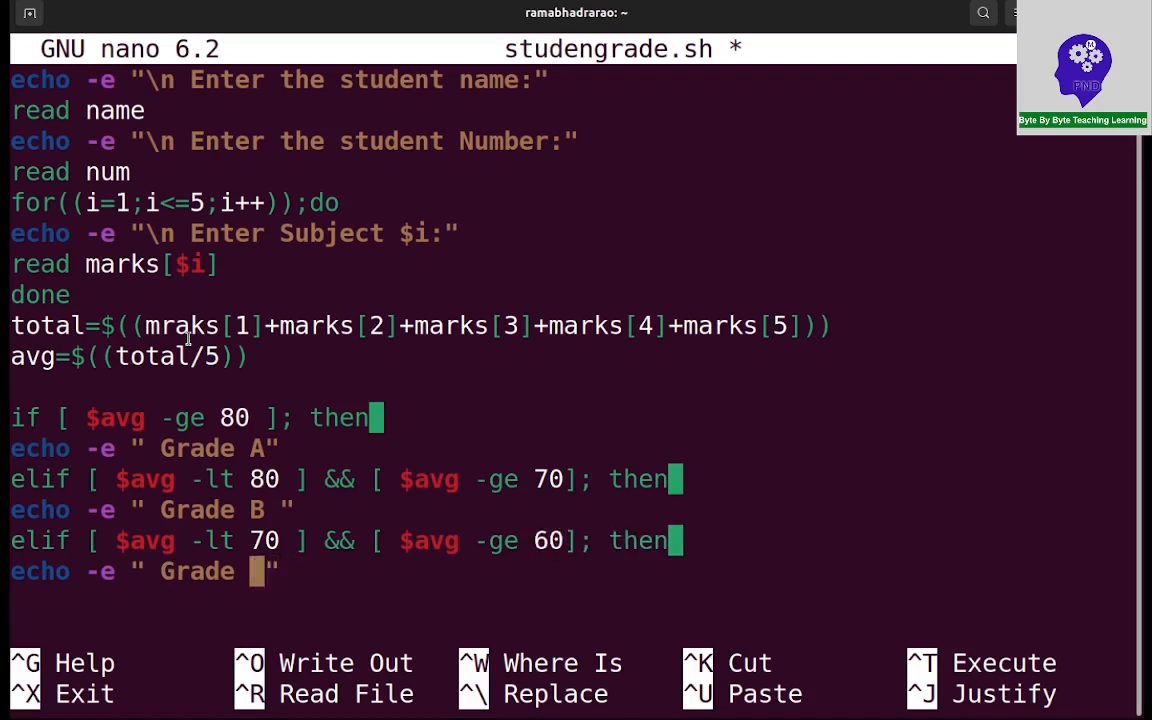
text(C)
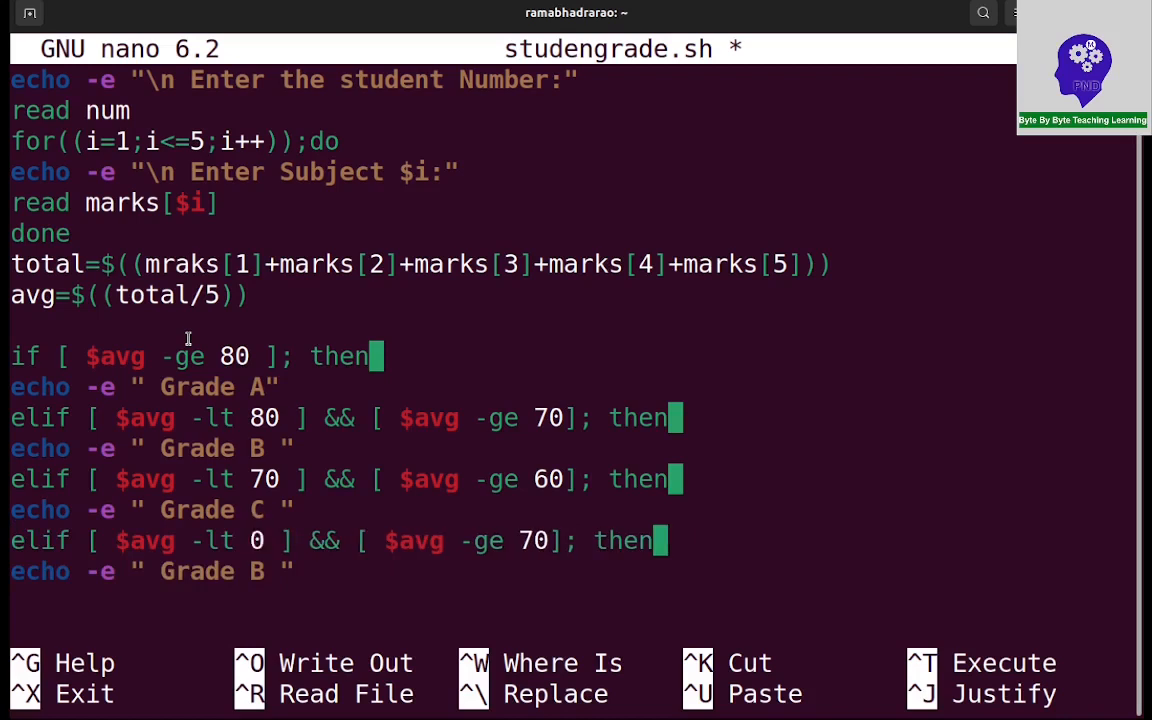
Paste two more branches, editing them to 60/50 for Grade D and 50/40 for Grade E
text(6)
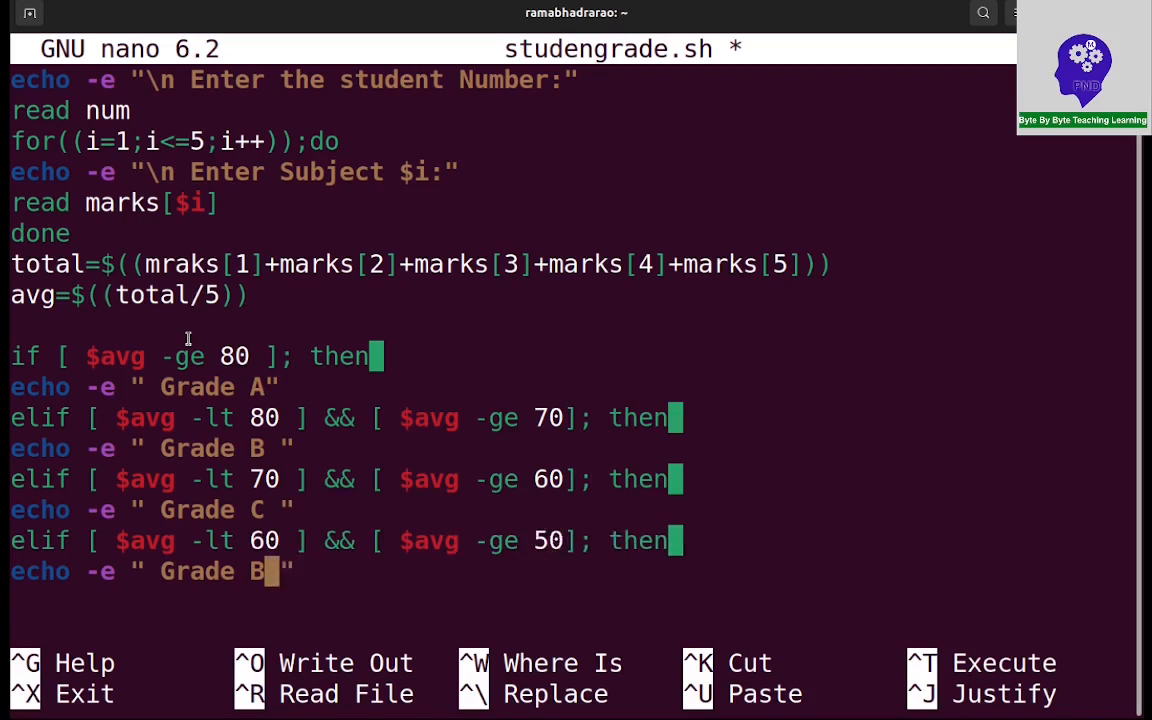
text(D)
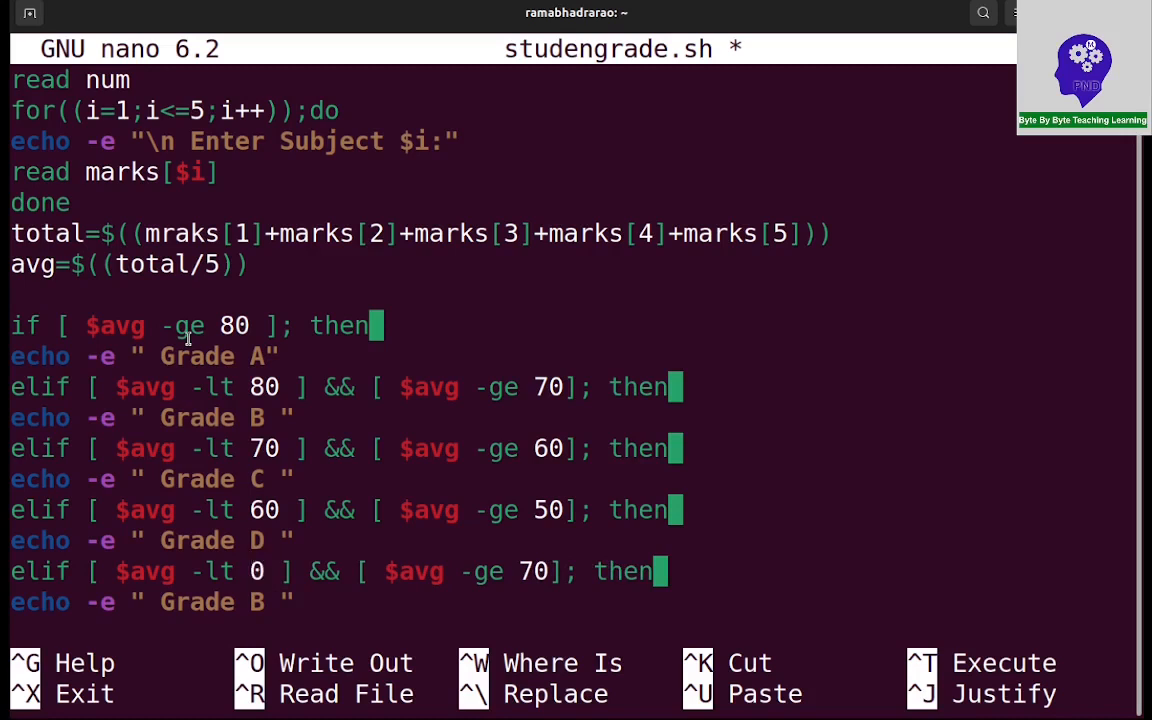
text(5)
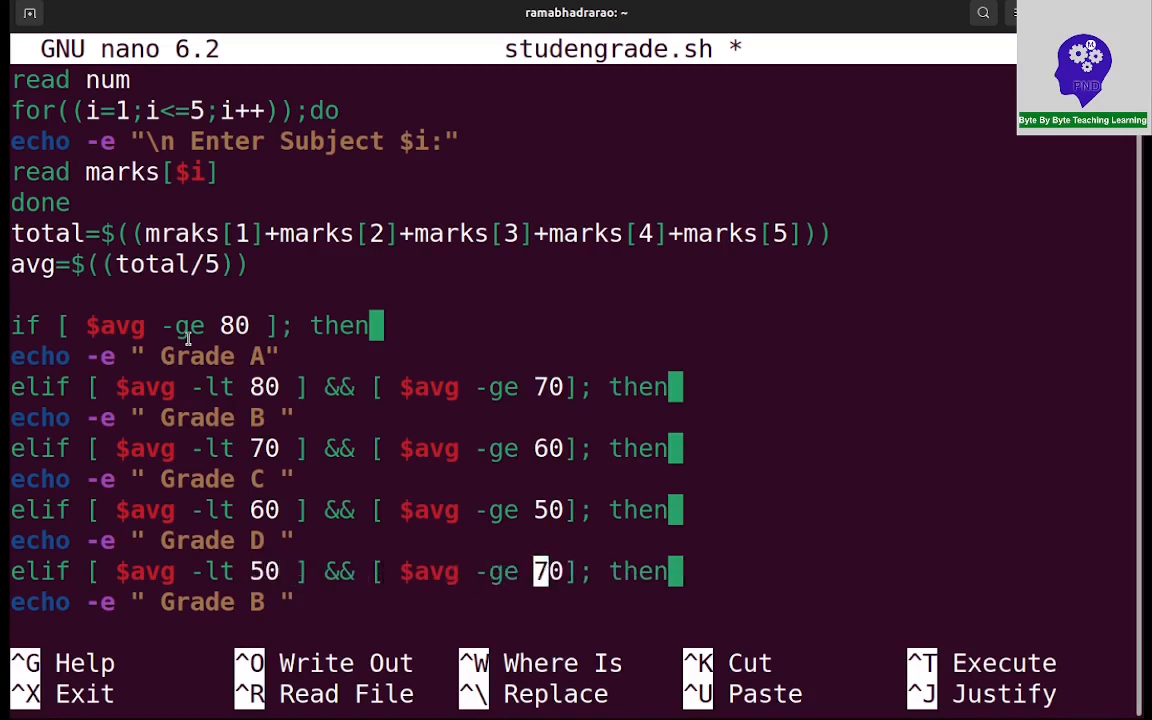
text(4)
click(154, 602)
text(D)
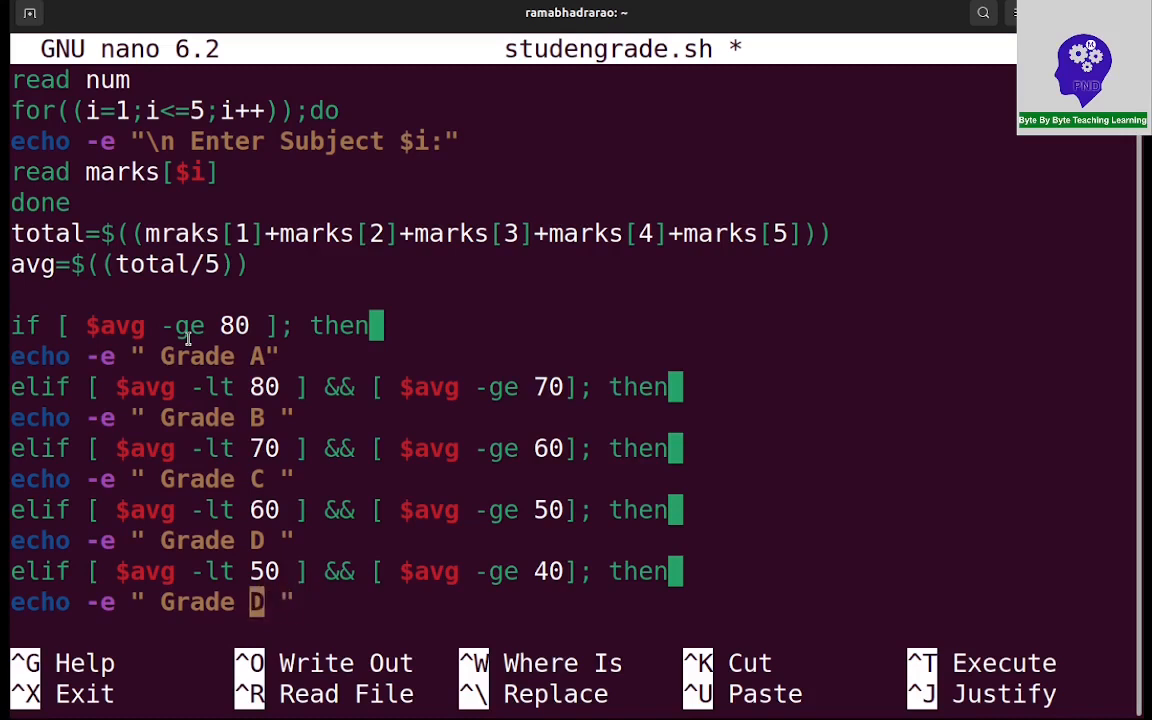
text(E)
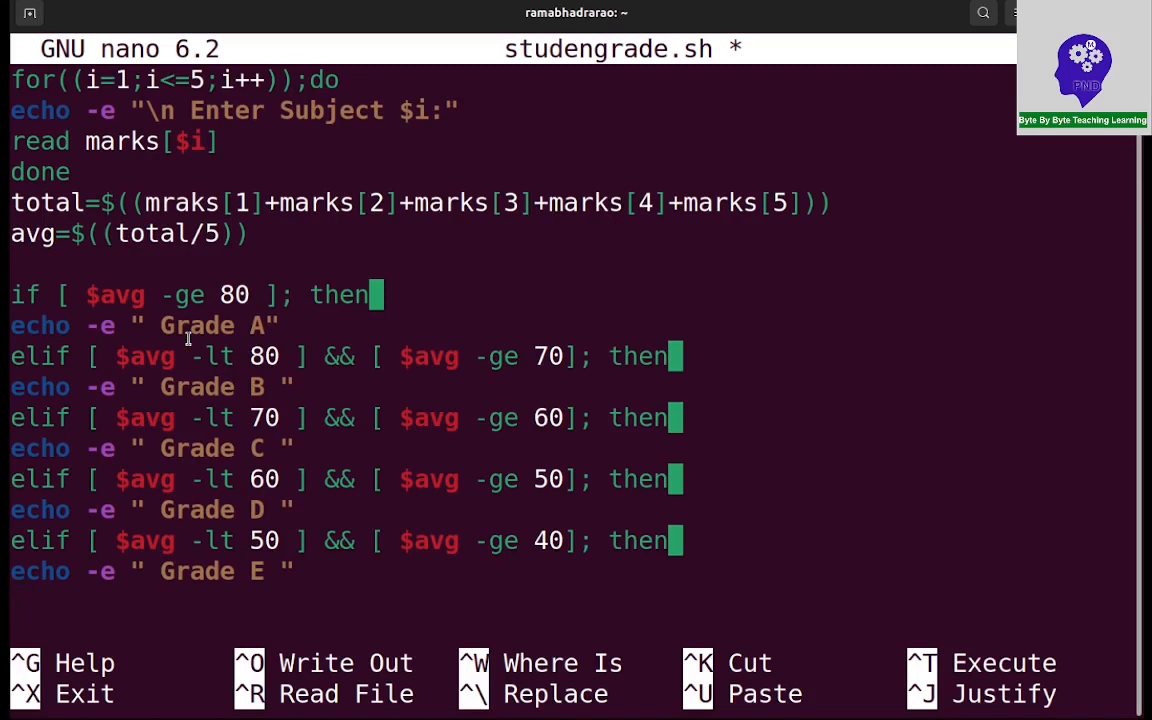
Add an else branch that echoes "Better Luck Next Time ........."
text(e)
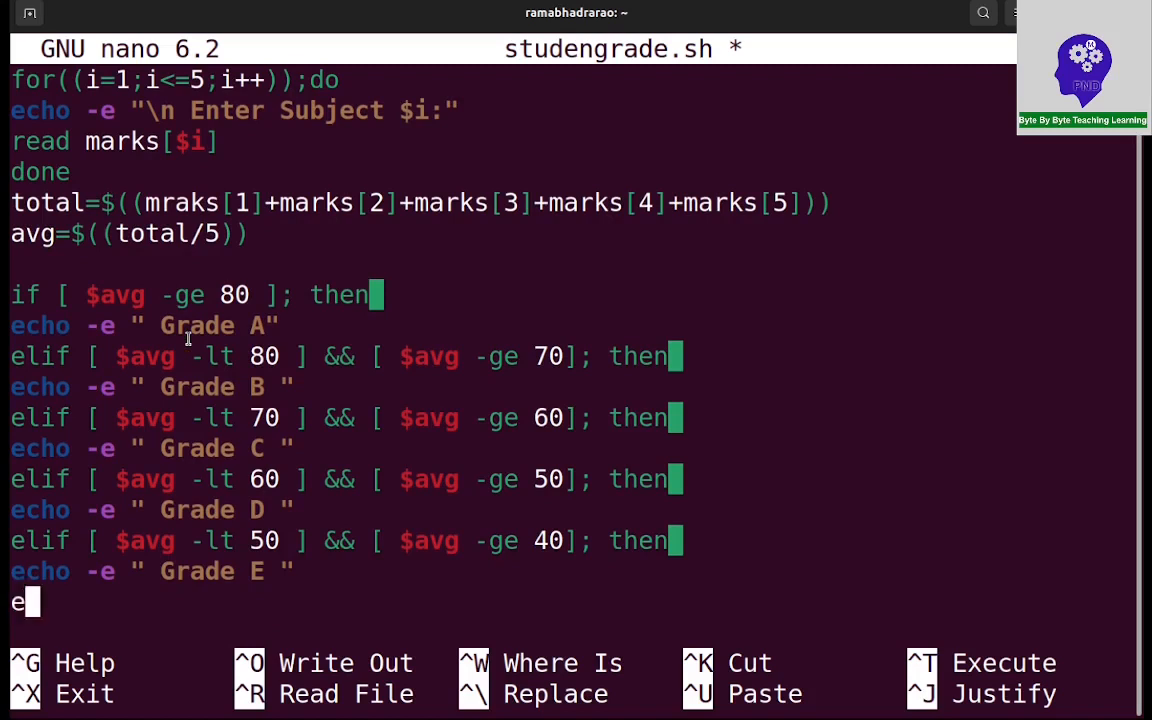
text(lse)
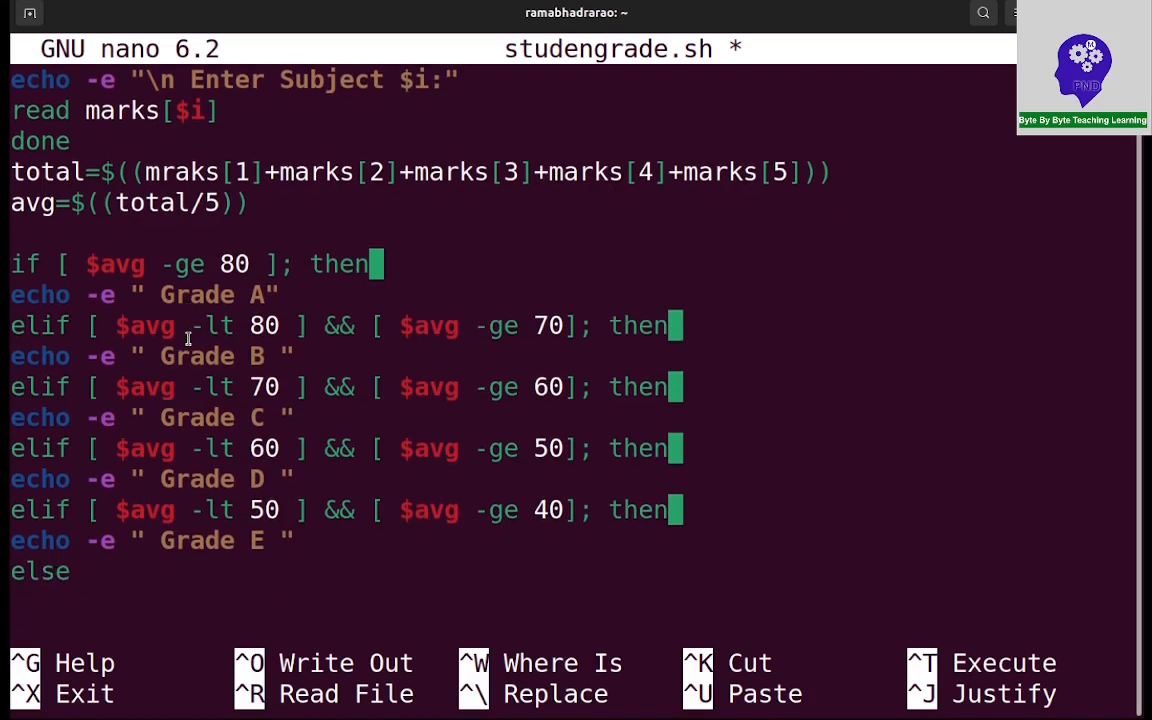
key(Enter)
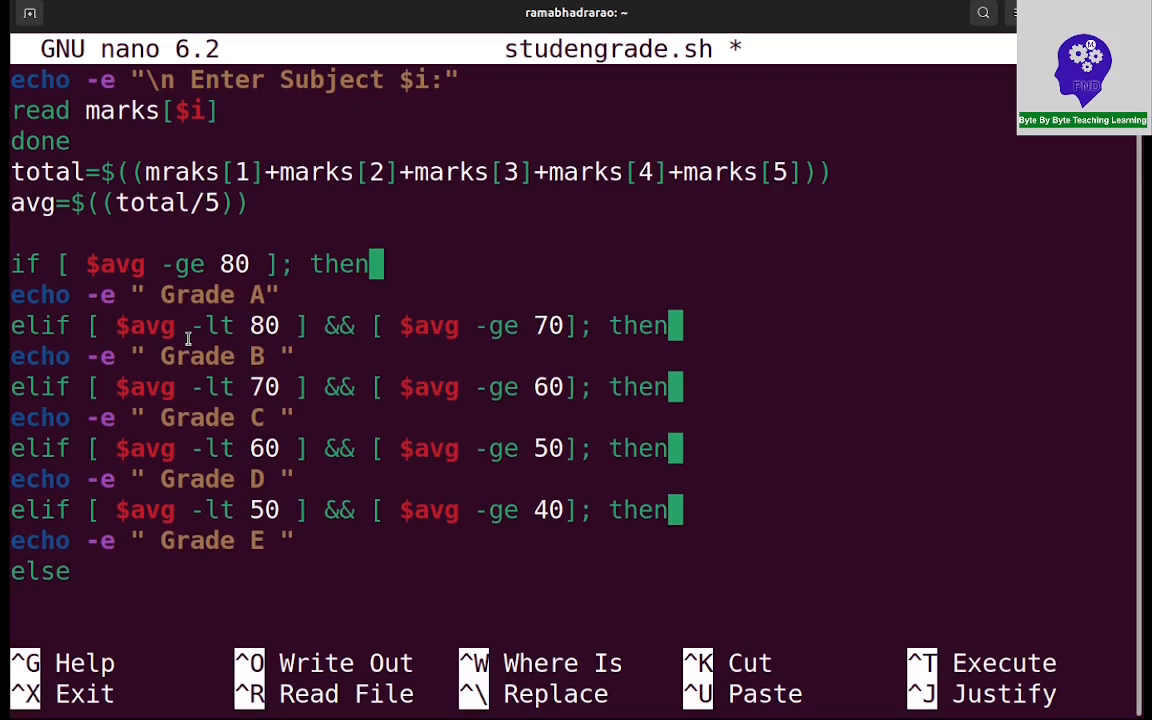
text(echo -e ")
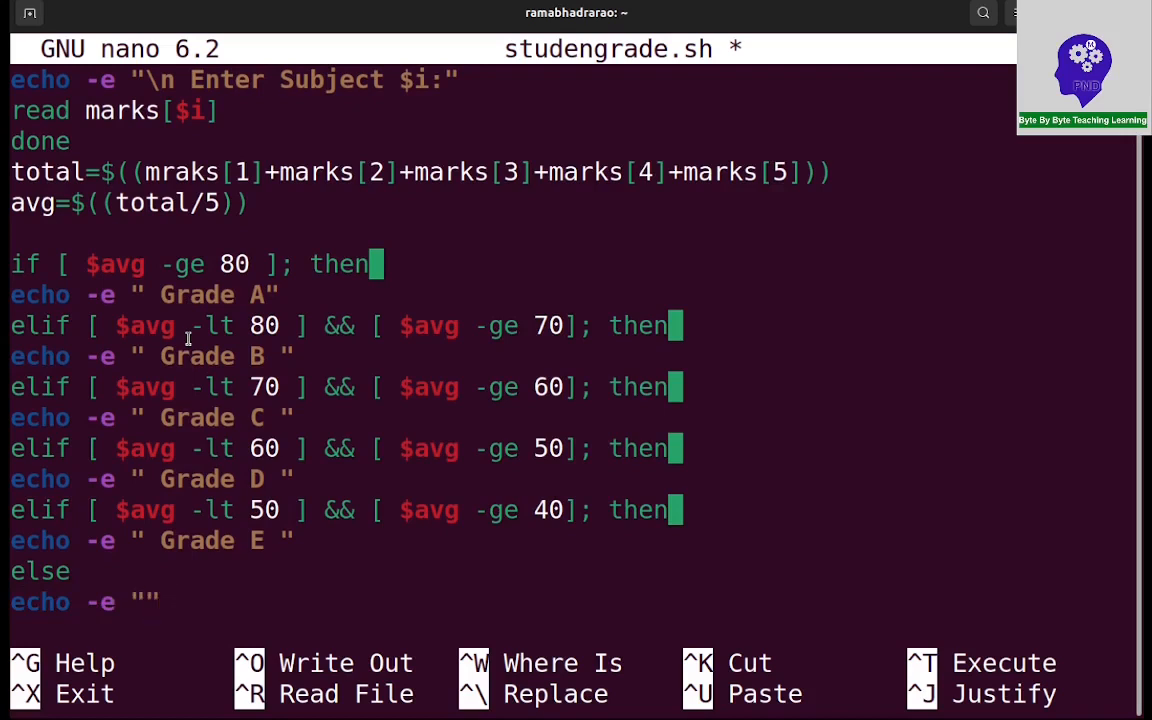
text(He)
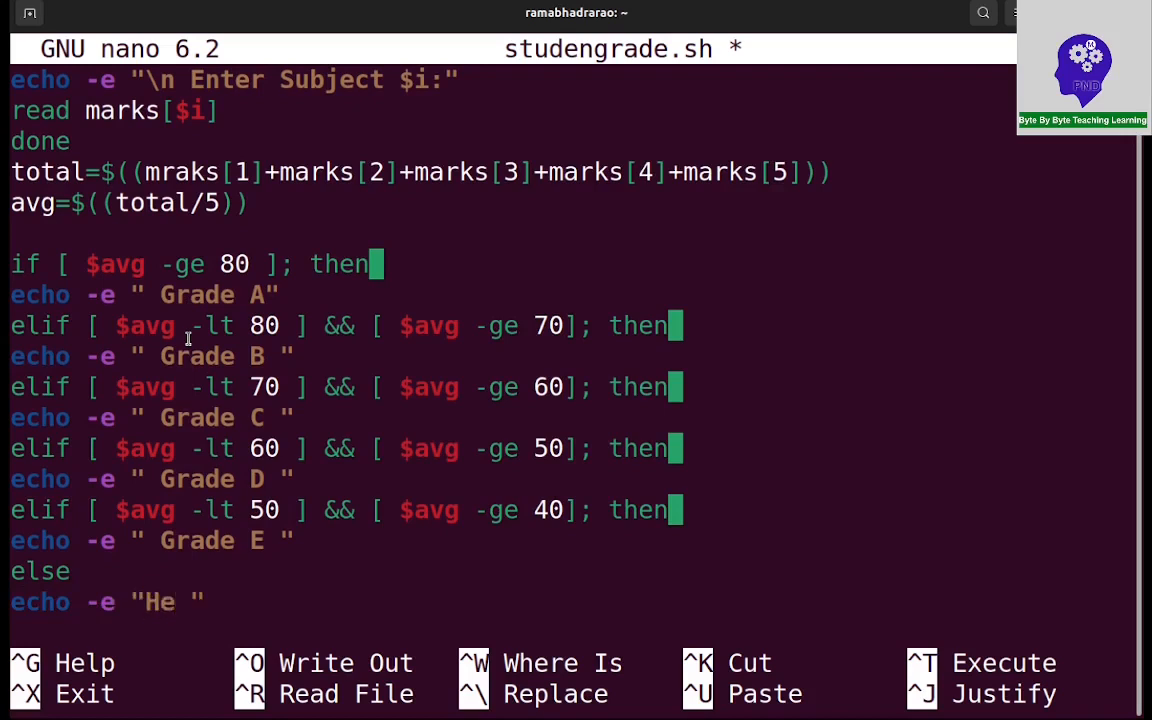
text(Bet)
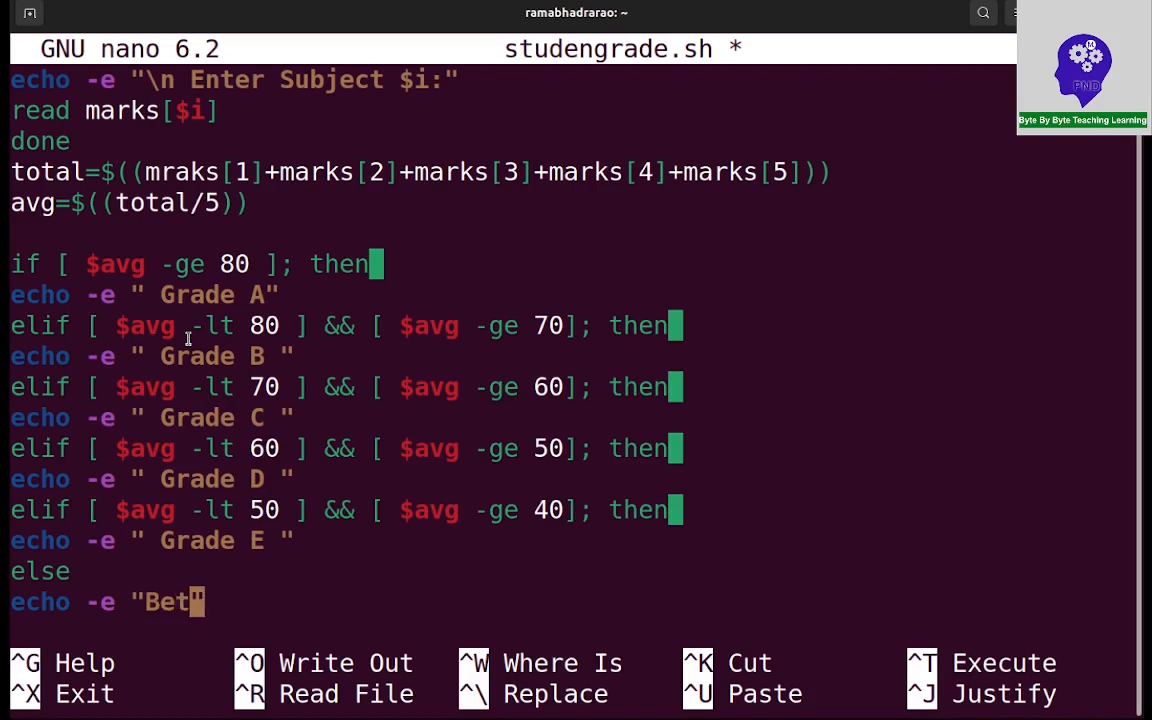
text(ter)
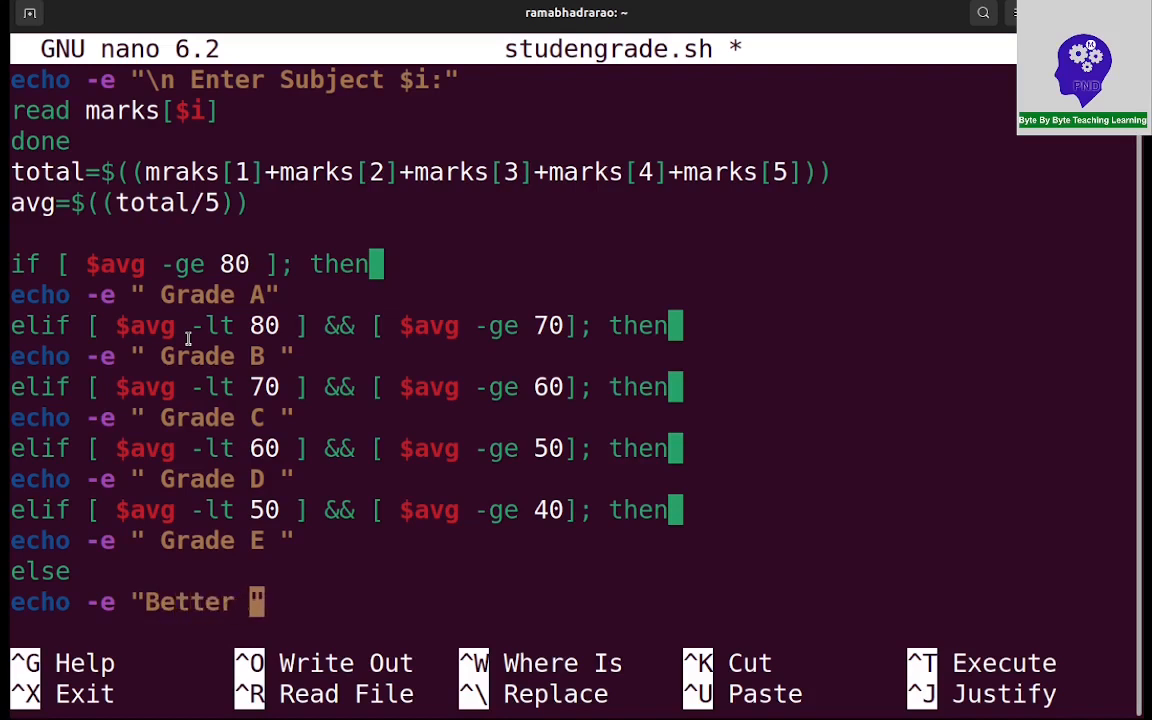
text(Luck)
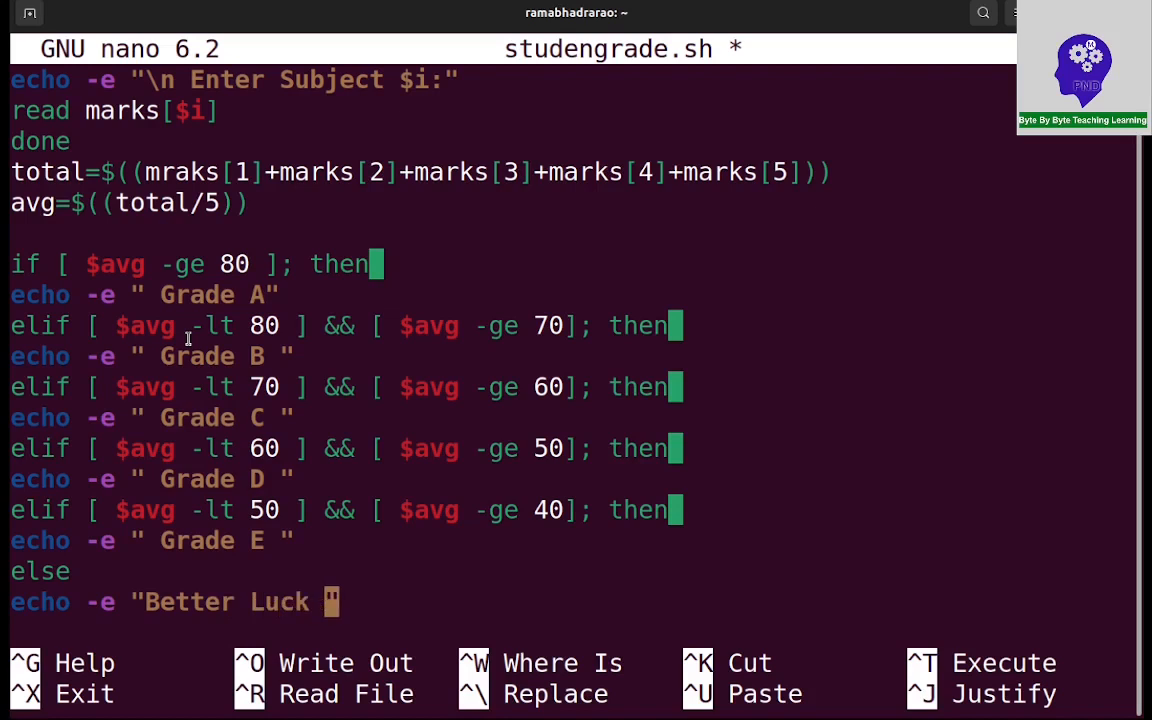
text(Next Ti)
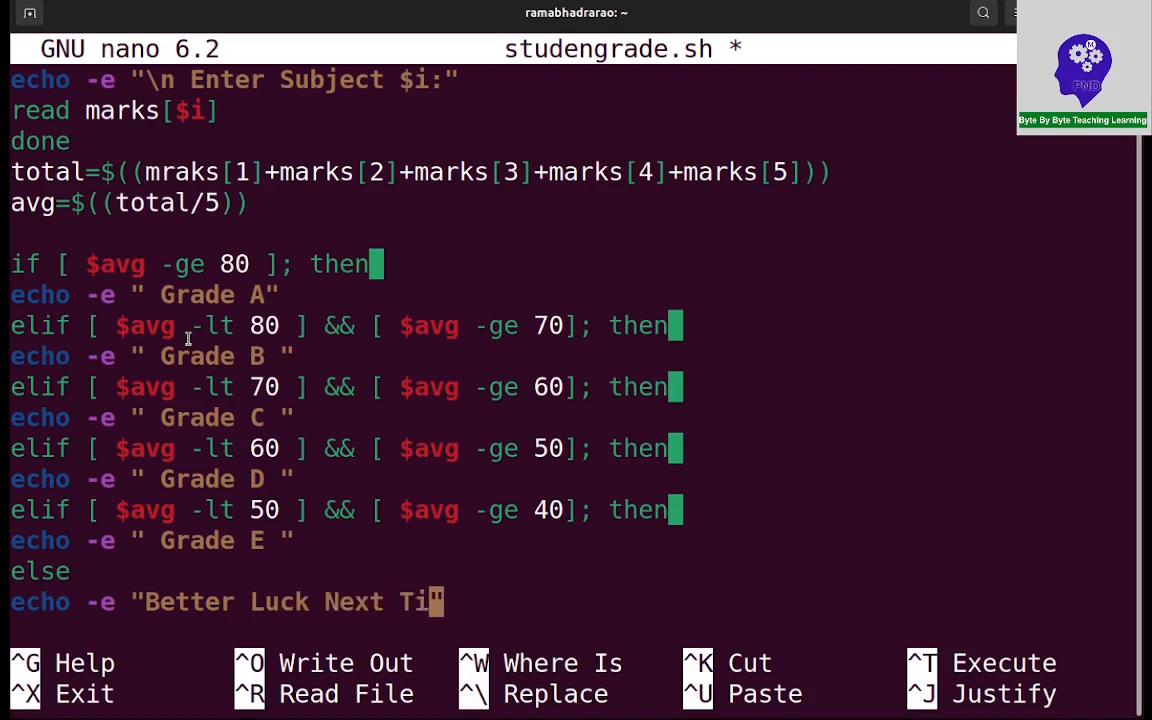
text(me")
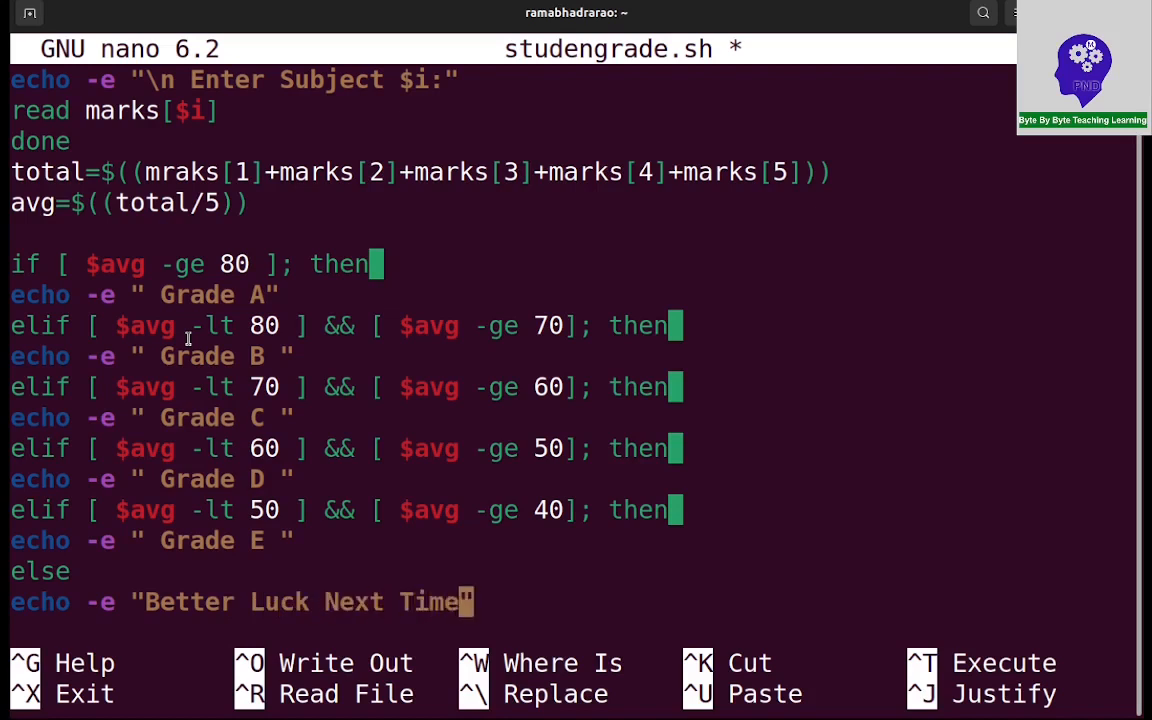
text(.........)
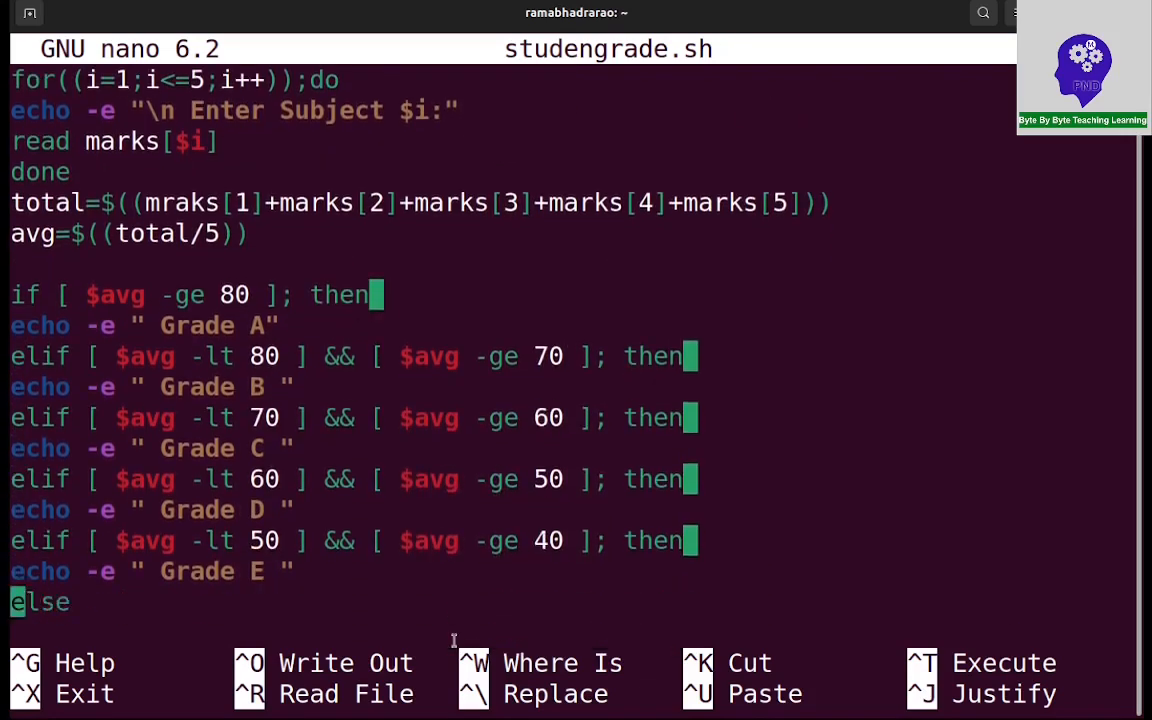
Delete the blank line before the if statement and add a newline after the closing fi
scroll(down, 3)
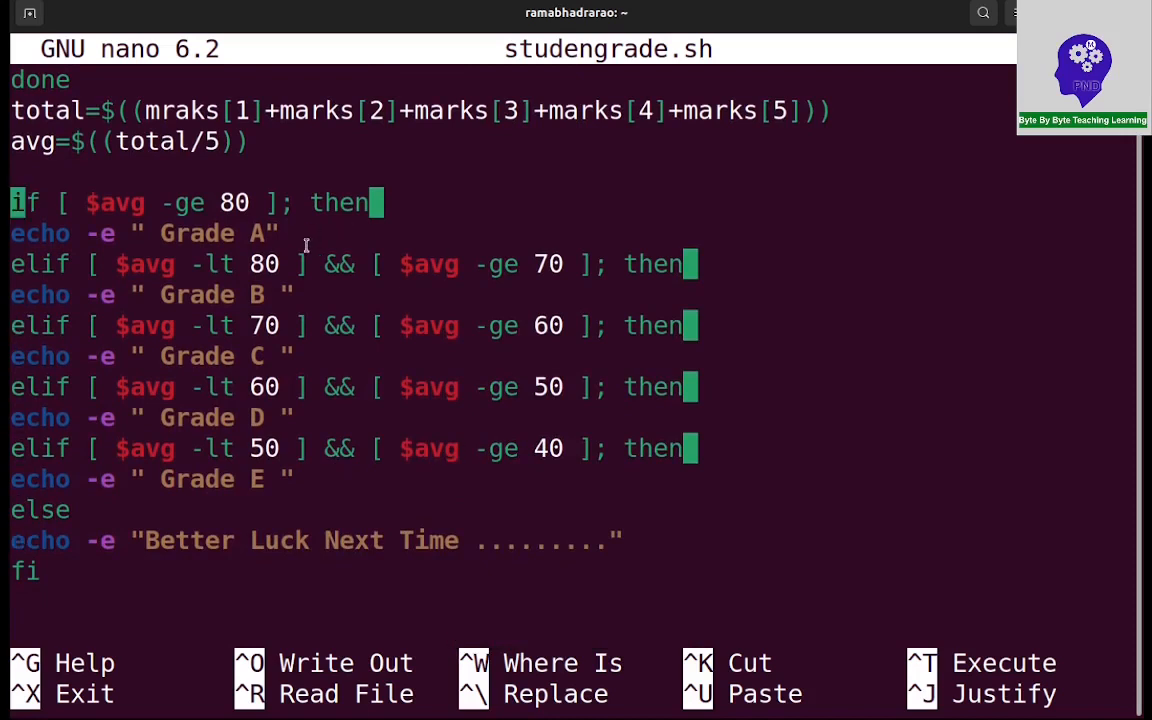
click(283, 263)
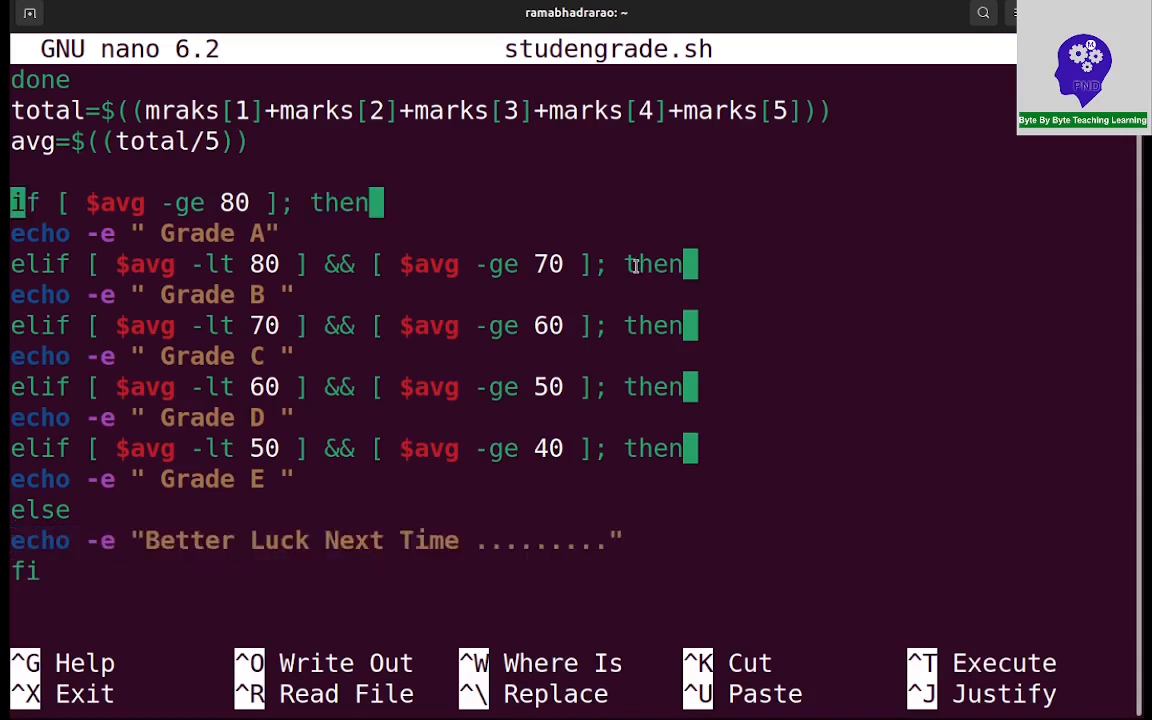
double_click(655, 325)
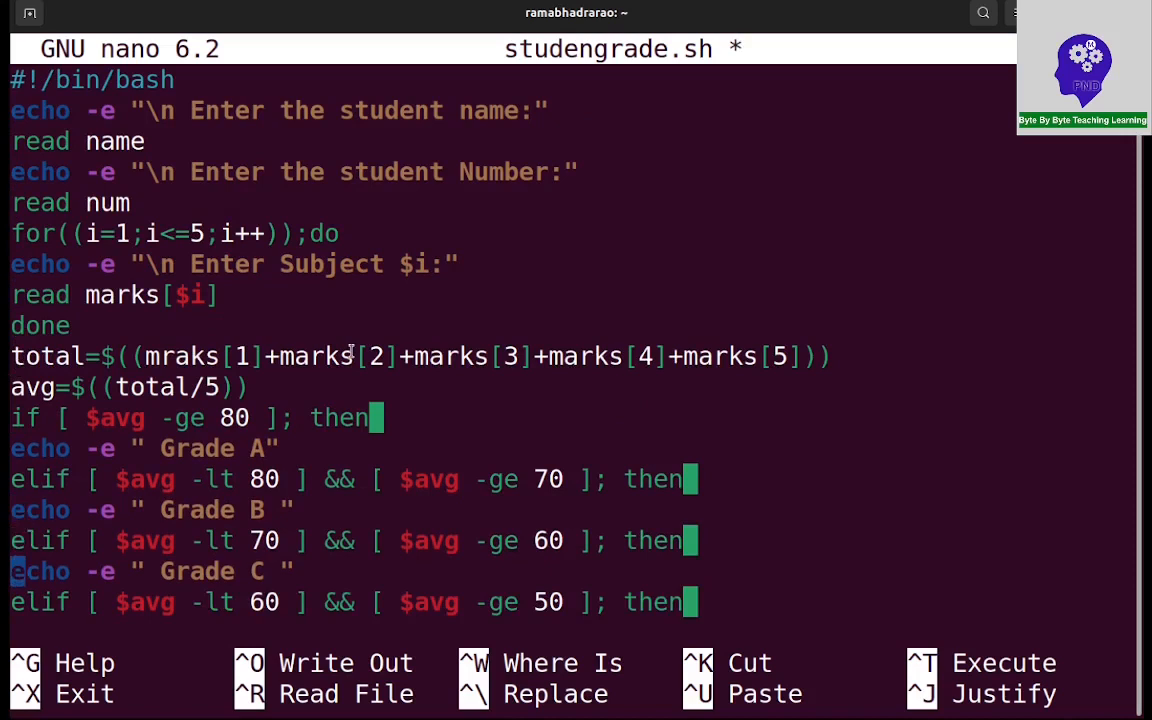
scroll(down, 3)
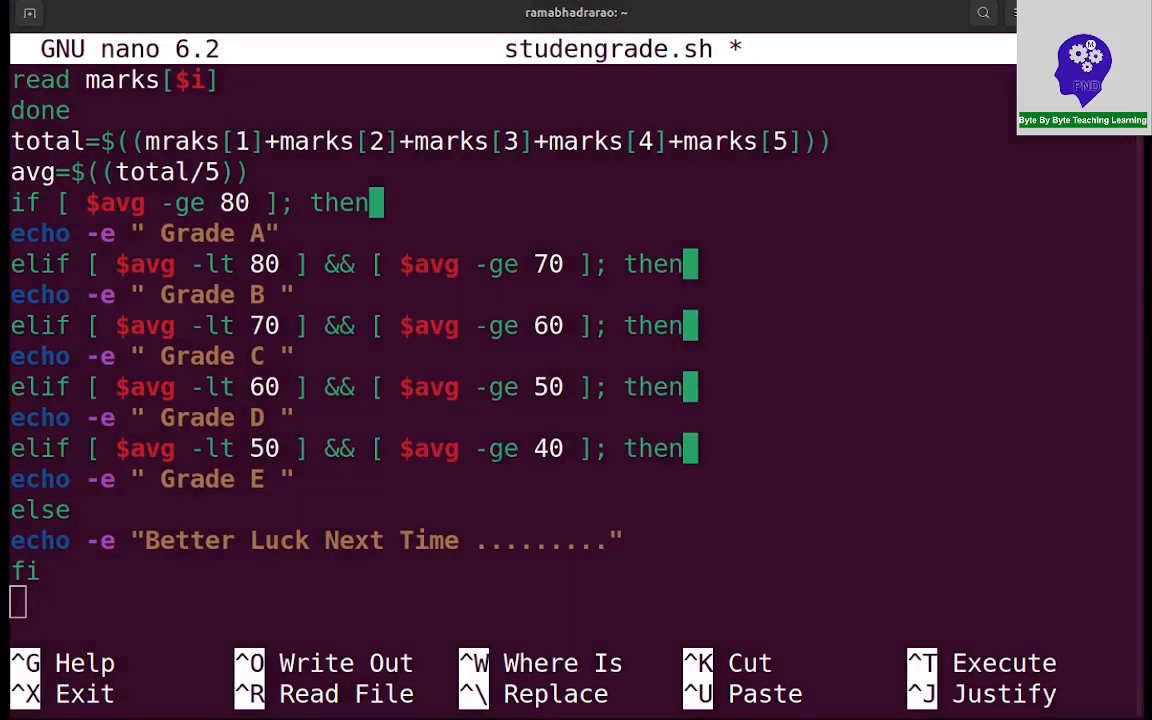
Exit nano and type 'bash studengrade.sh' at the shell prompt
key(ctrl+x)
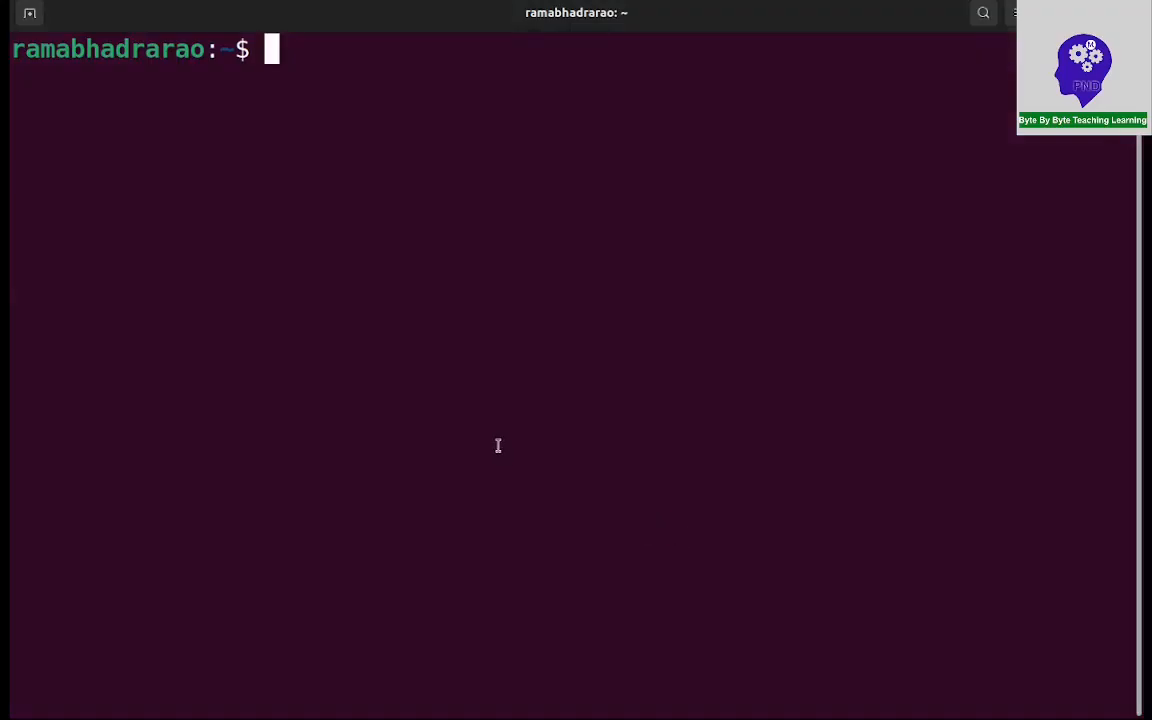
text(nan)
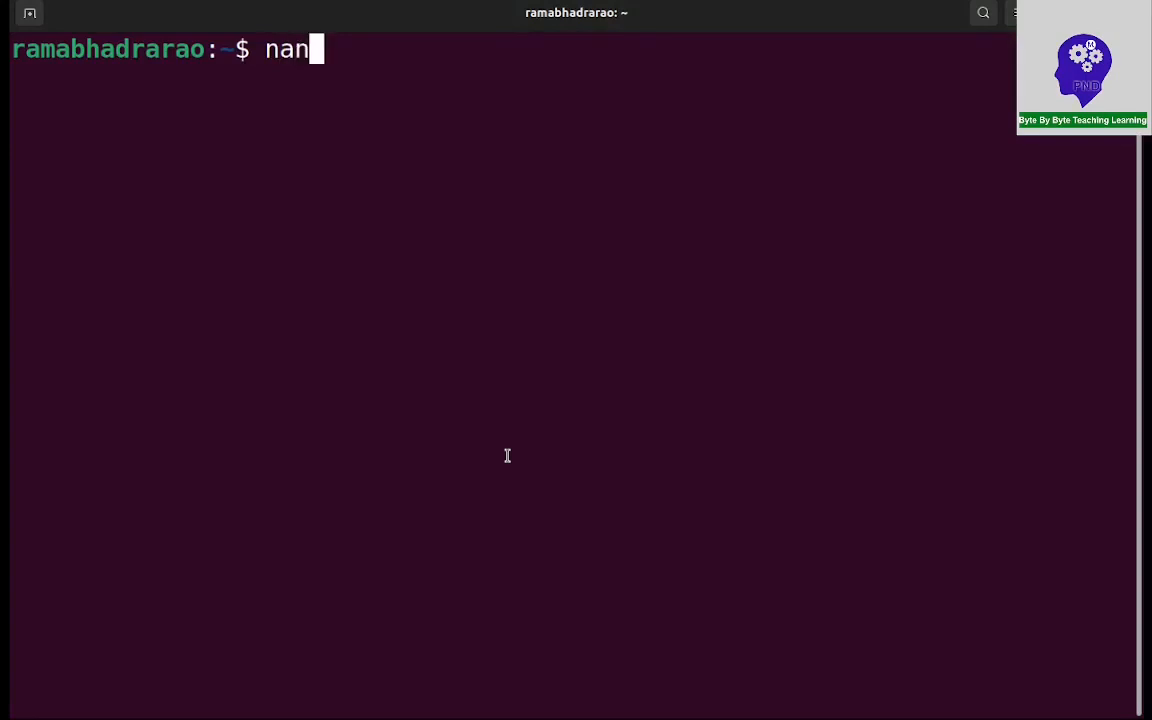
text(o)
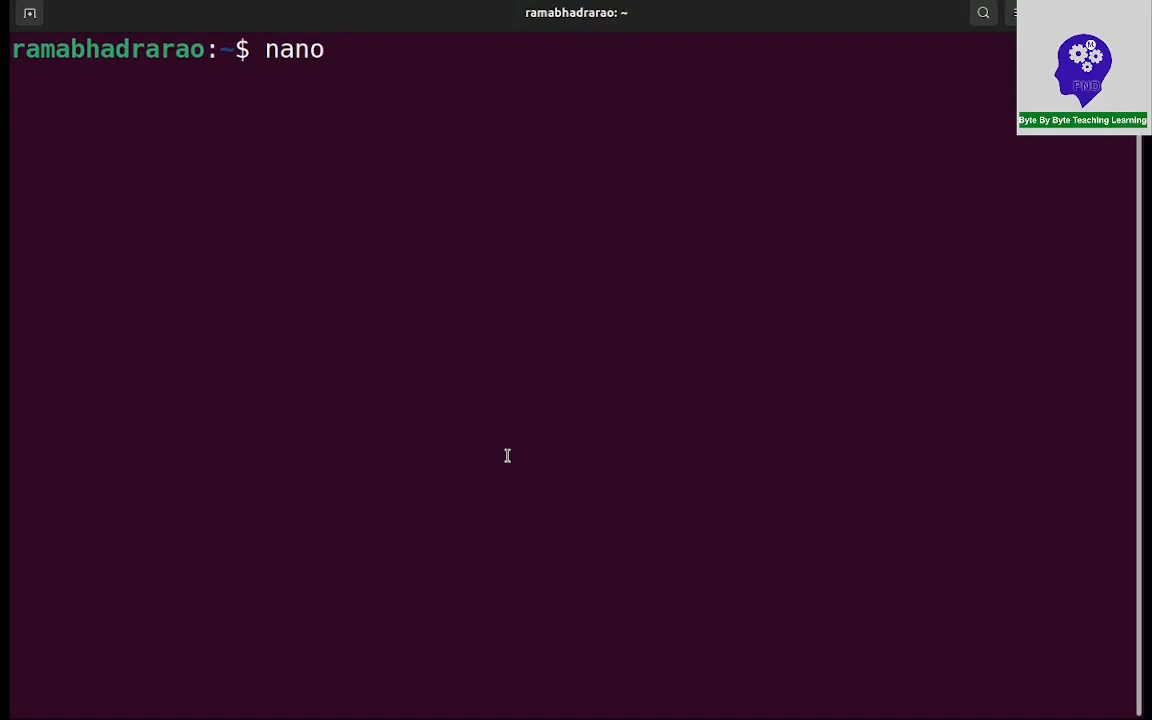
text(stud)
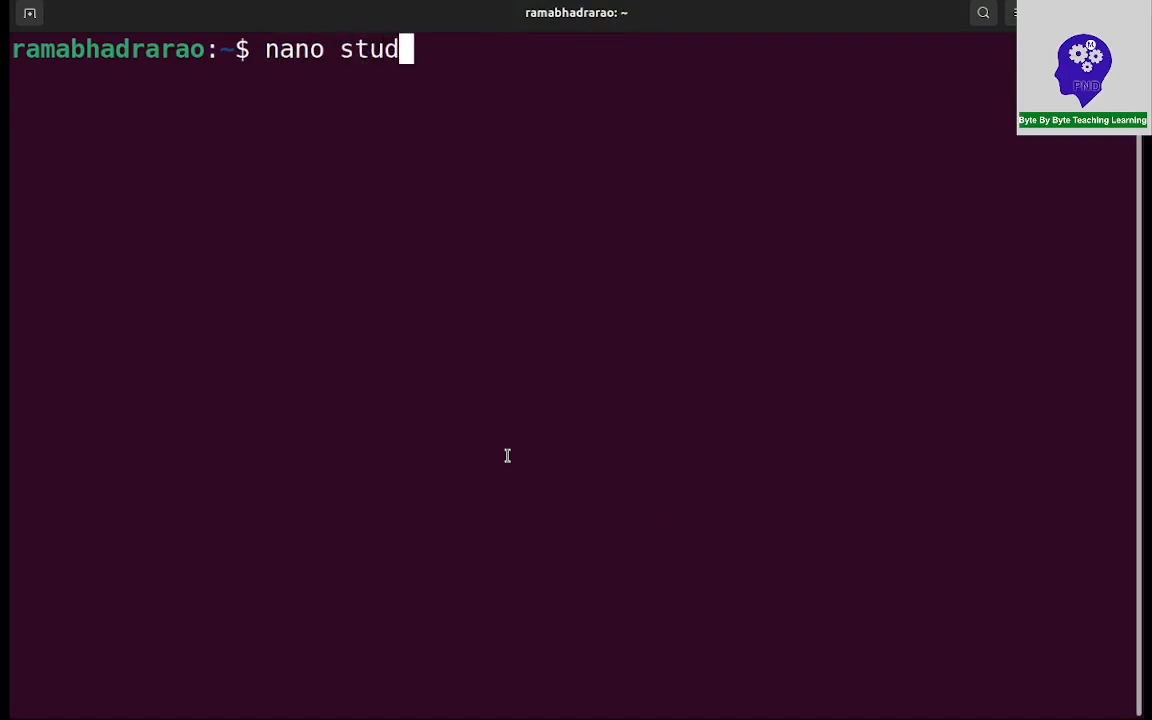
text(engrade.sh)
text(ba)
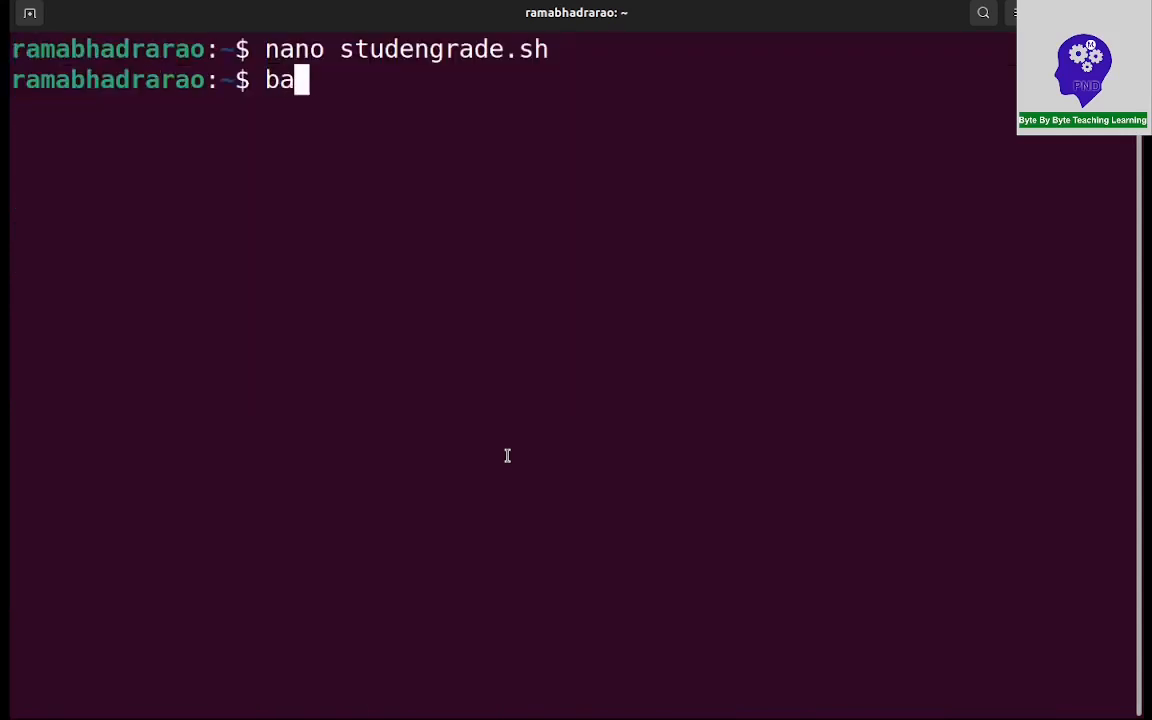
text(sh stude)
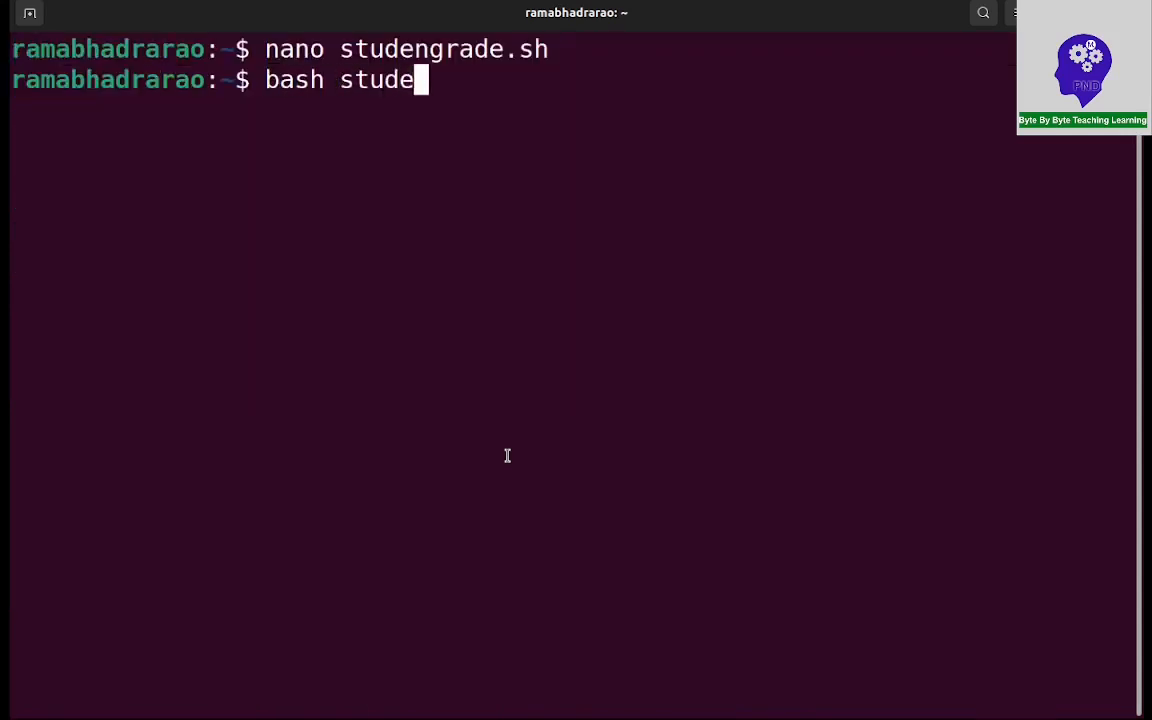
text(ngrade.sh)
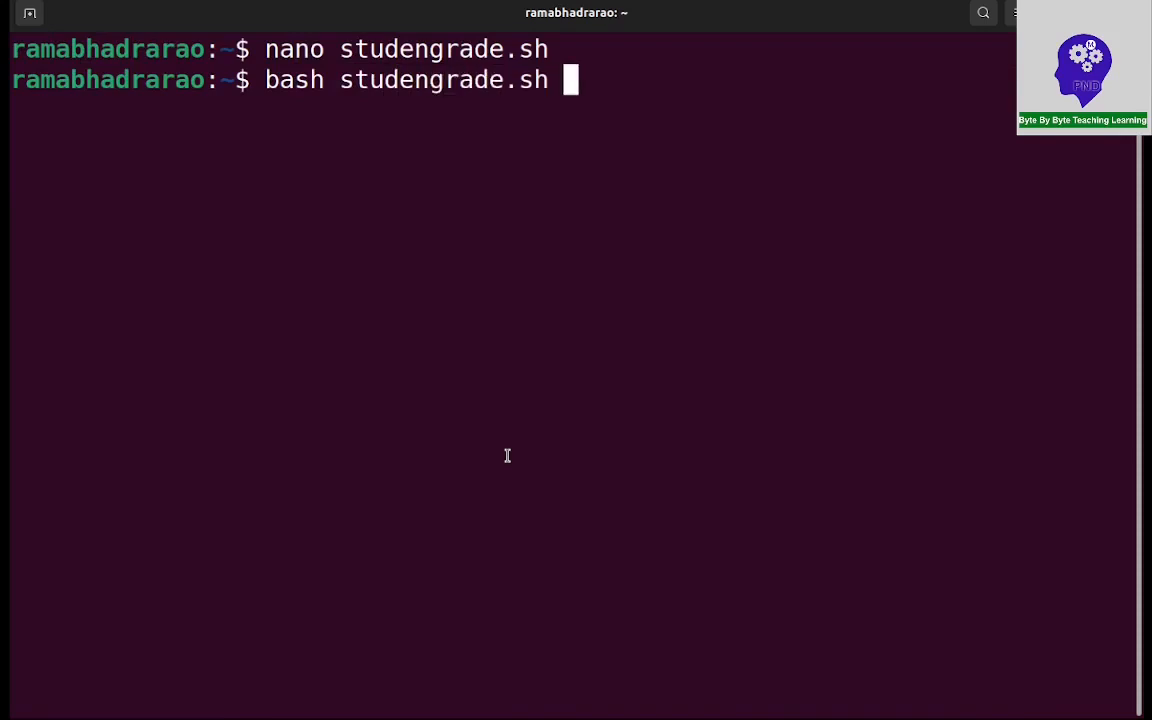
Run the script for 'rama', number 234, marks 45, 56, 65, 56, 45, getting Grade E
text(ram)
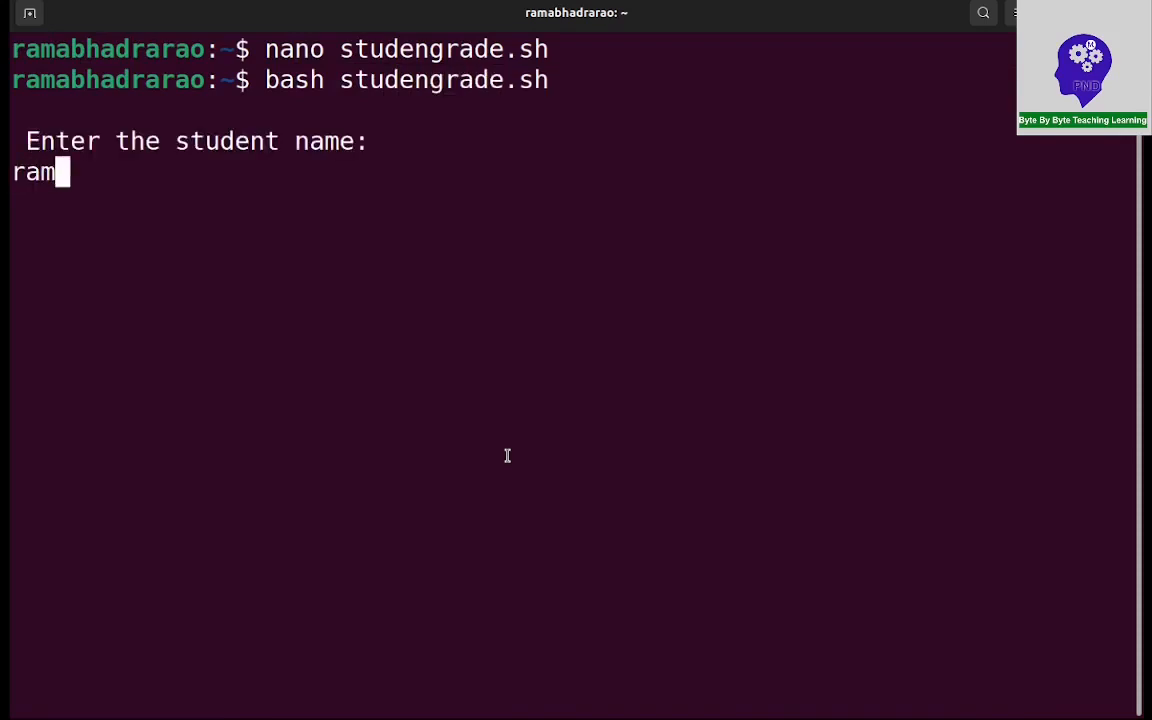
text(a)
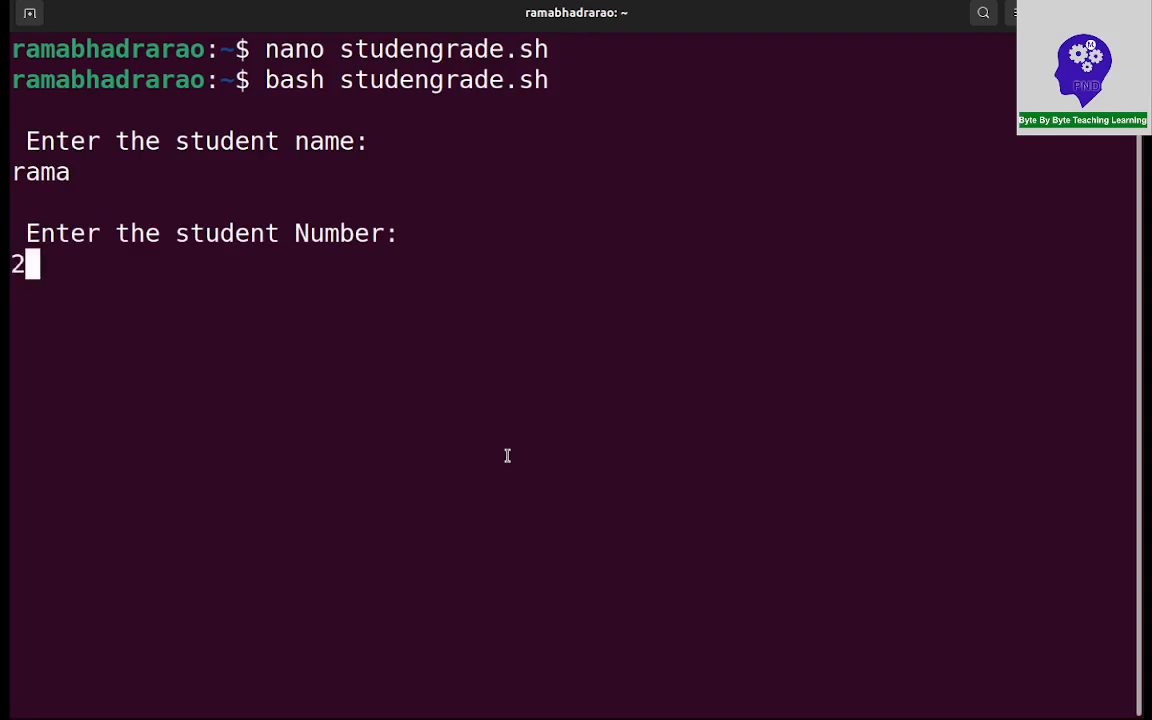
text(34)
text(45)
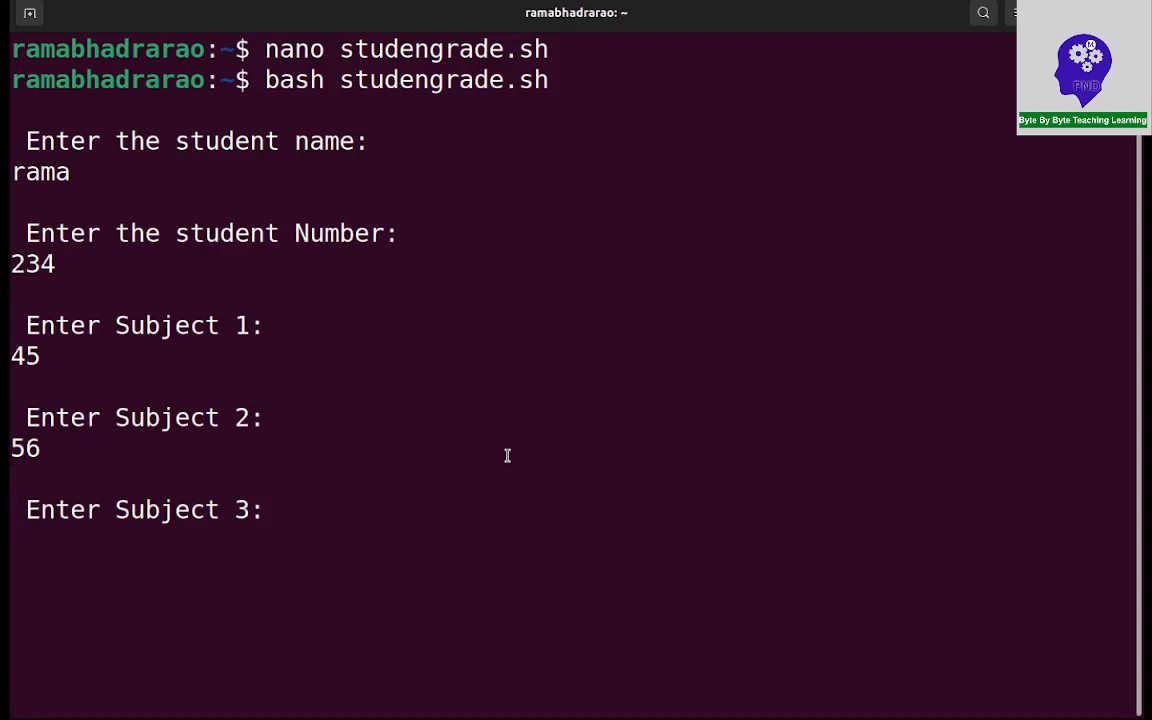
text(65)
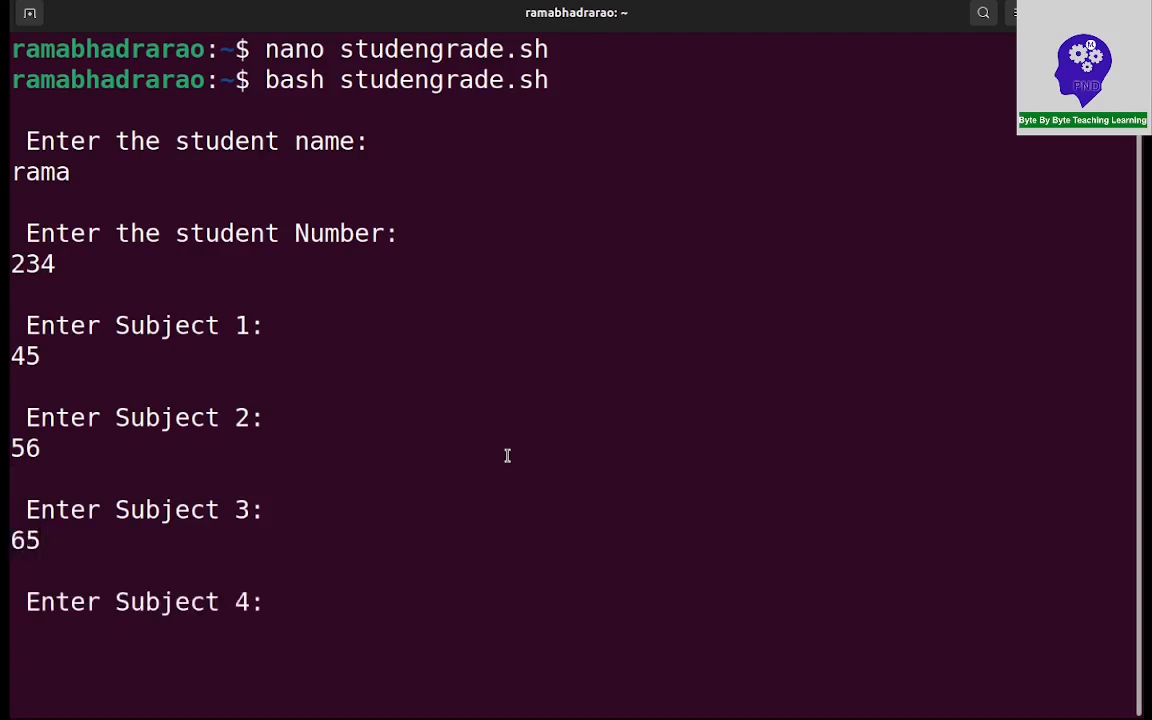
text(56)
text(45)
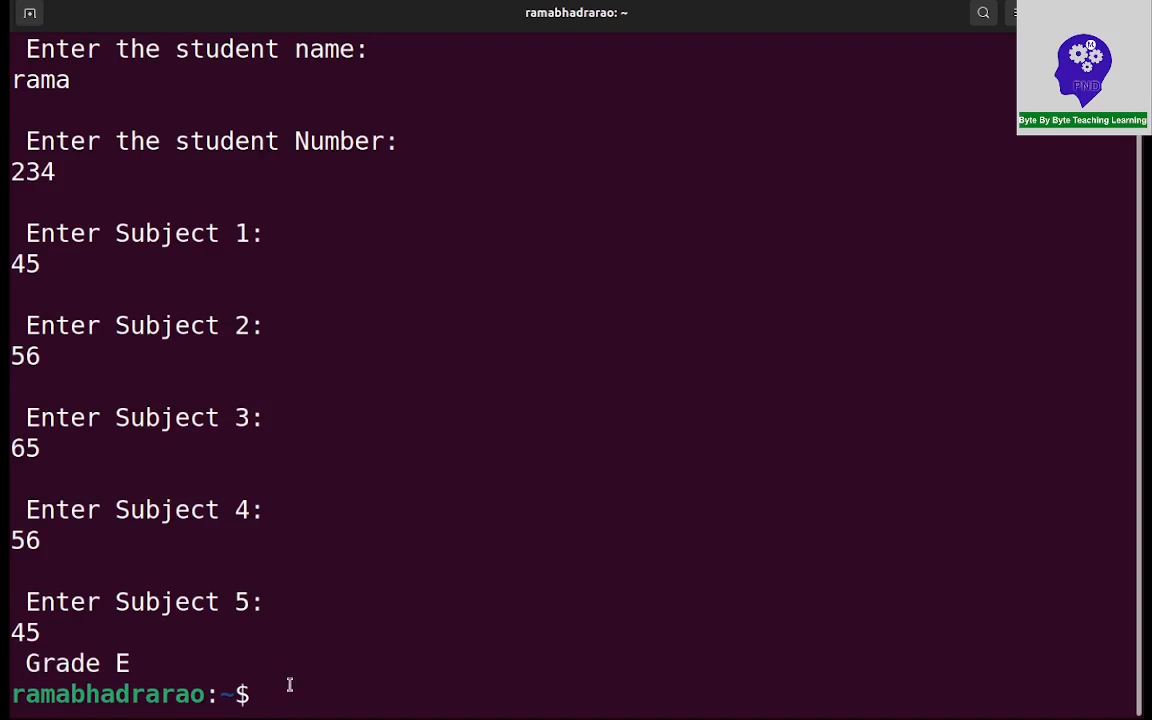
Run the script for 'vasu', number 678, marks 45, 87, 78, 98, 67 (Grade C), then relaunch it
text(bash studengrade.sh)
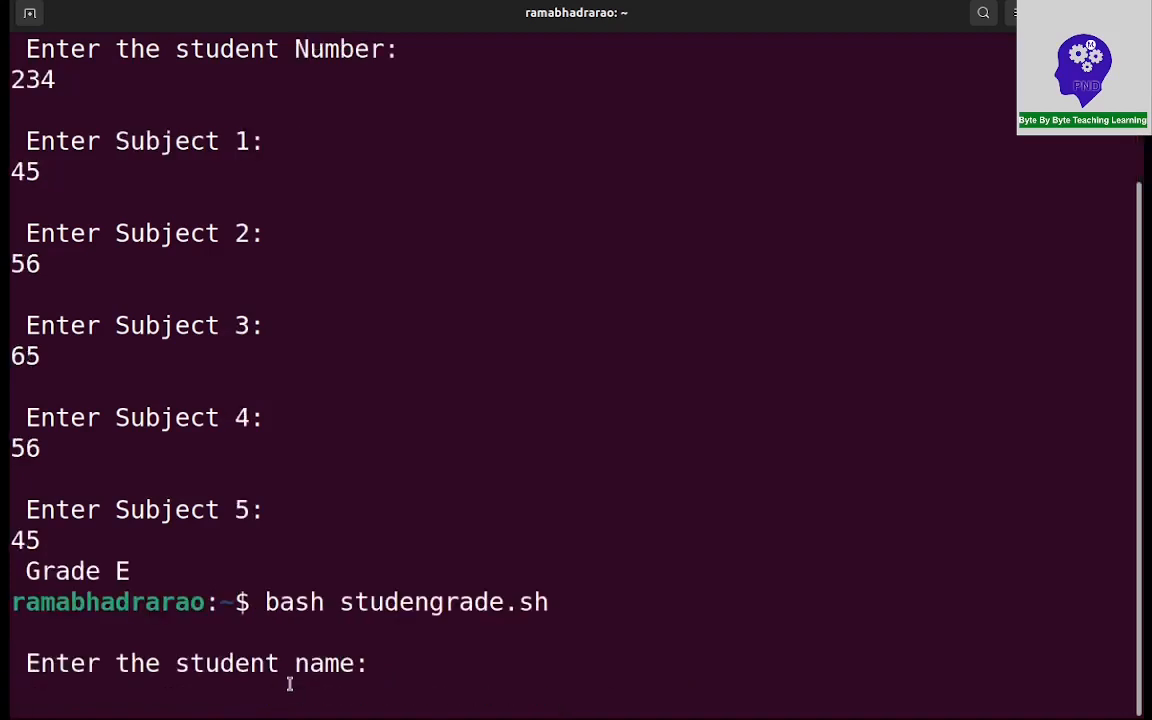
text(vasu)
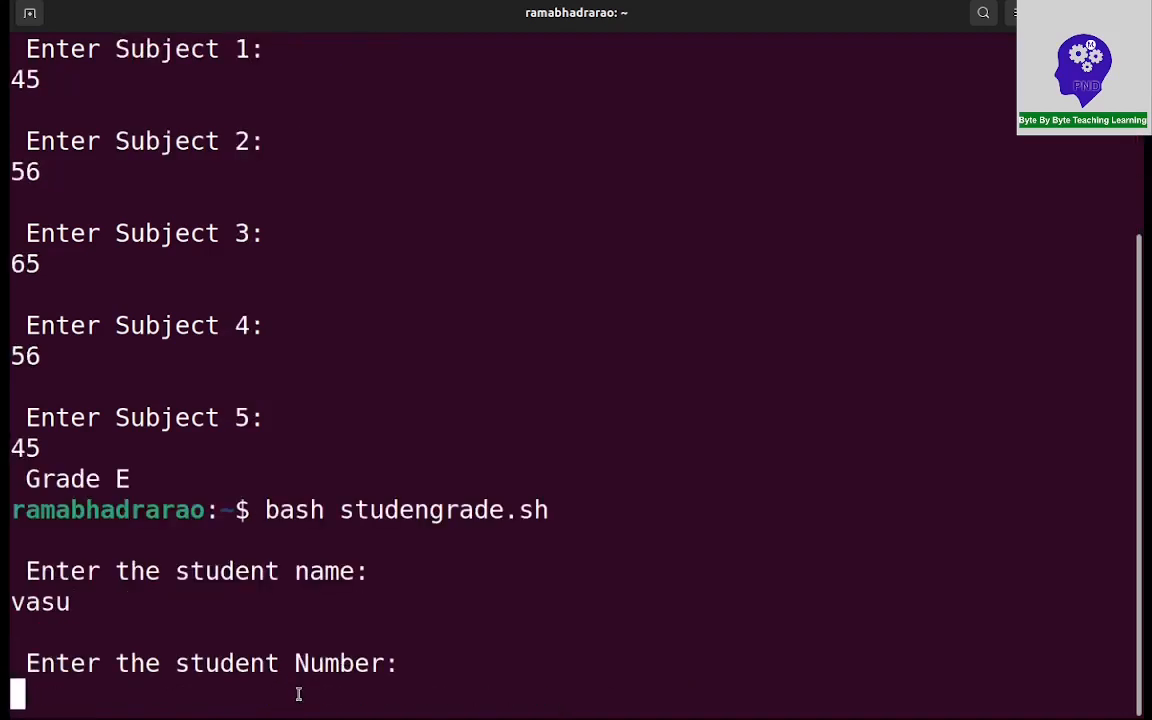
text(678)
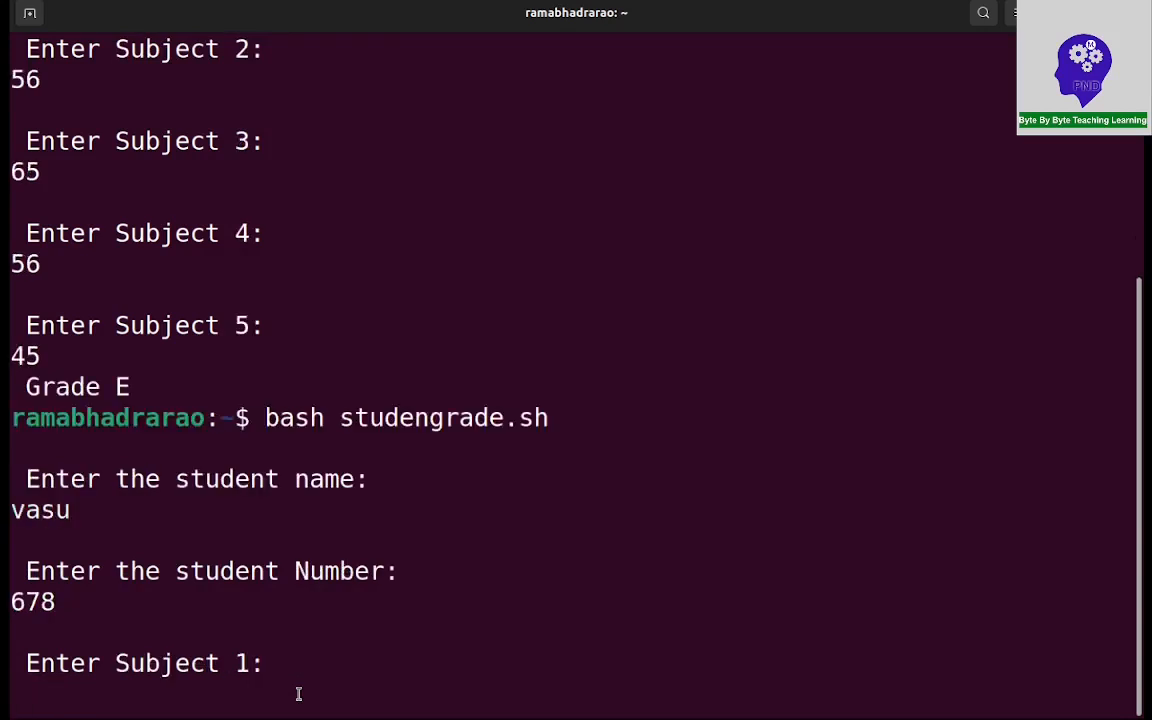
text(45)
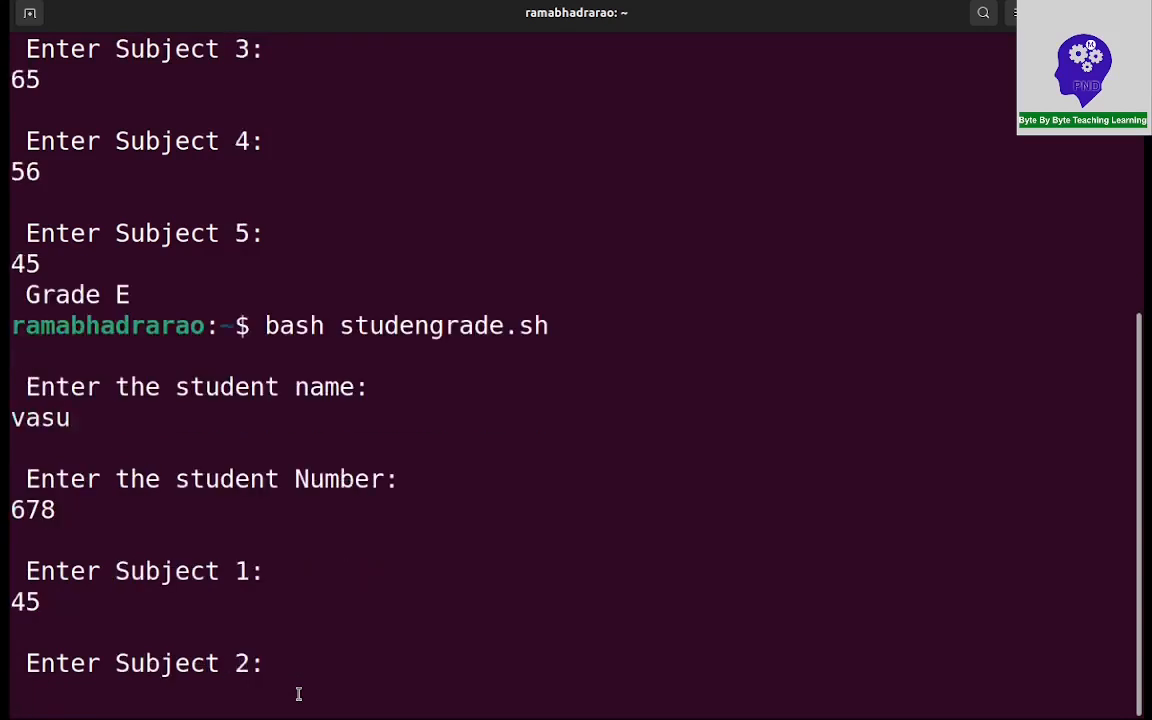
text(87)
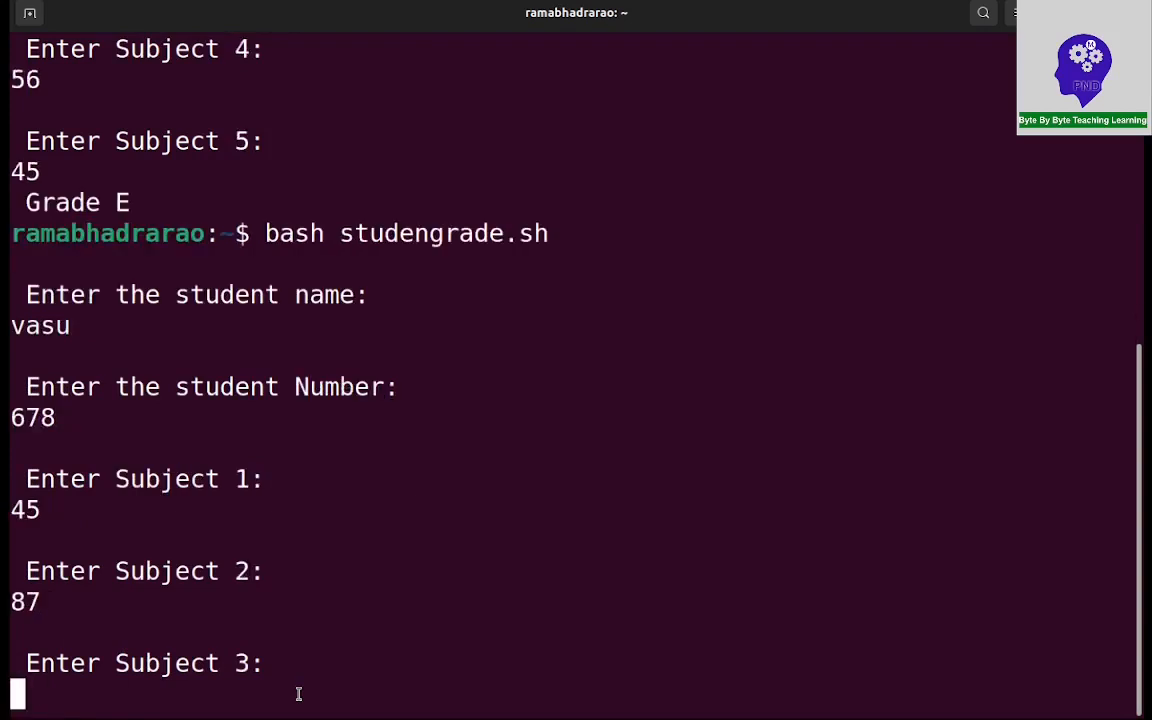
text(78)
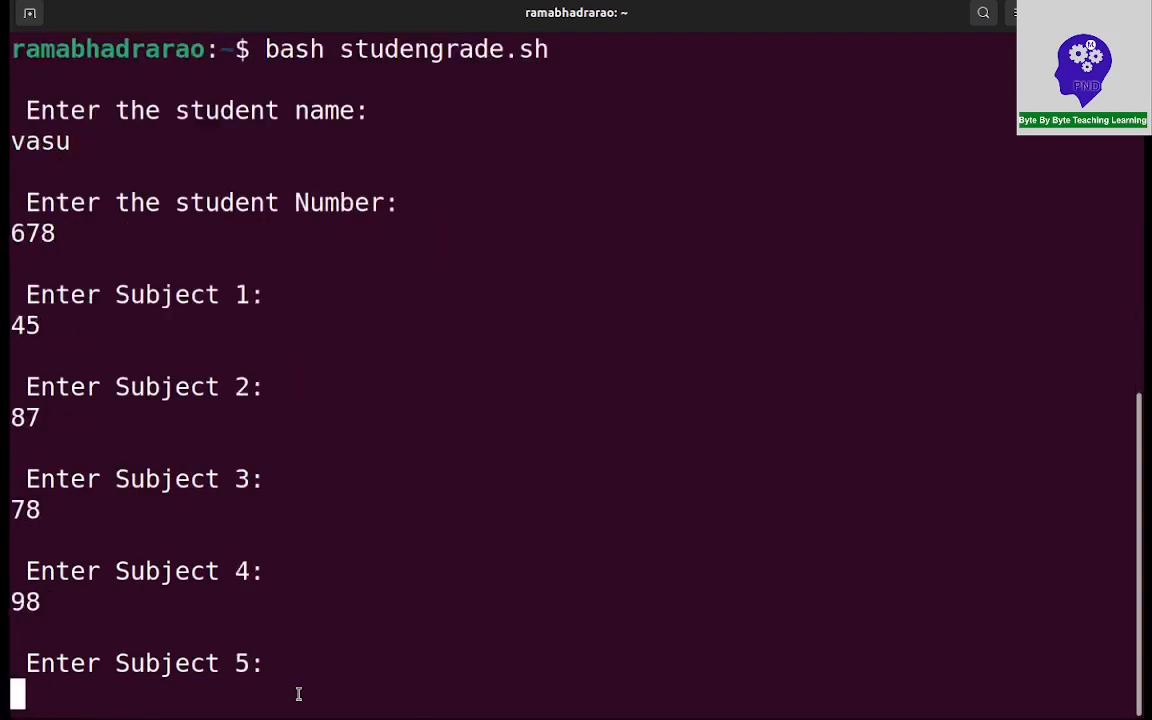
text(67)
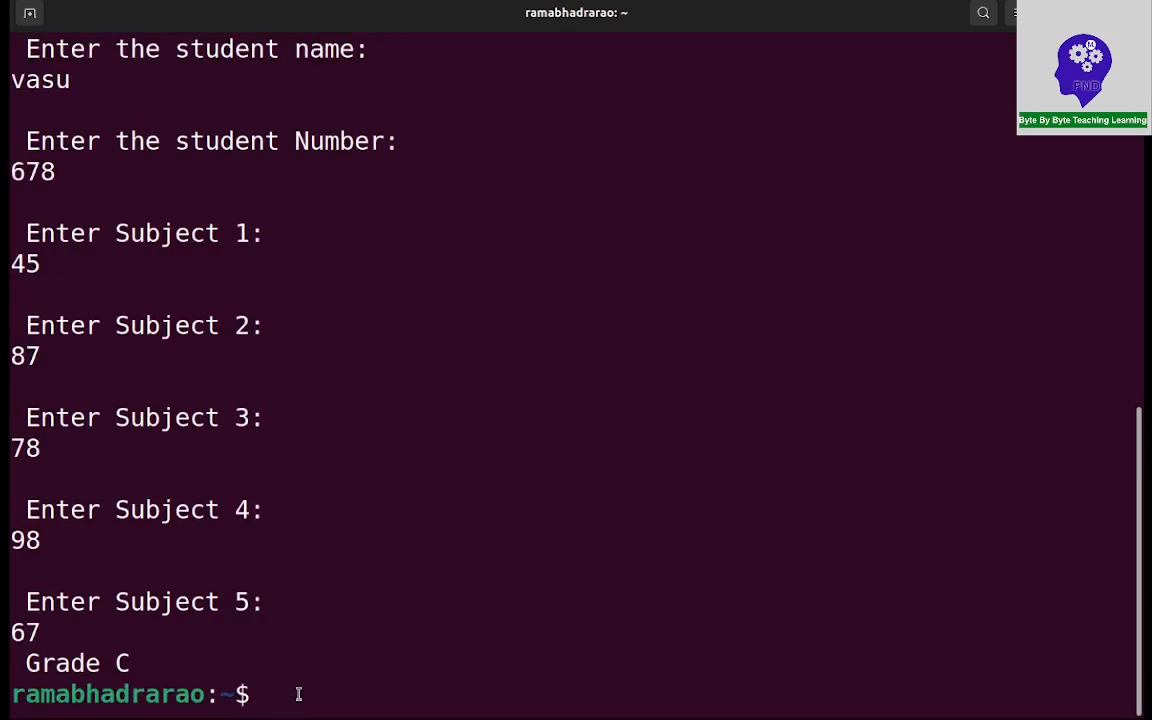
text(nano studengrade.sh)
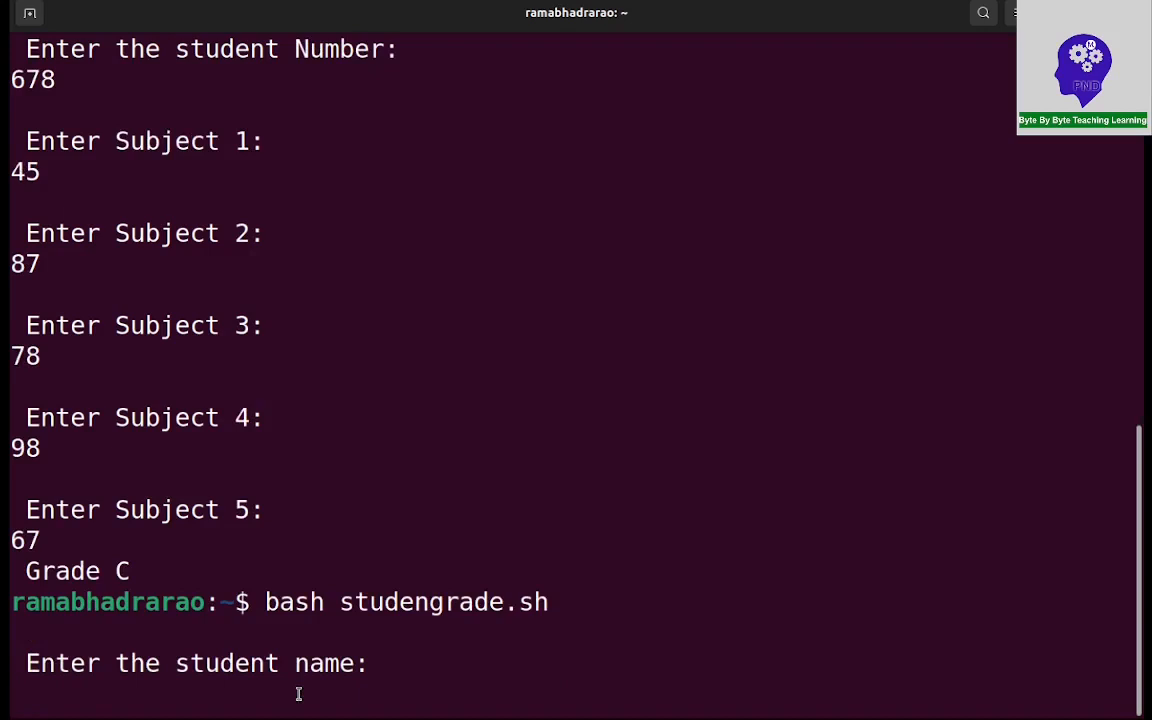
Enter name 'ravi', number 5678 and marks 89, 87, 88, 90, 98, getting Grade B
text(ravi)
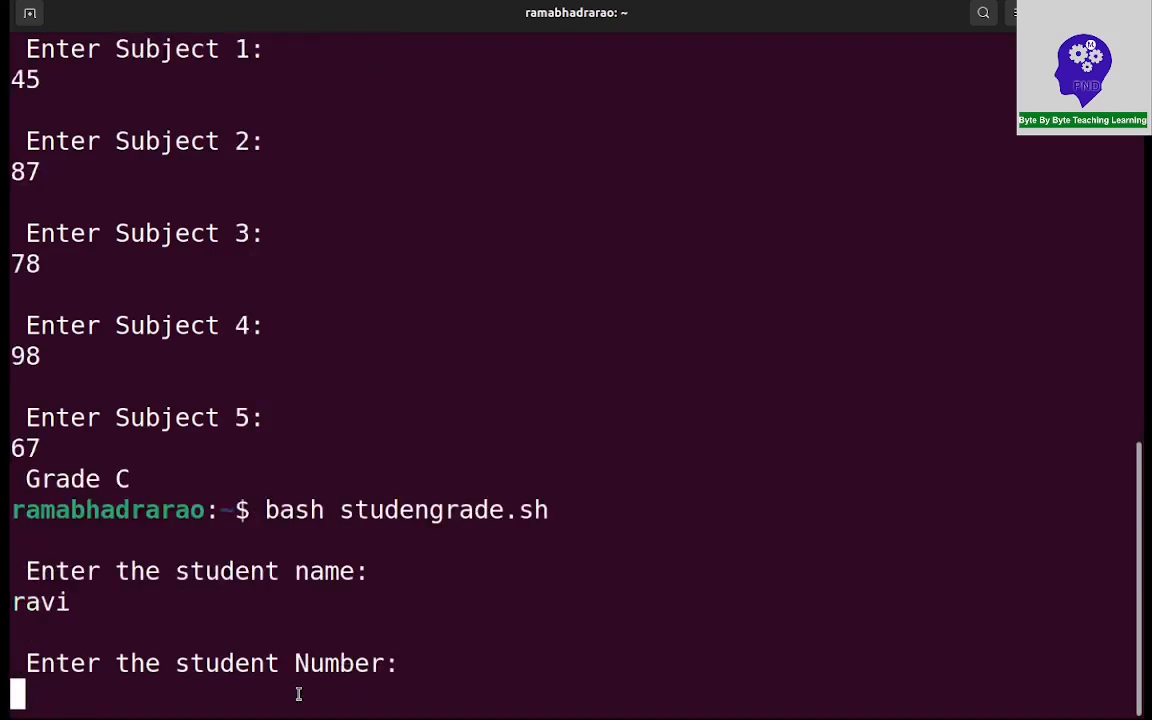
text(567)
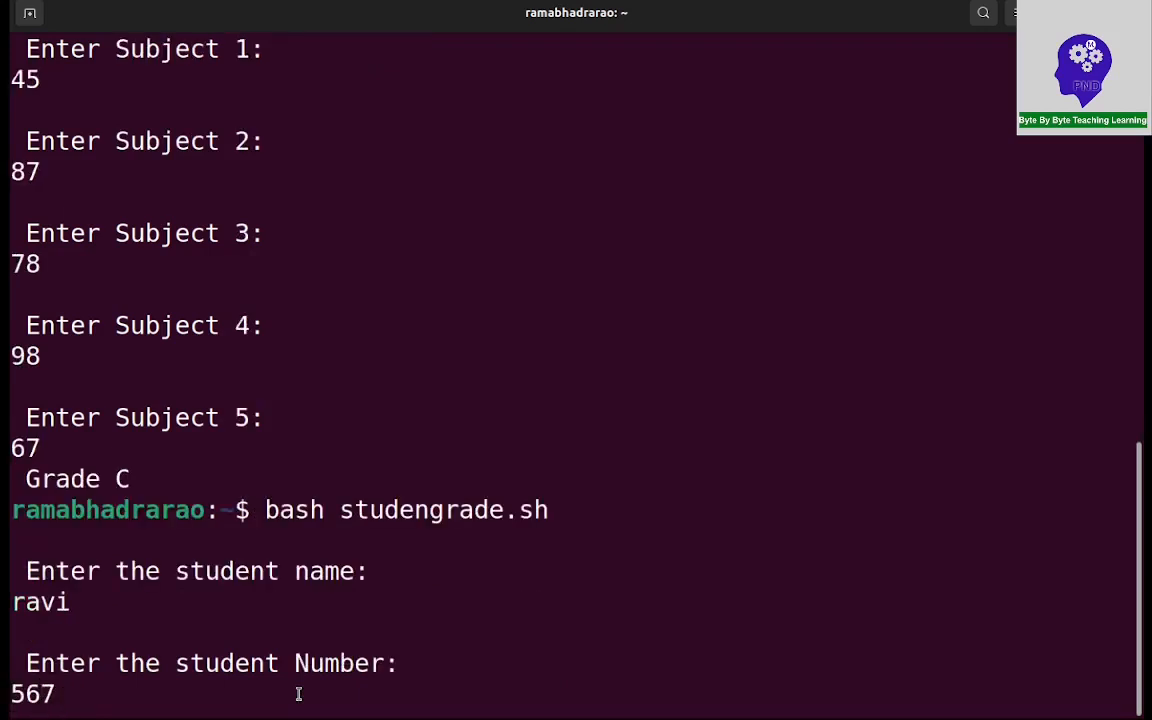
text(8)
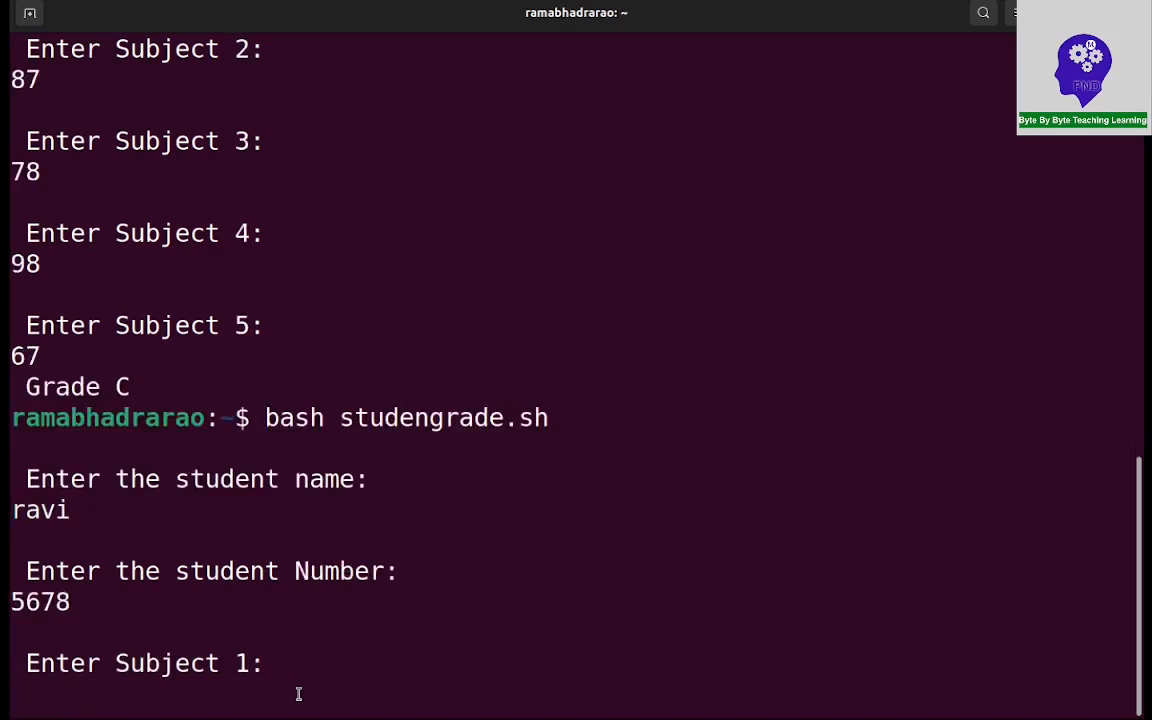
text(89)
text(9)
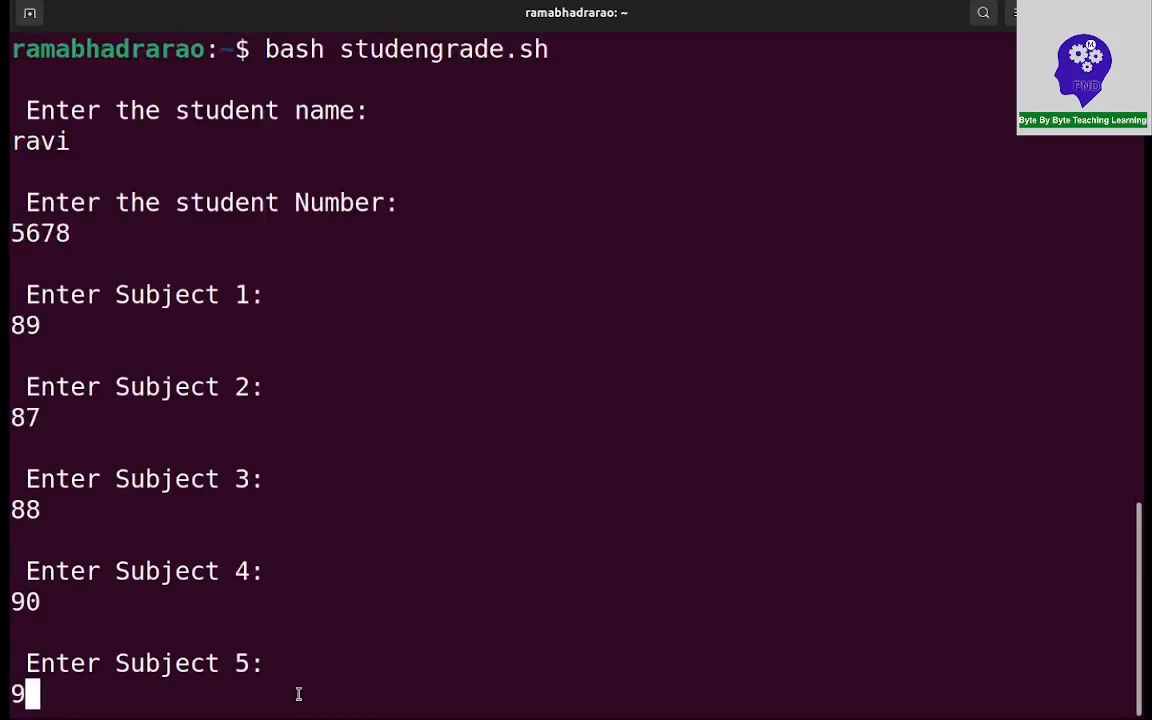
text(8)
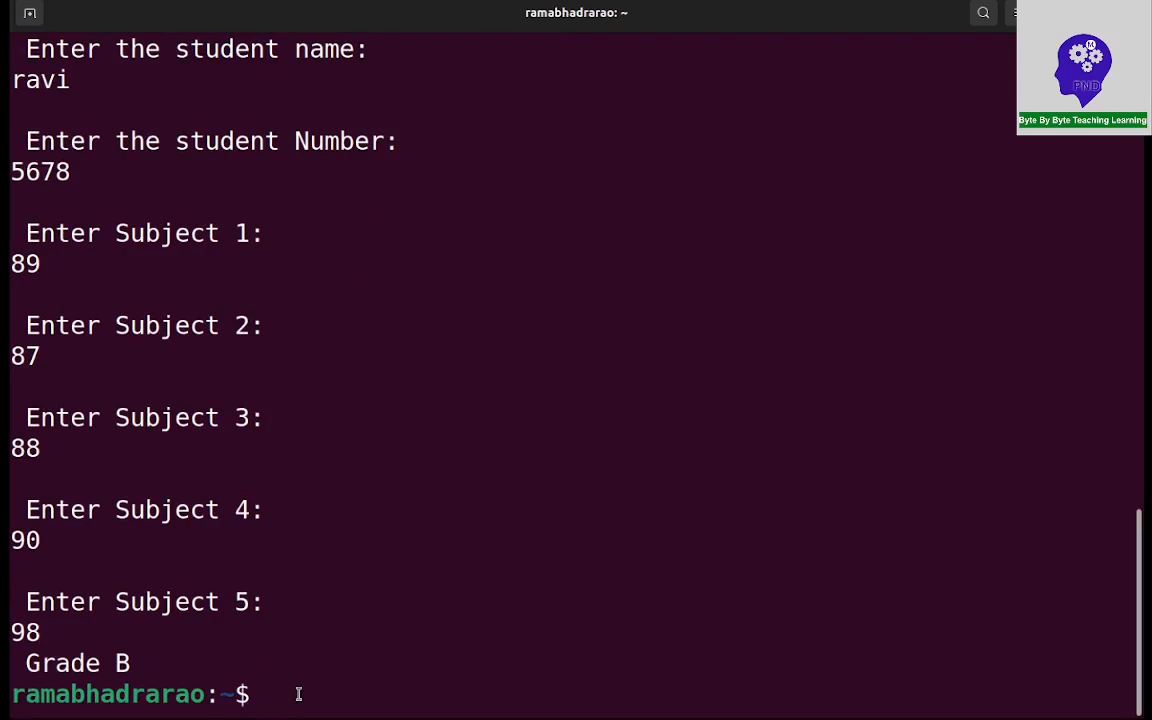
mouse_move(290, 685)
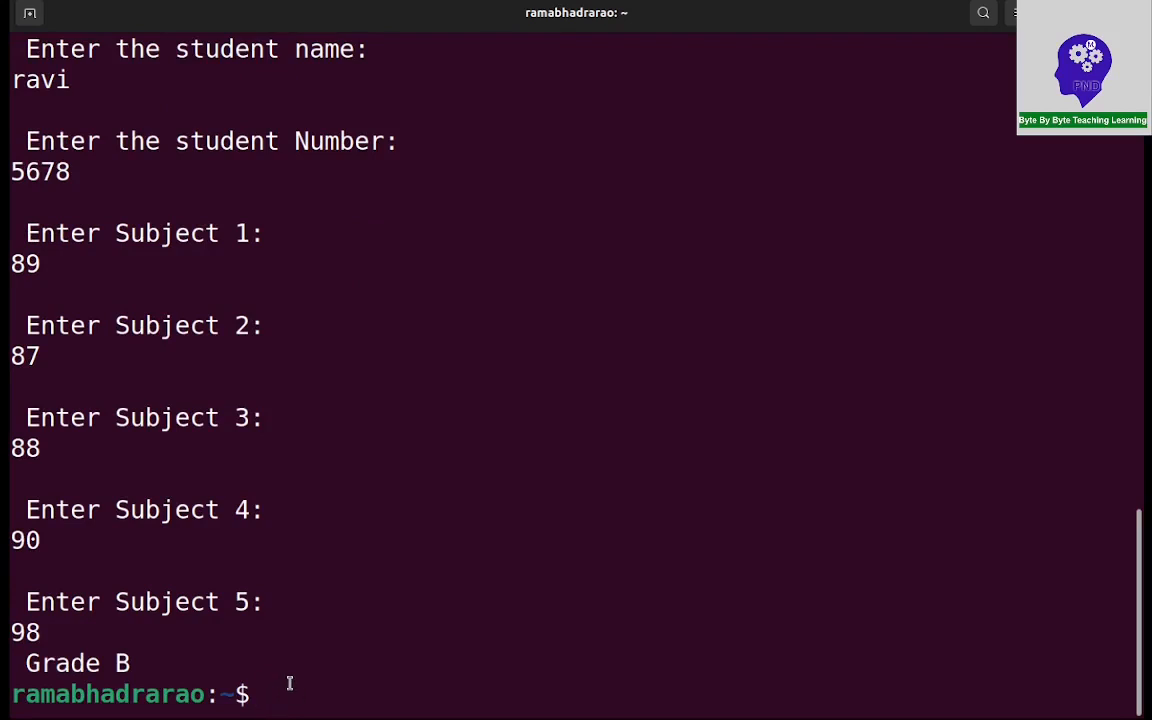